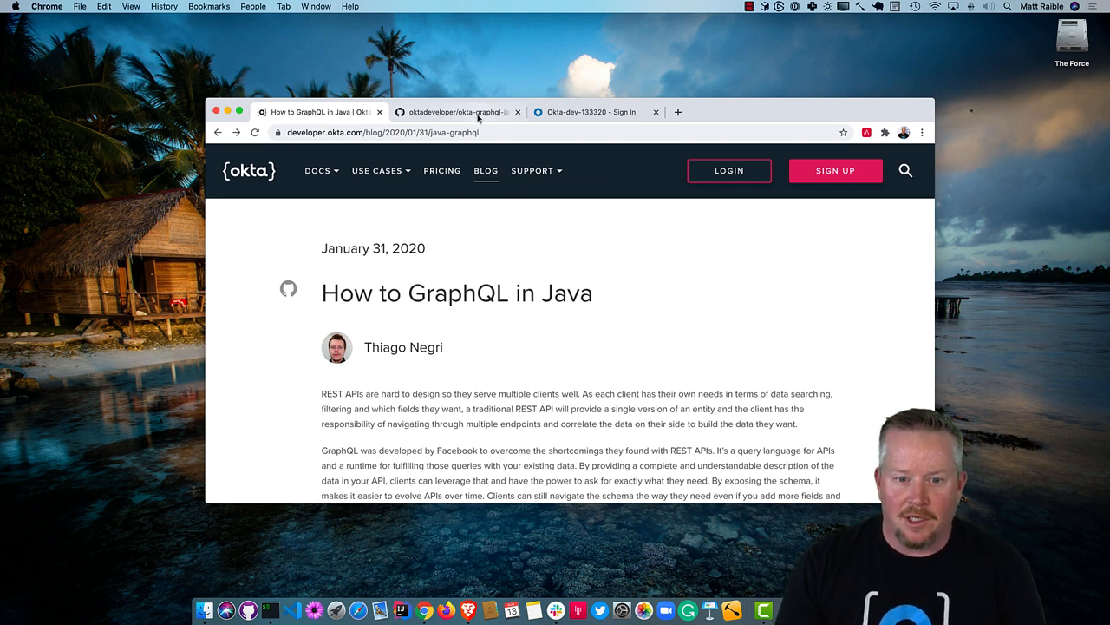
# Step: Open demo.adoc in okta-graphql-java-example and scroll through prerequisites and table of contents
pyautogui.click(457, 111)
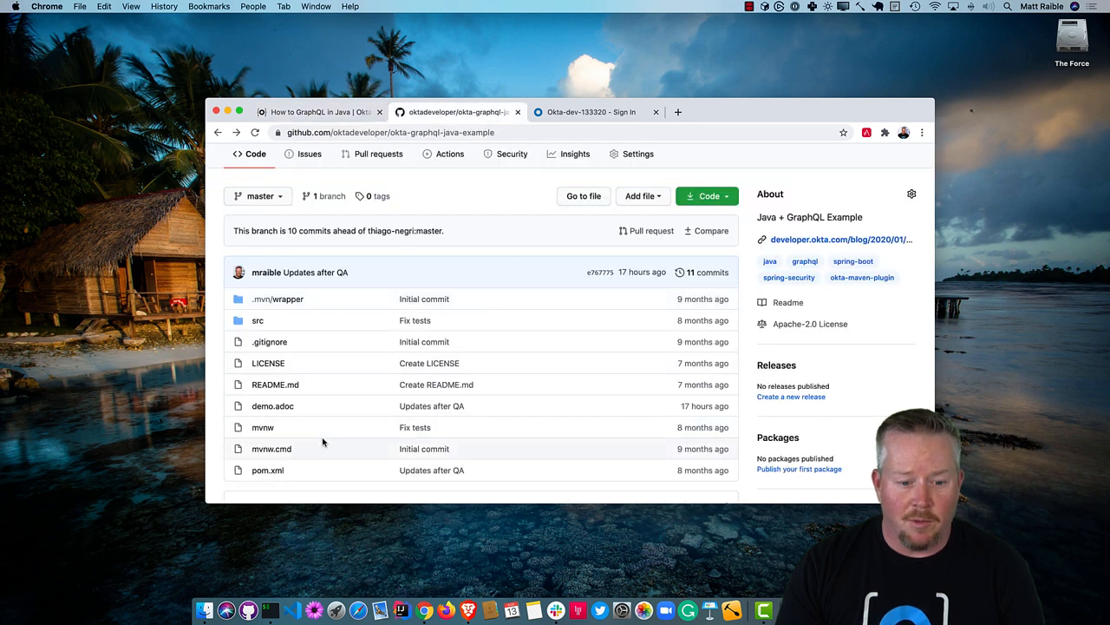
pyautogui.click(272, 405)
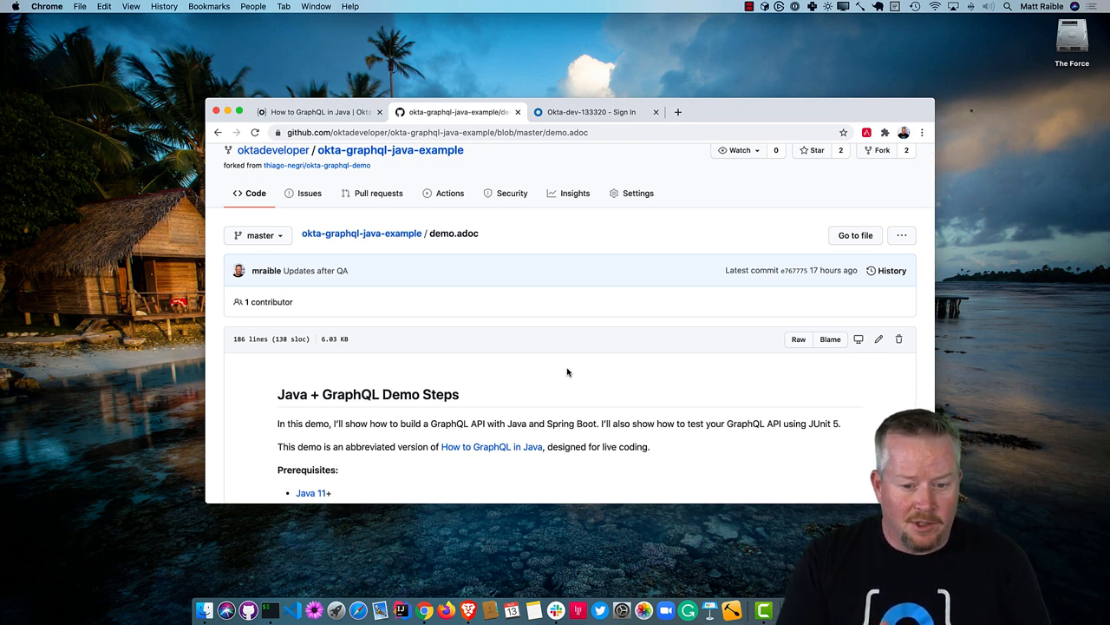
pyautogui.scroll(-3)
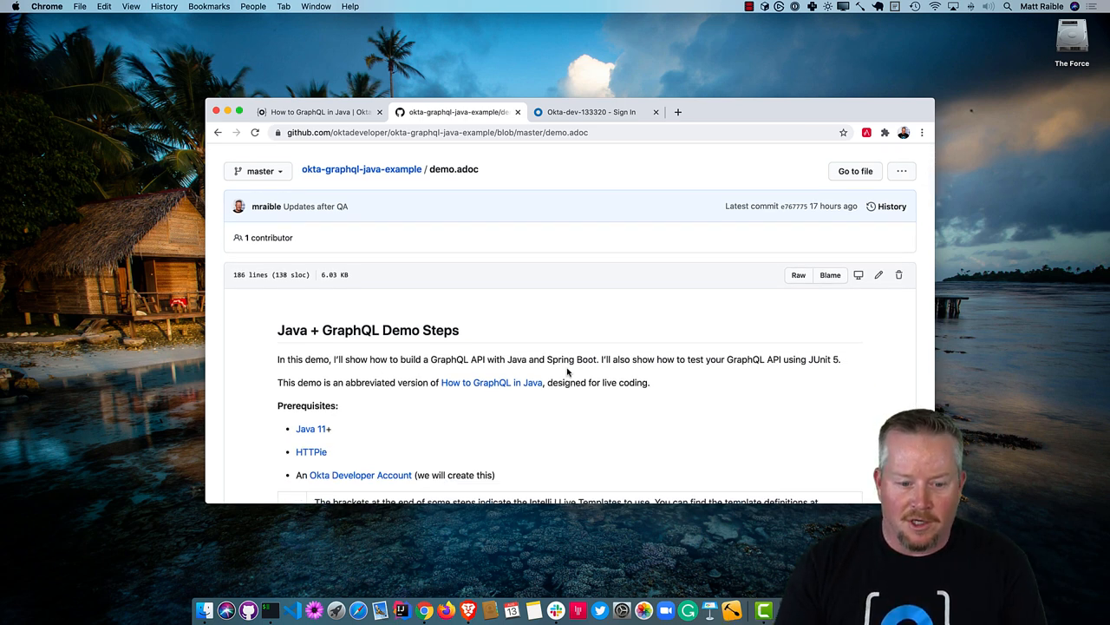
pyautogui.scroll(-3)
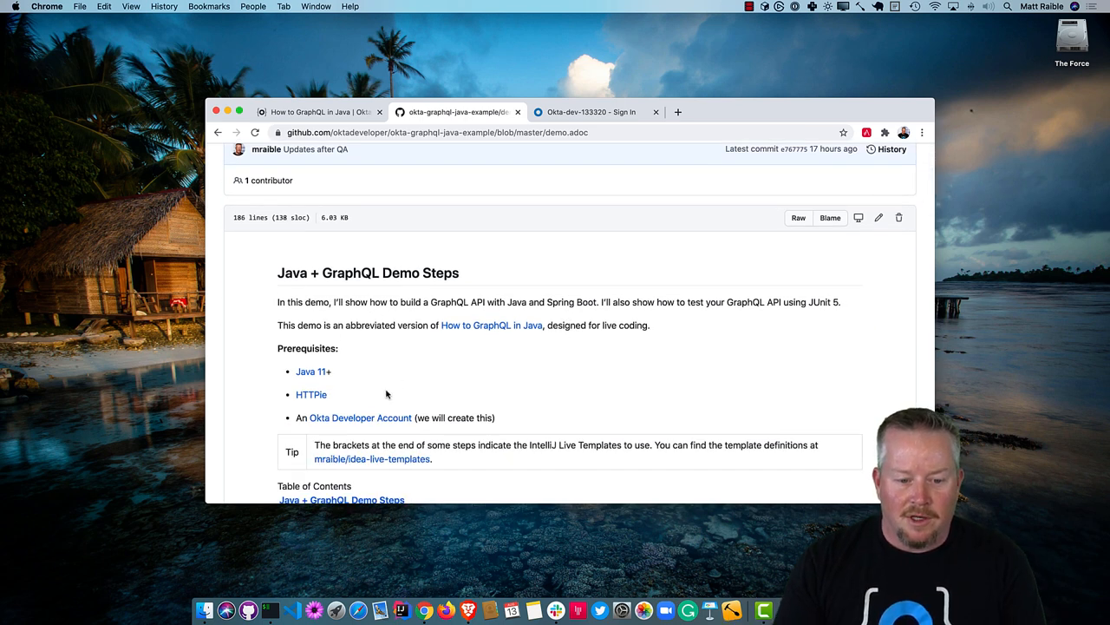
pyautogui.scroll(-3)
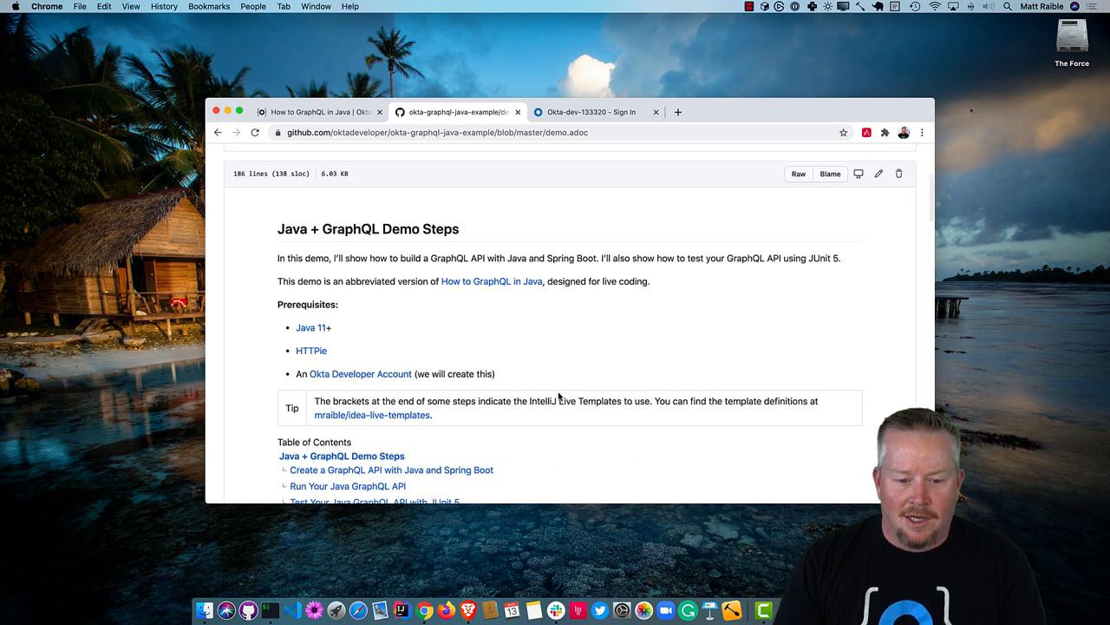
pyautogui.scroll(-3)
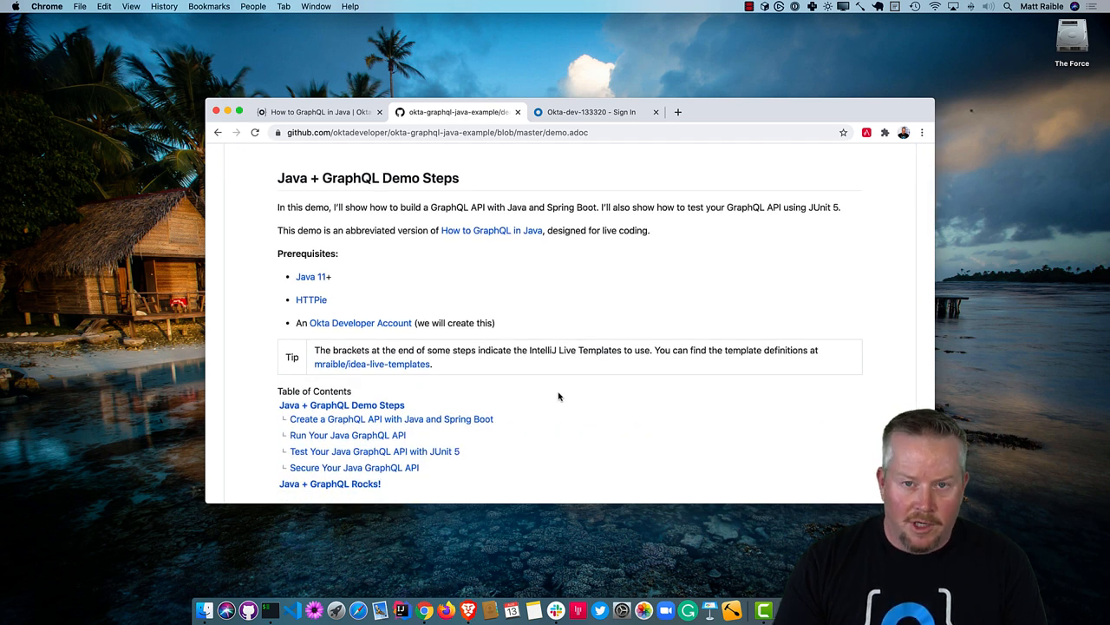
pyautogui.scroll(-3)
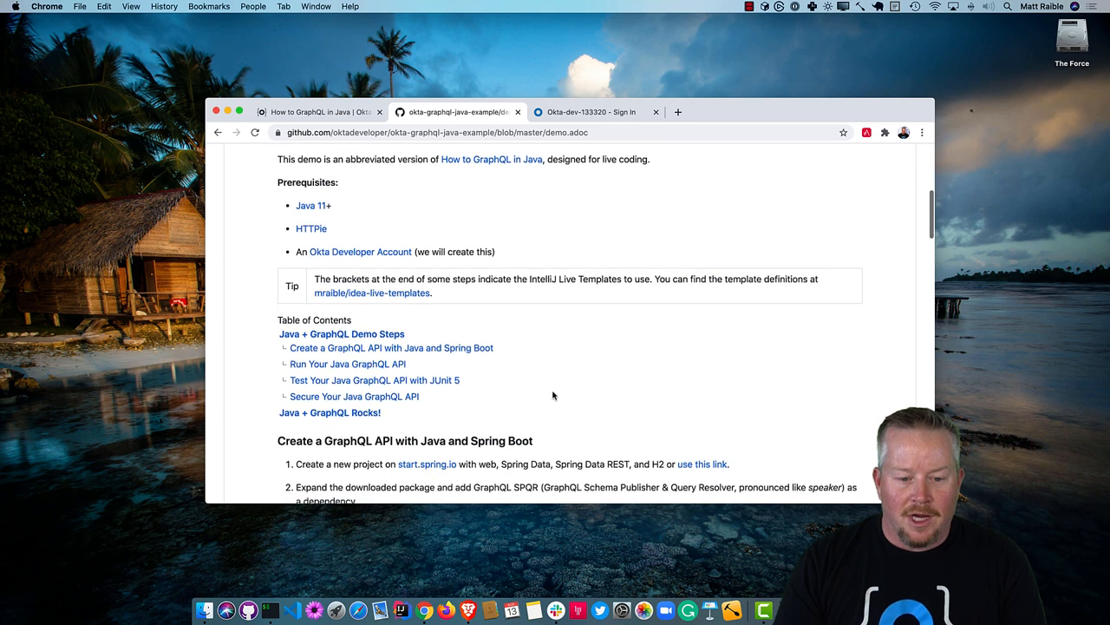
pyautogui.moveTo(592, 348)
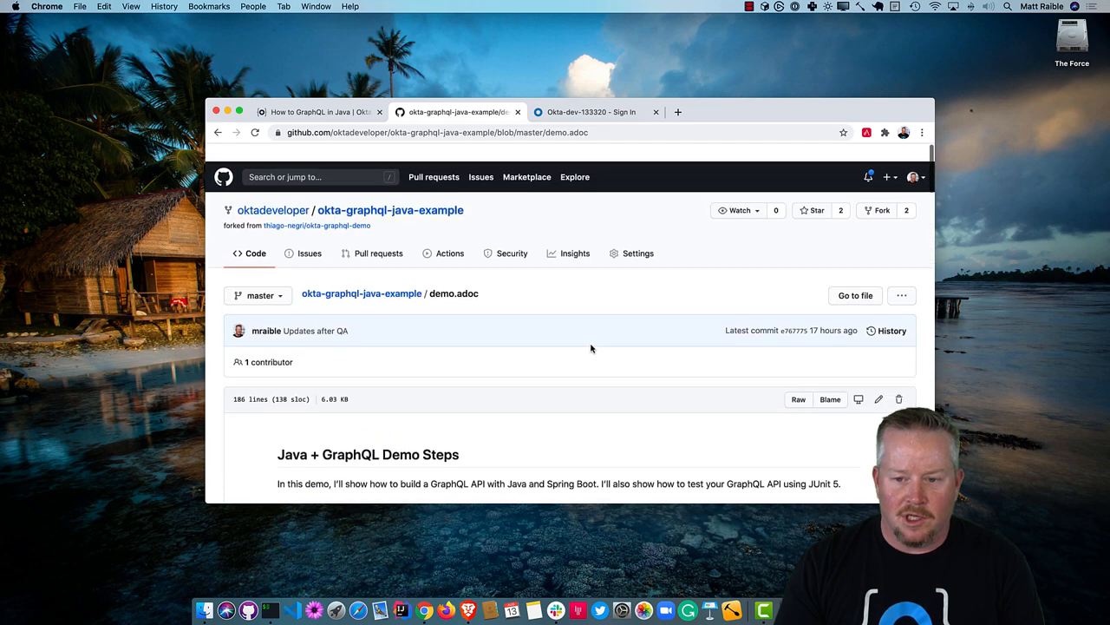
# Step: View the demo steps raw and scroll to the start.spring.io graphqldemo link
pyautogui.click(798, 399)
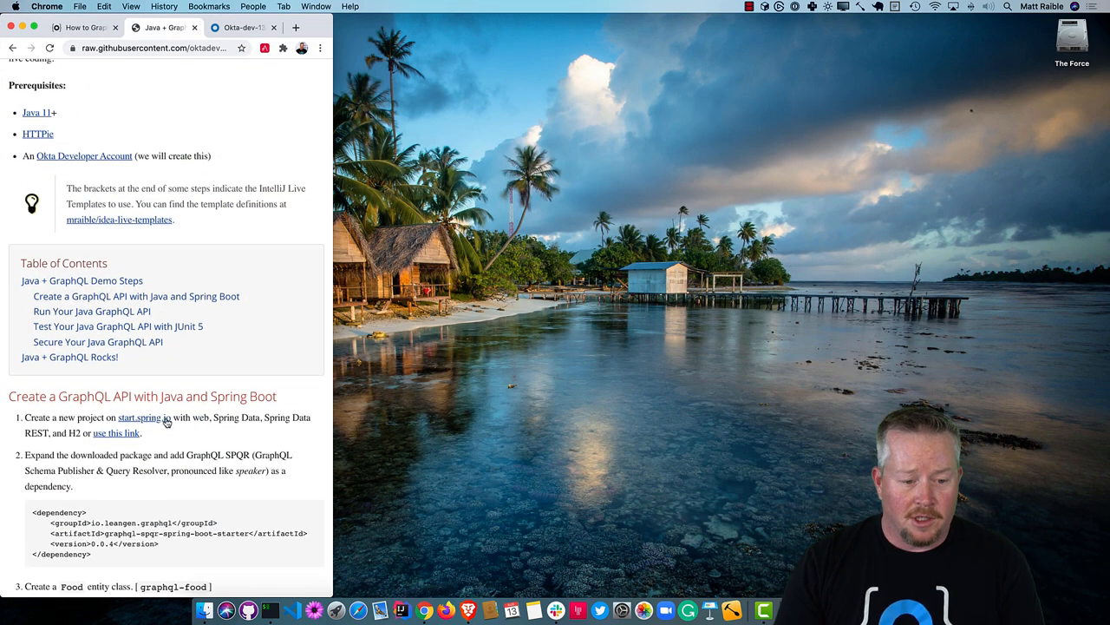
pyautogui.moveTo(214, 423)
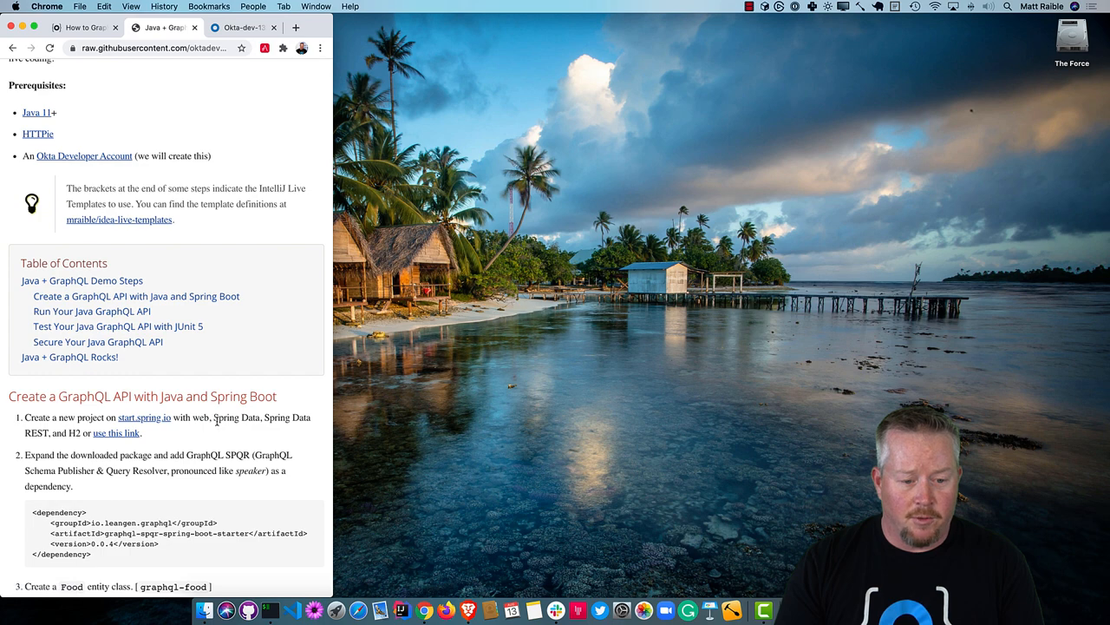
pyautogui.moveTo(152, 435)
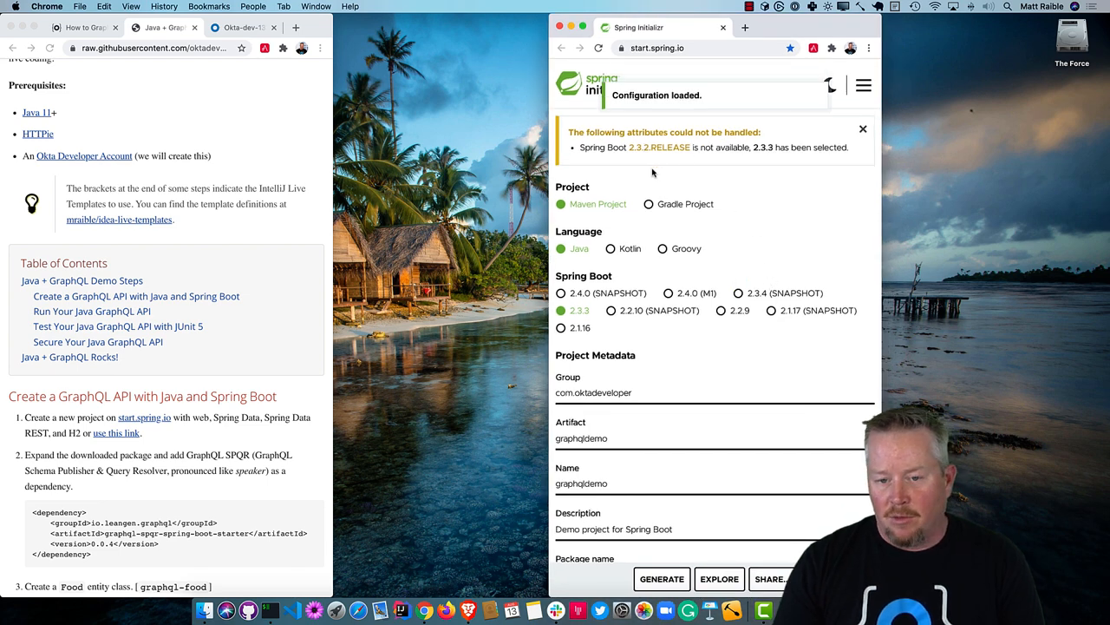
pyautogui.scroll(-3)
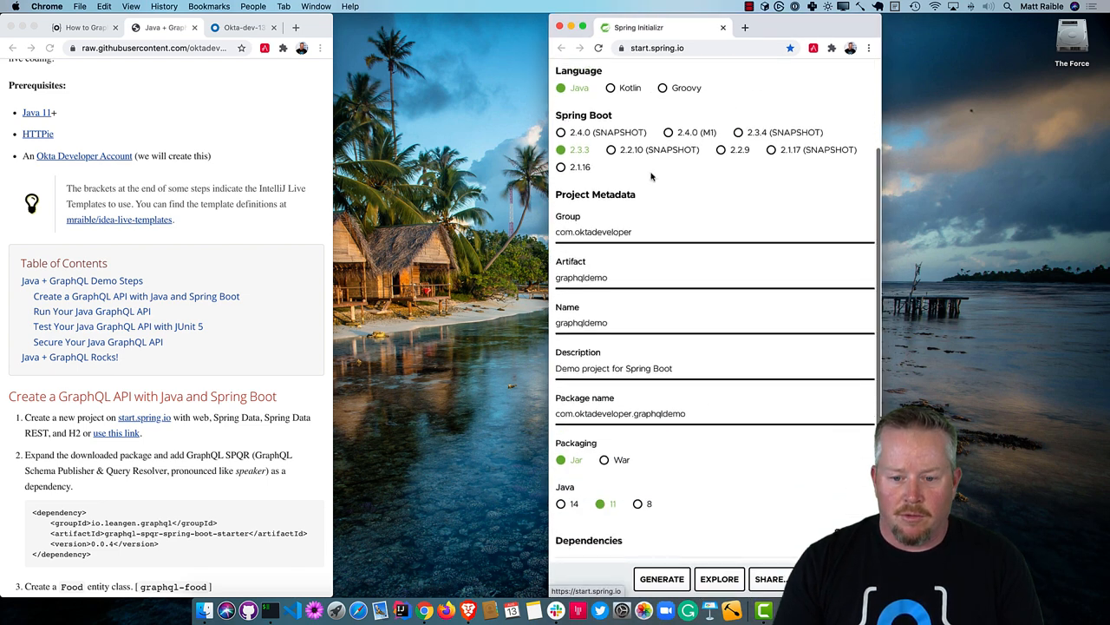
pyautogui.scroll(-3)
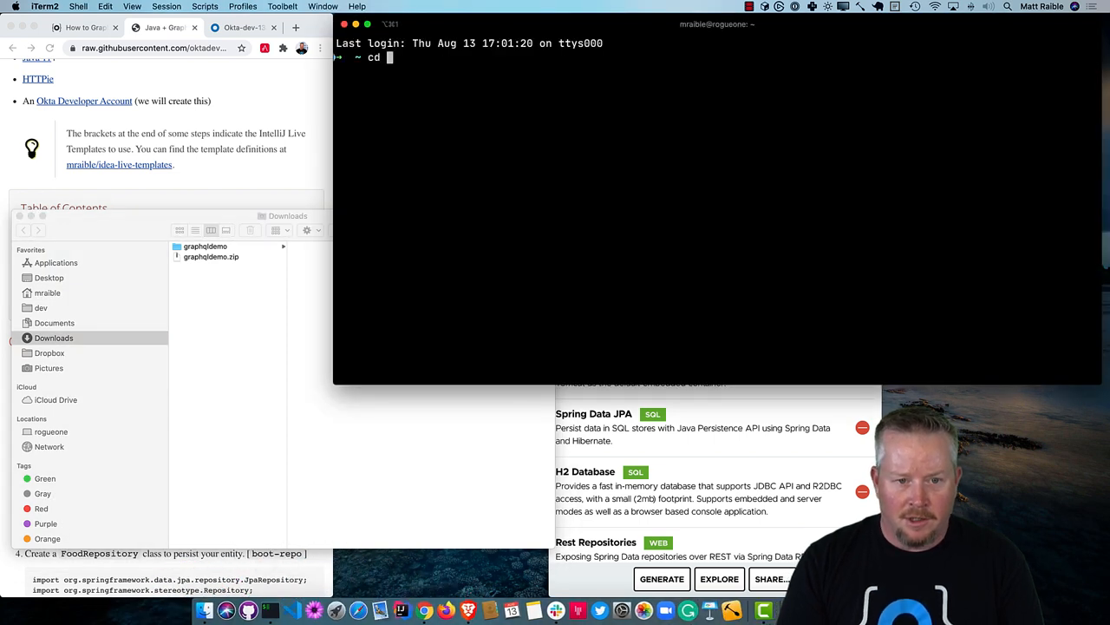
# Step: Change into Downloads/graphqldemo/ in iTerm2 to launch the project in IntelliJ
pyautogui.write('Downloads/graphqldemo/')
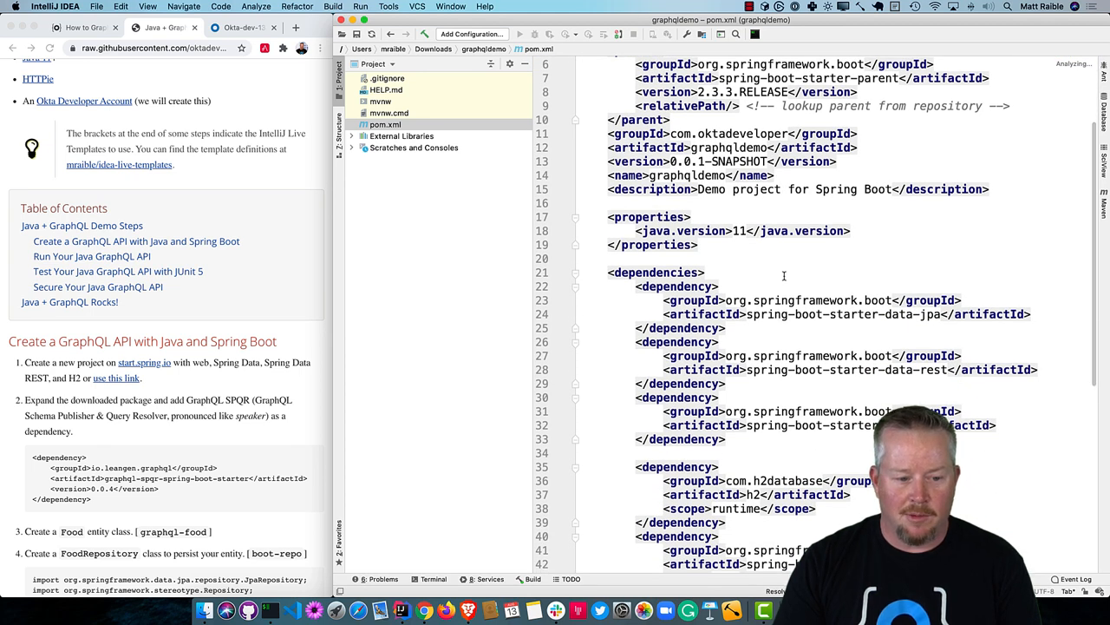
# Step: Add an io.leangen.graphql graphql-spqr-spring-boot-starter 0.0.4 dependency block to pom.xml
pyautogui.scroll(-3)
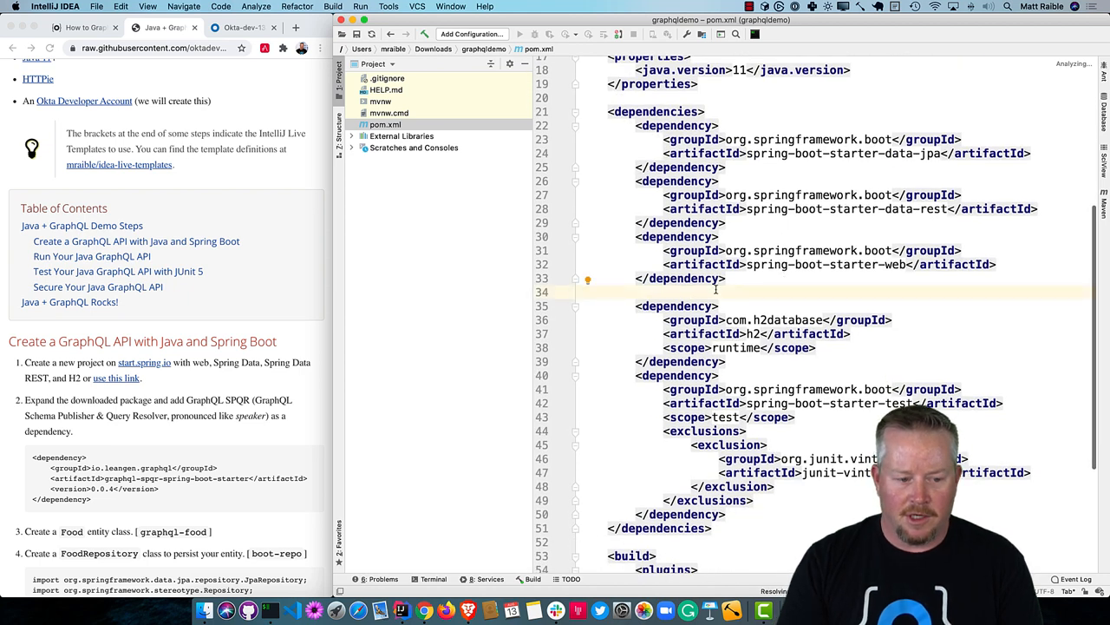
pyautogui.write('<')
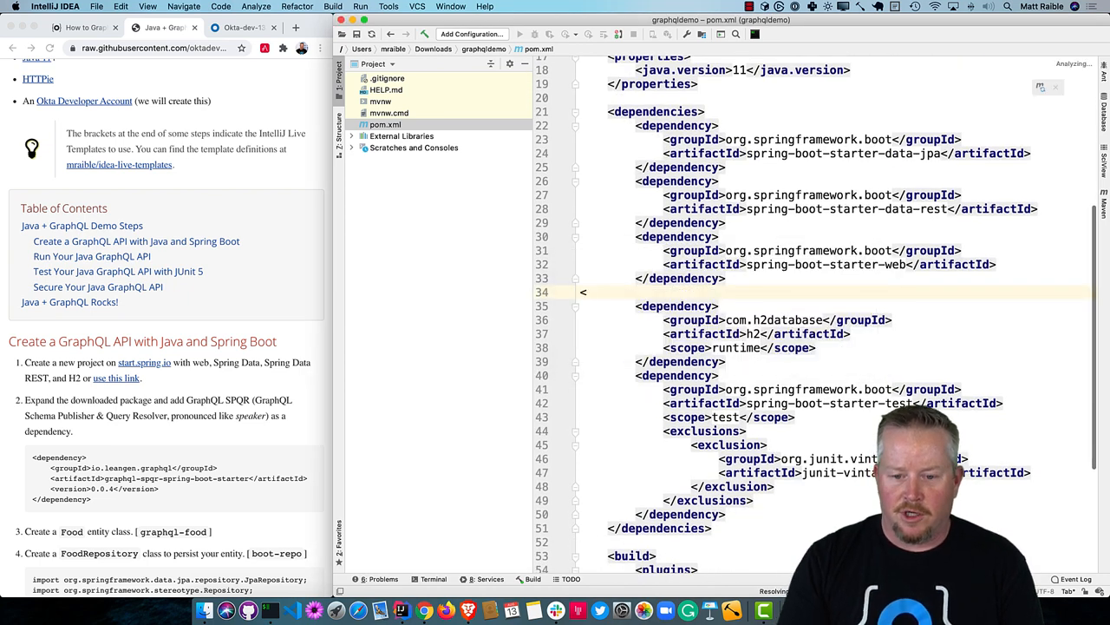
pyautogui.write('dependency>')
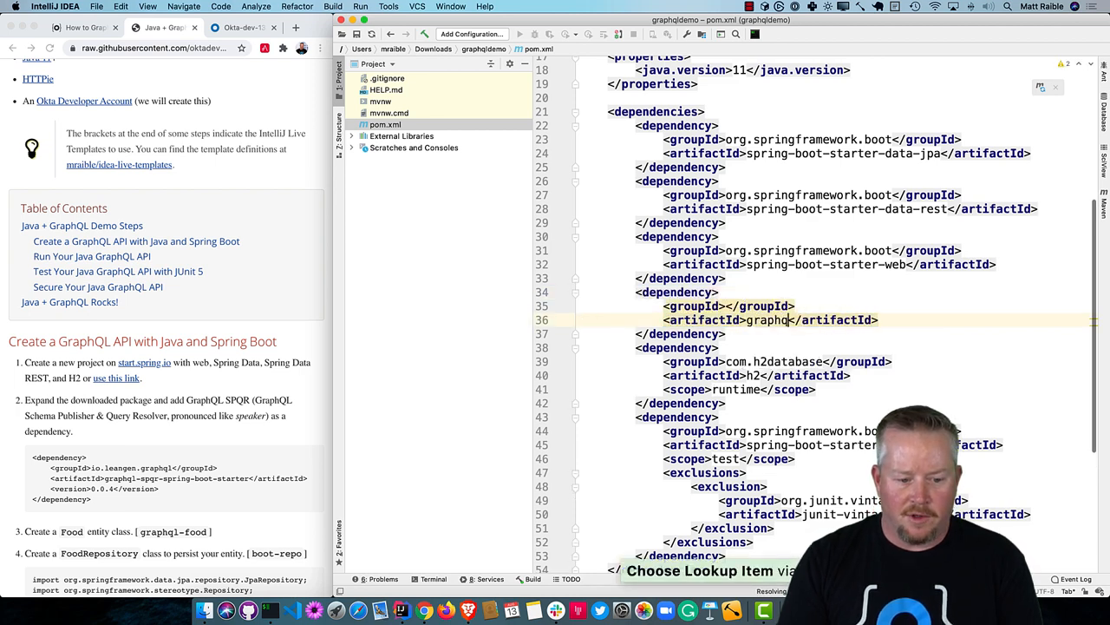
pyautogui.write('-spqr-spring-boot-starter')
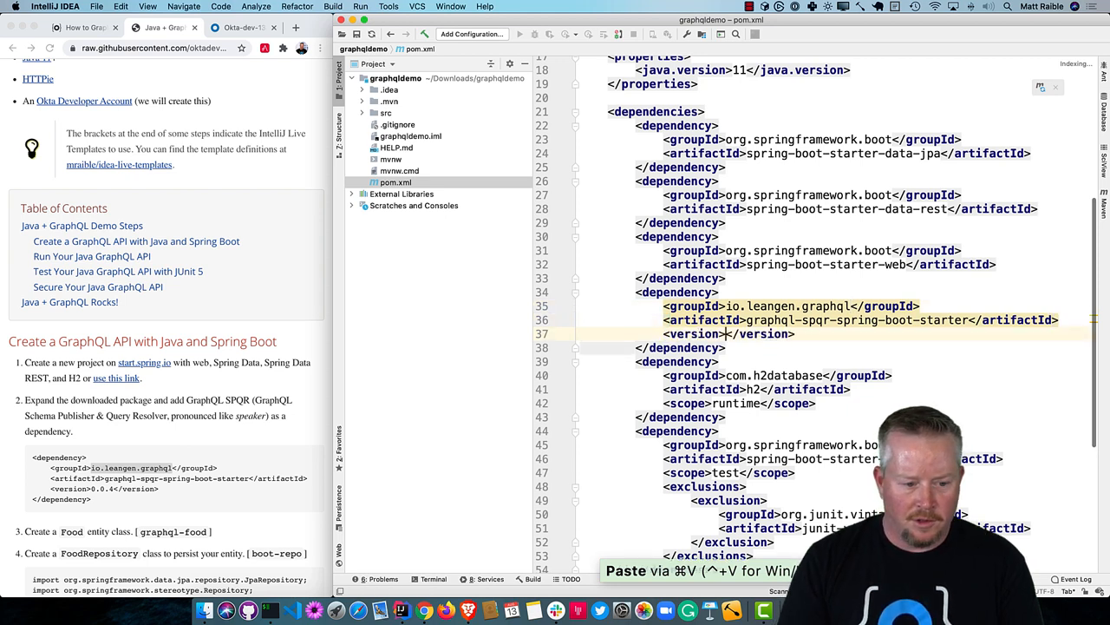
pyautogui.write('0.0.4')
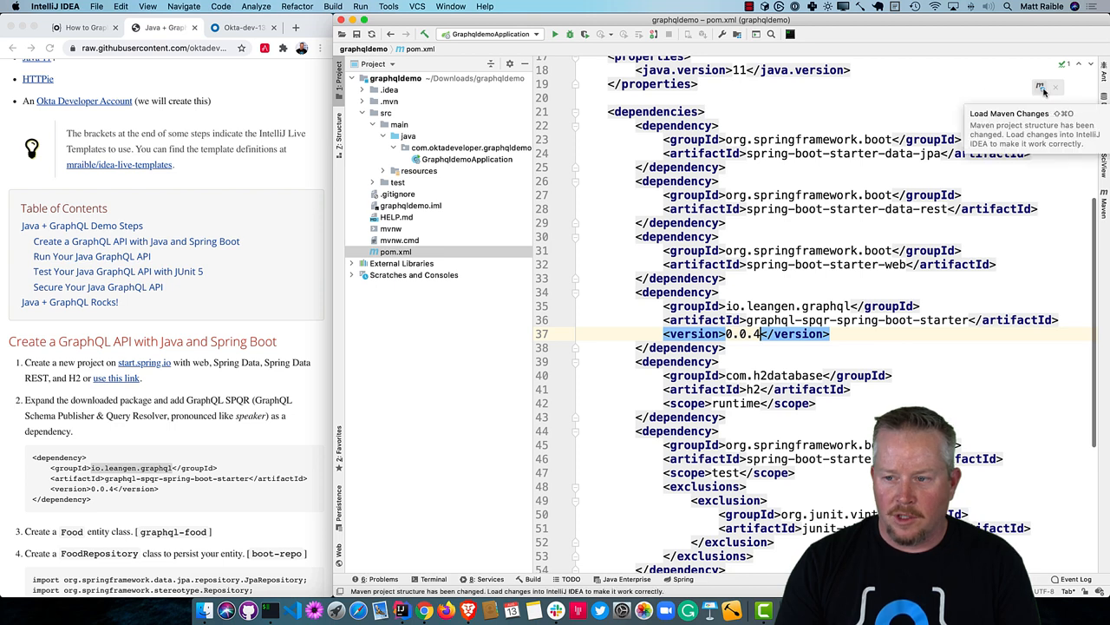
# Step: Load Maven changes and create class Food from the graphql-food live template
pyautogui.click(463, 147)
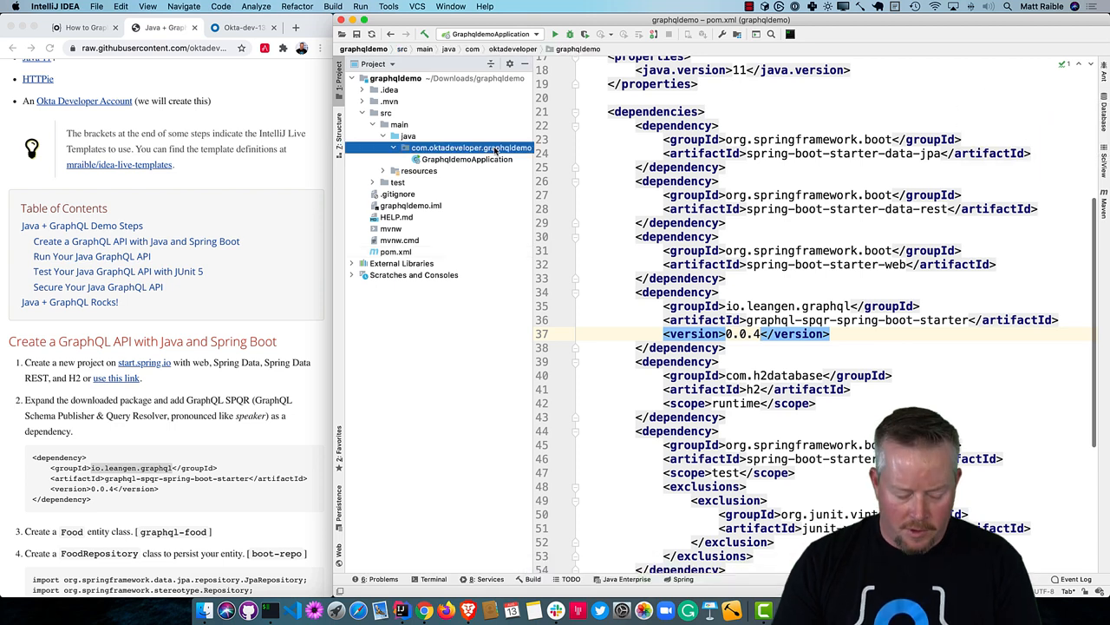
pyautogui.rightClick(461, 147)
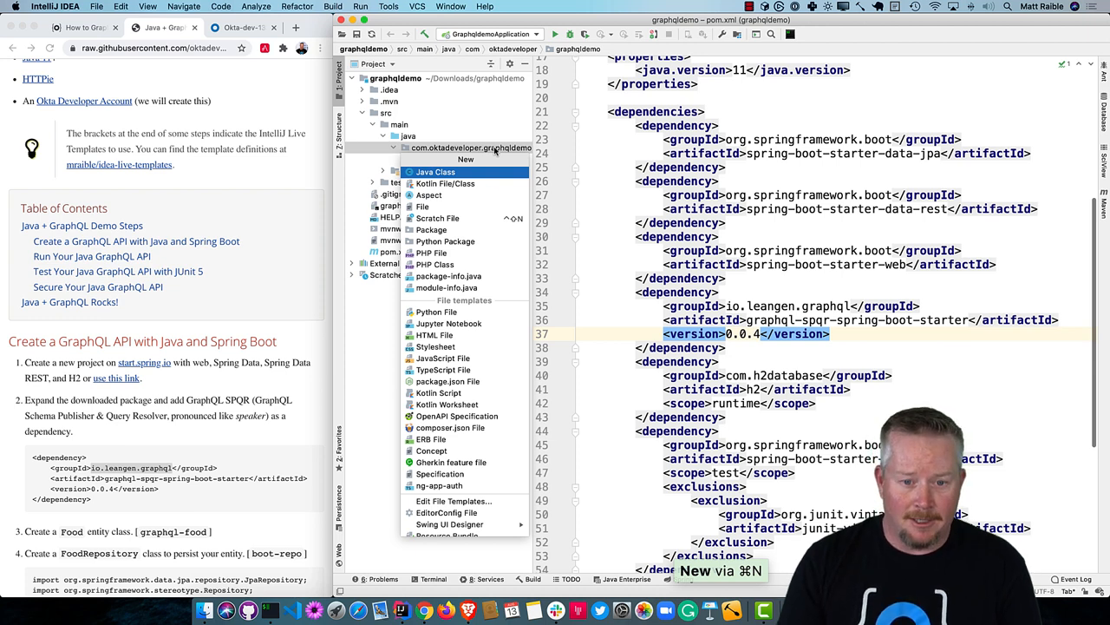
pyautogui.click(431, 171)
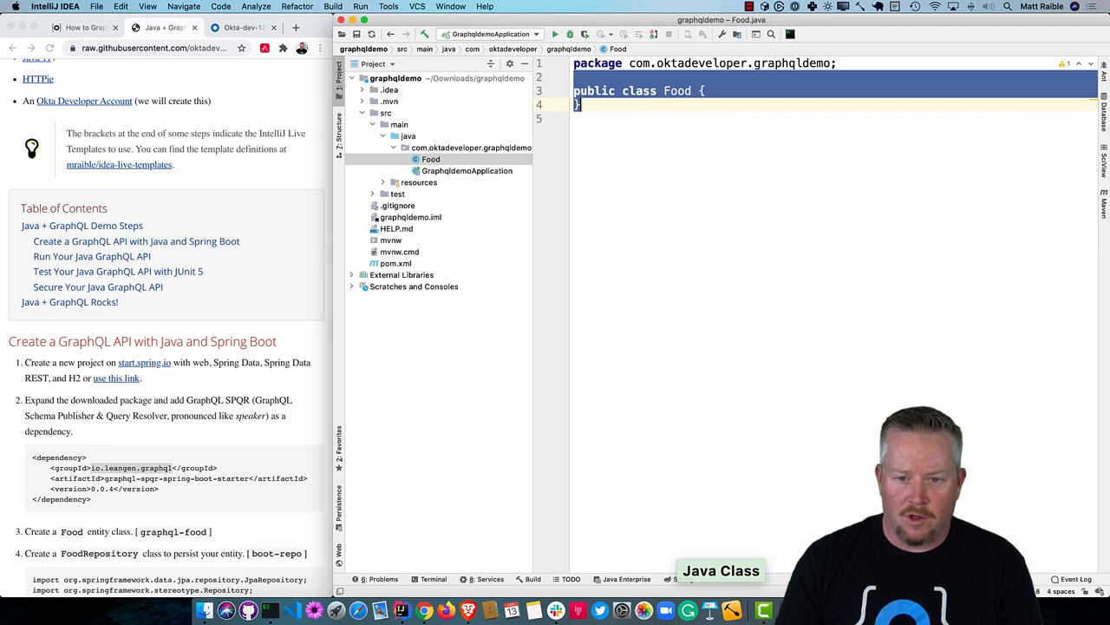
pyautogui.write('graphql-food')
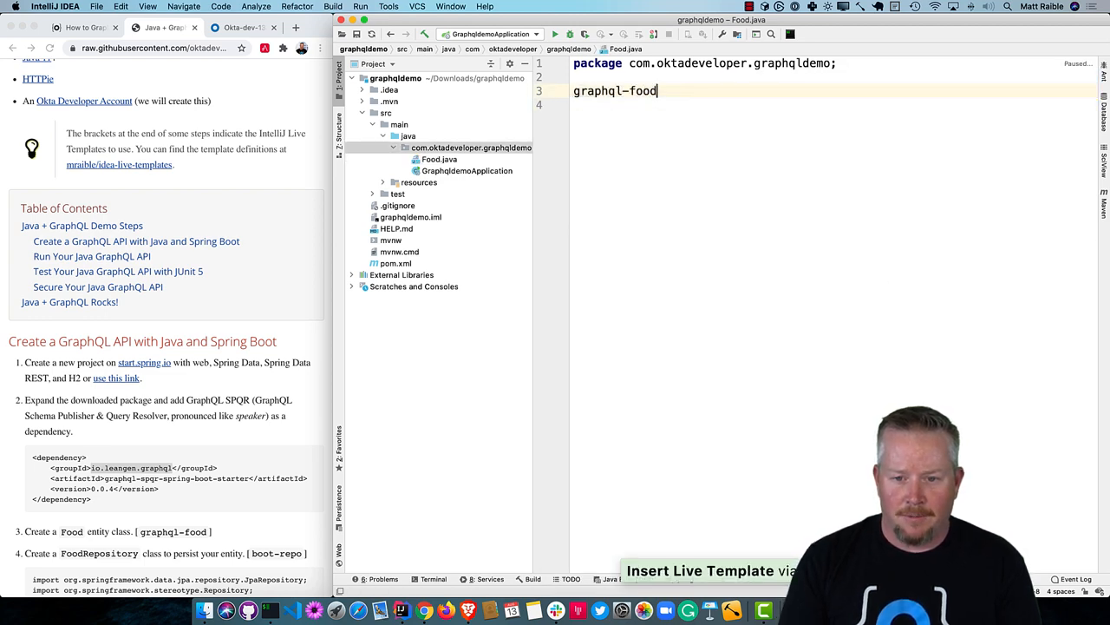
pyautogui.press('Tab')
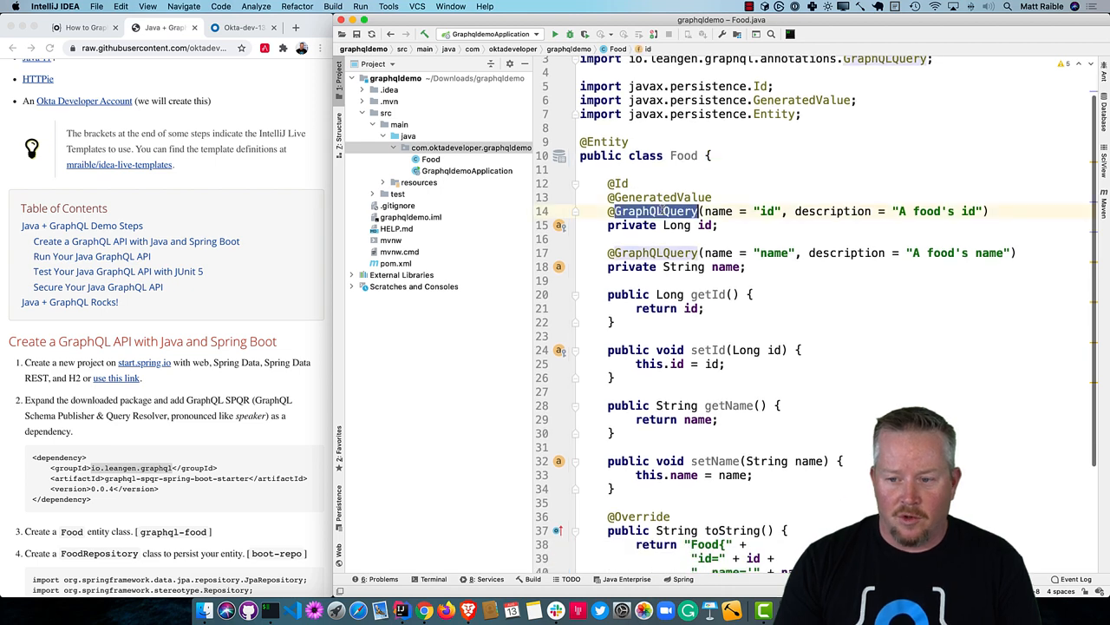
pyautogui.scroll(-3)
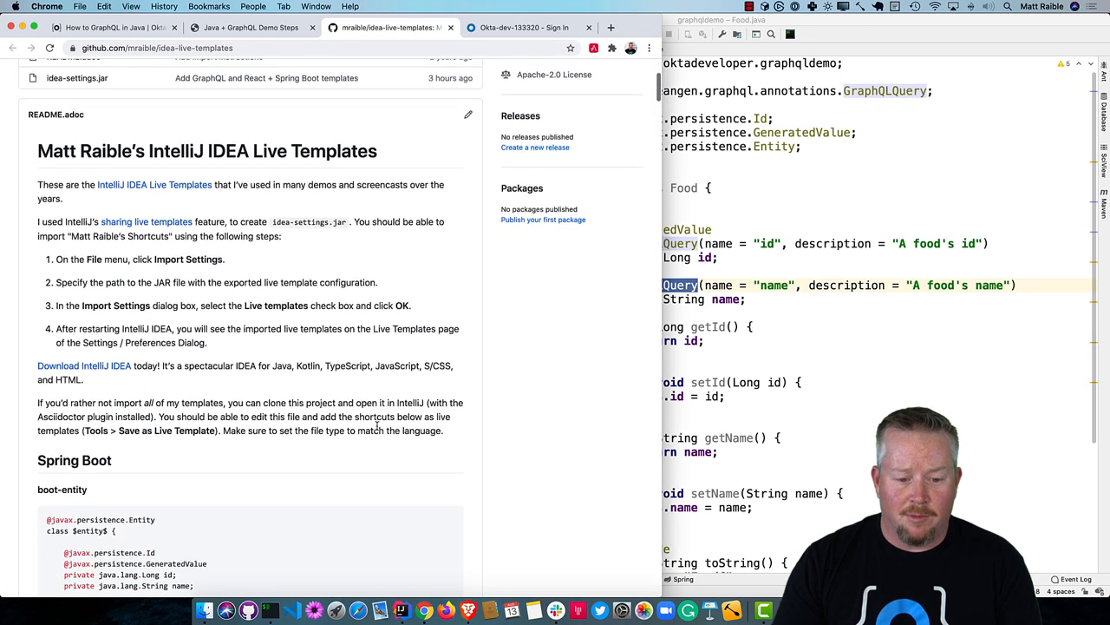
# Step: Close the idea-live-templates tab to return to the demo steps guide
pyautogui.scroll(3)
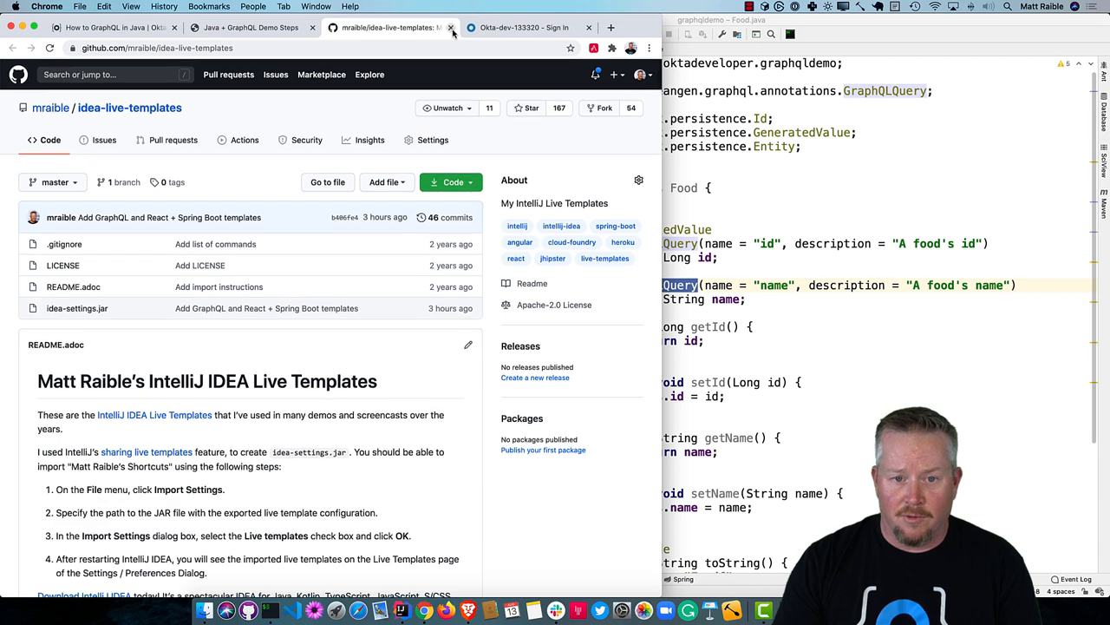
pyautogui.click(461, 27)
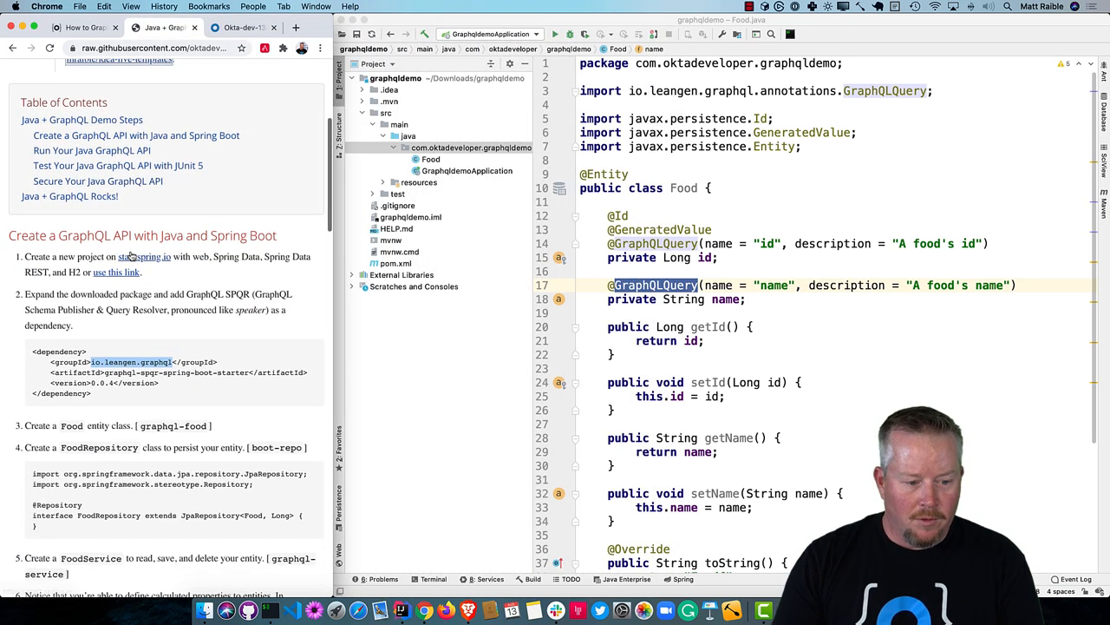
pyautogui.click(463, 147)
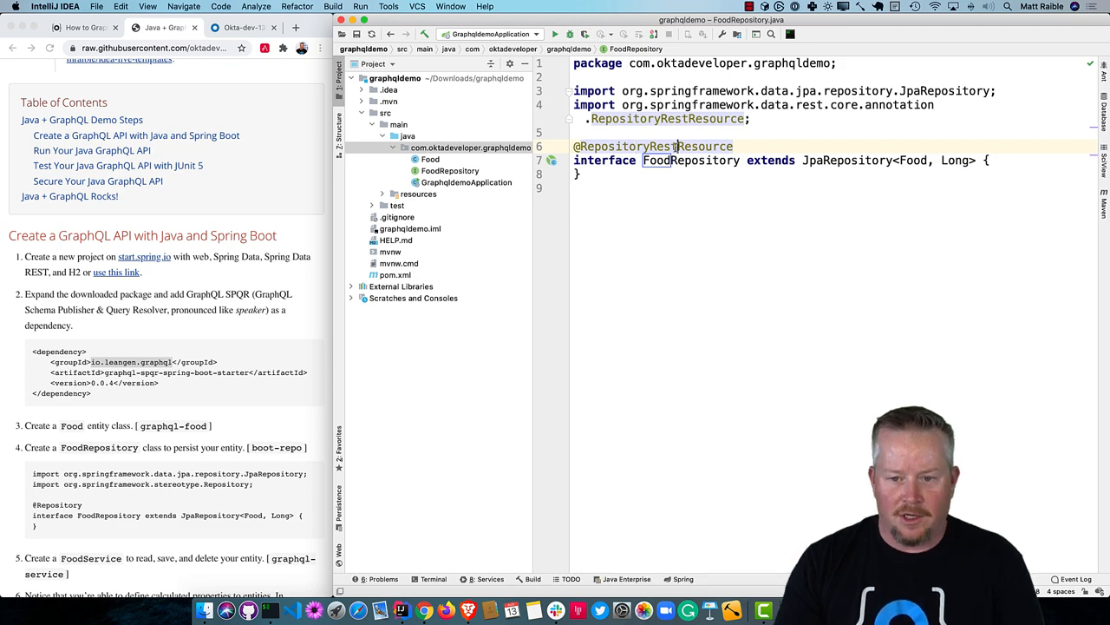
pyautogui.write('@Repository')
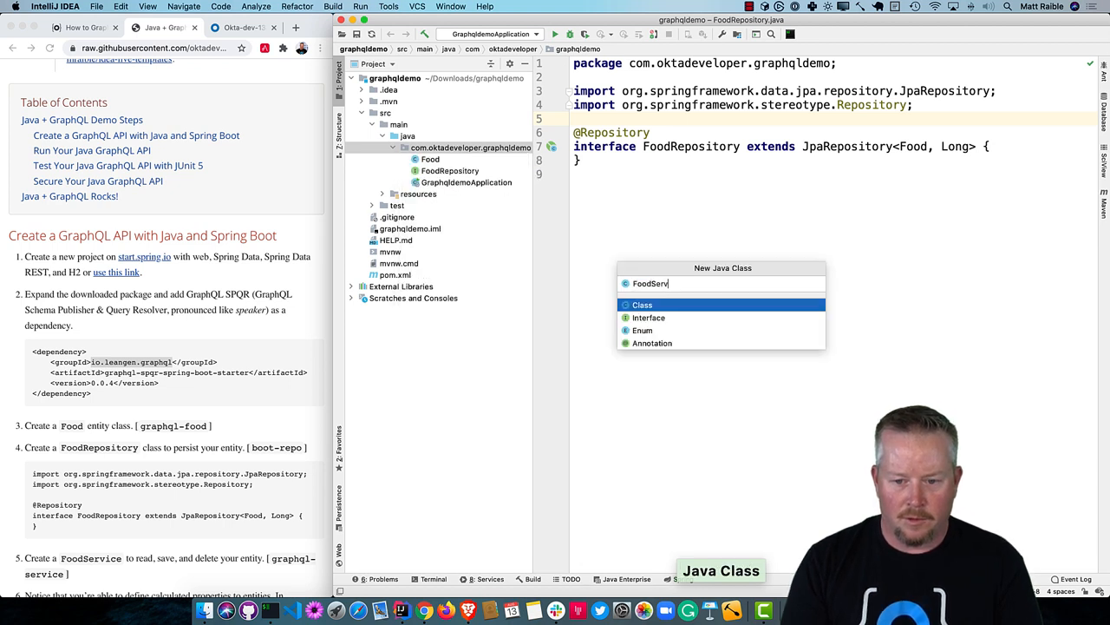
# Step: Generate FoodService from the graphql-service template and review its food queries and mutations
pyautogui.click(642, 305)
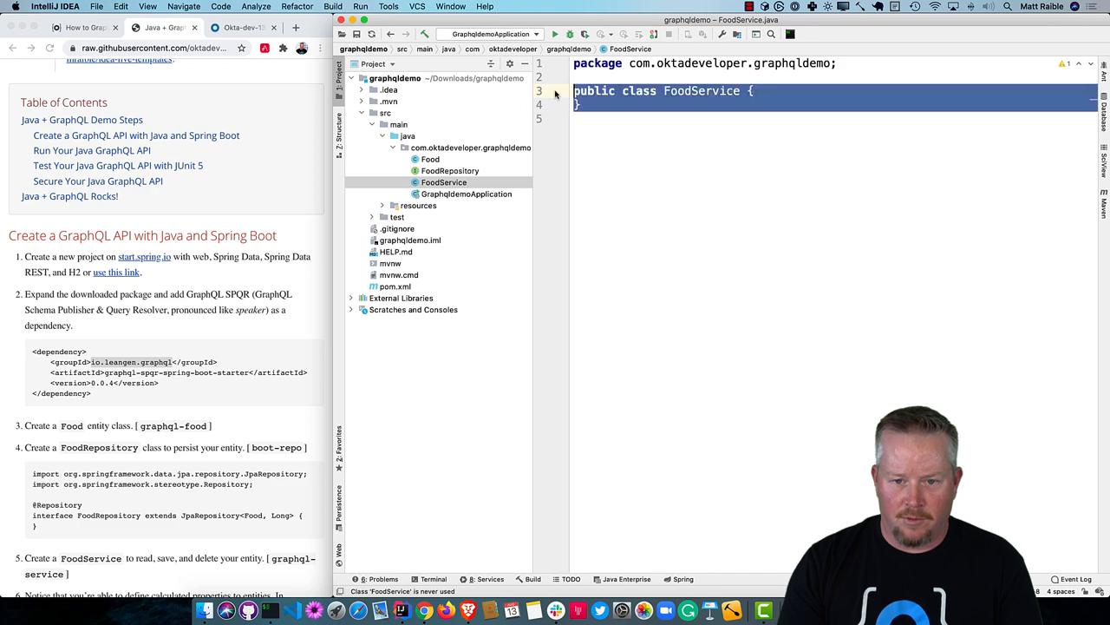
pyautogui.write('graphql')
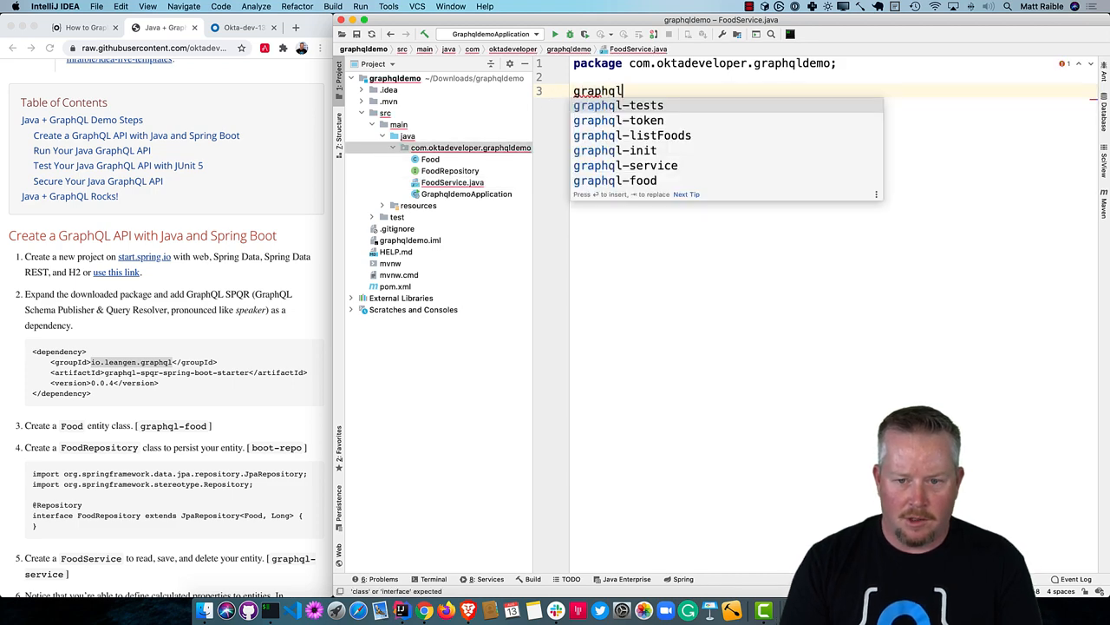
pyautogui.write('-ser')
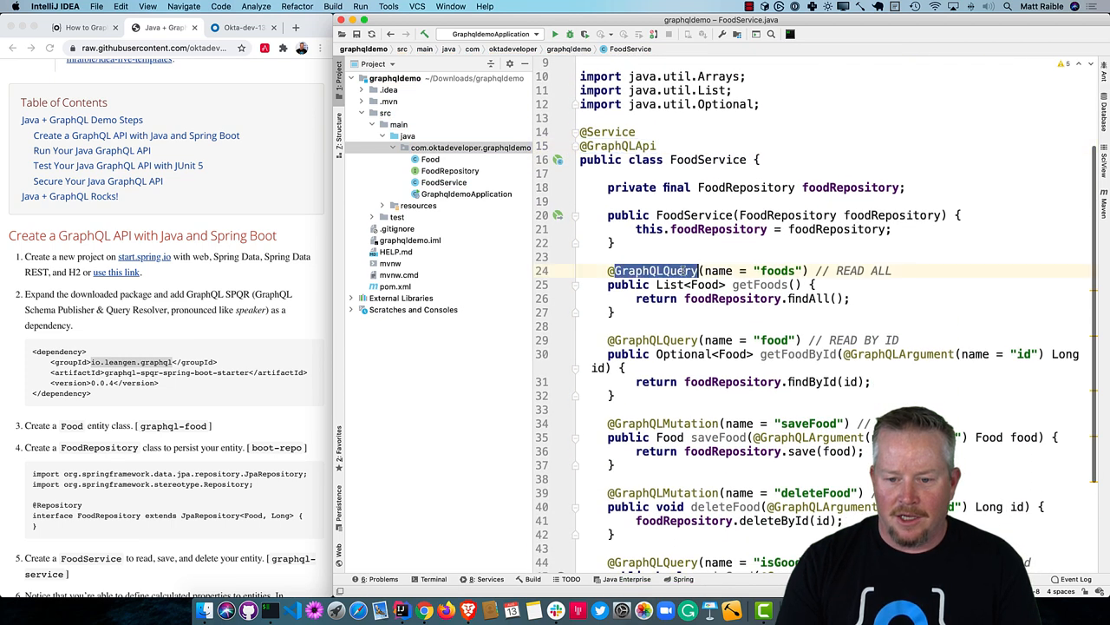
pyautogui.scroll(-3)
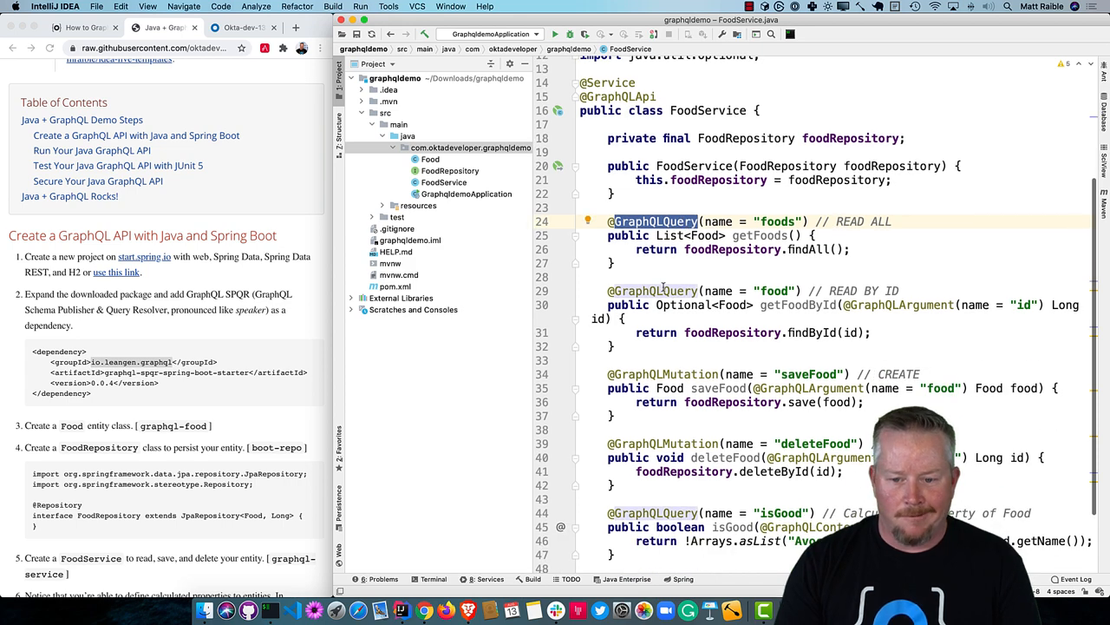
pyautogui.scroll(-3)
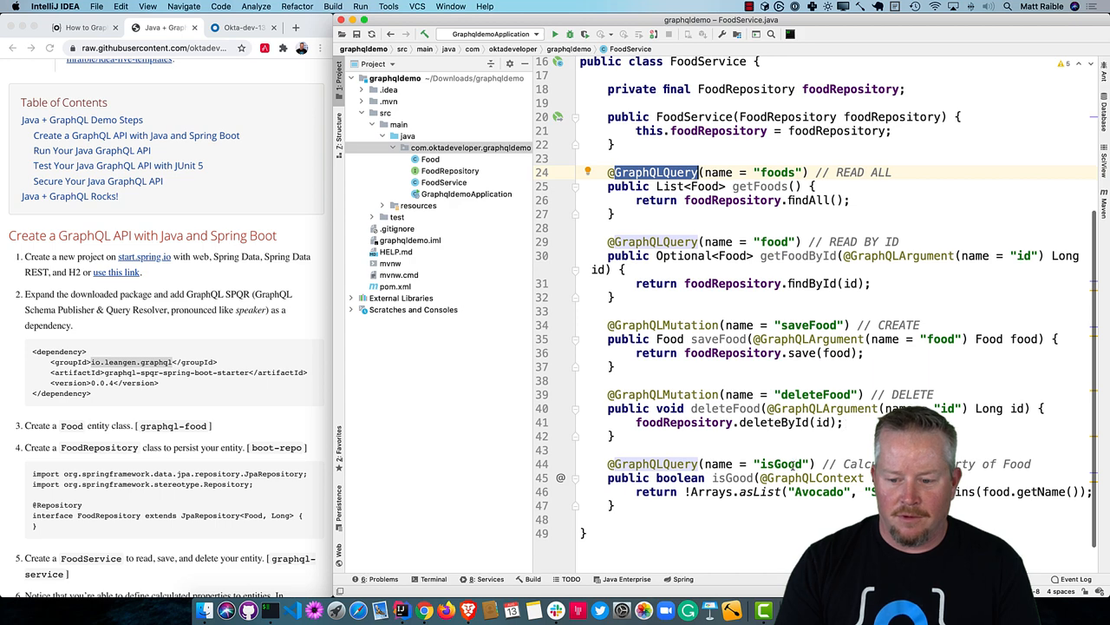
pyautogui.scroll(-3)
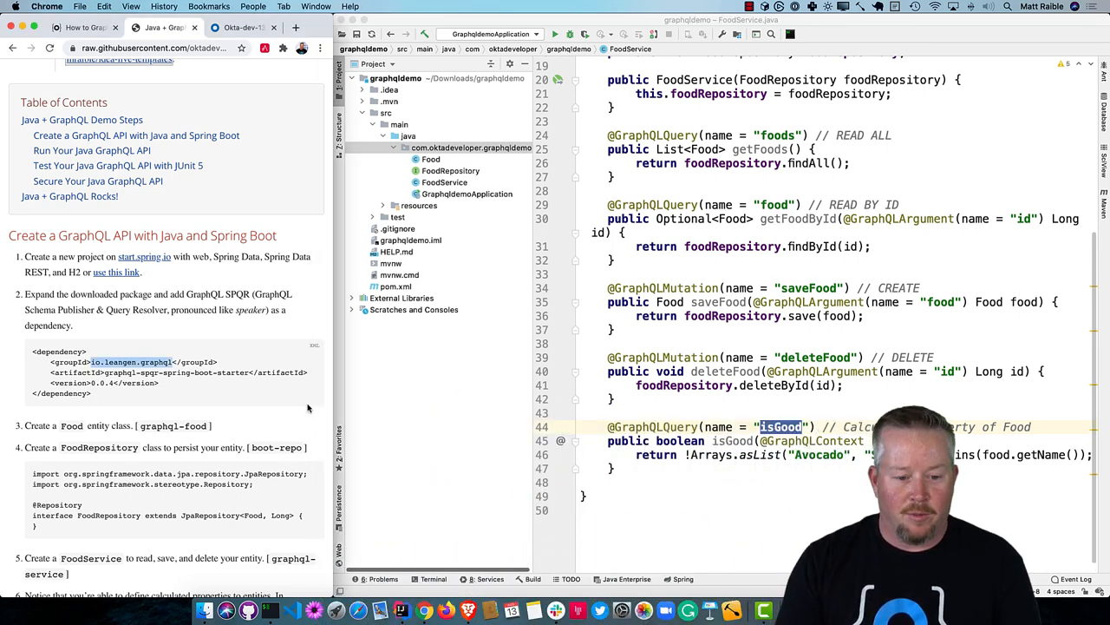
pyautogui.scroll(-3)
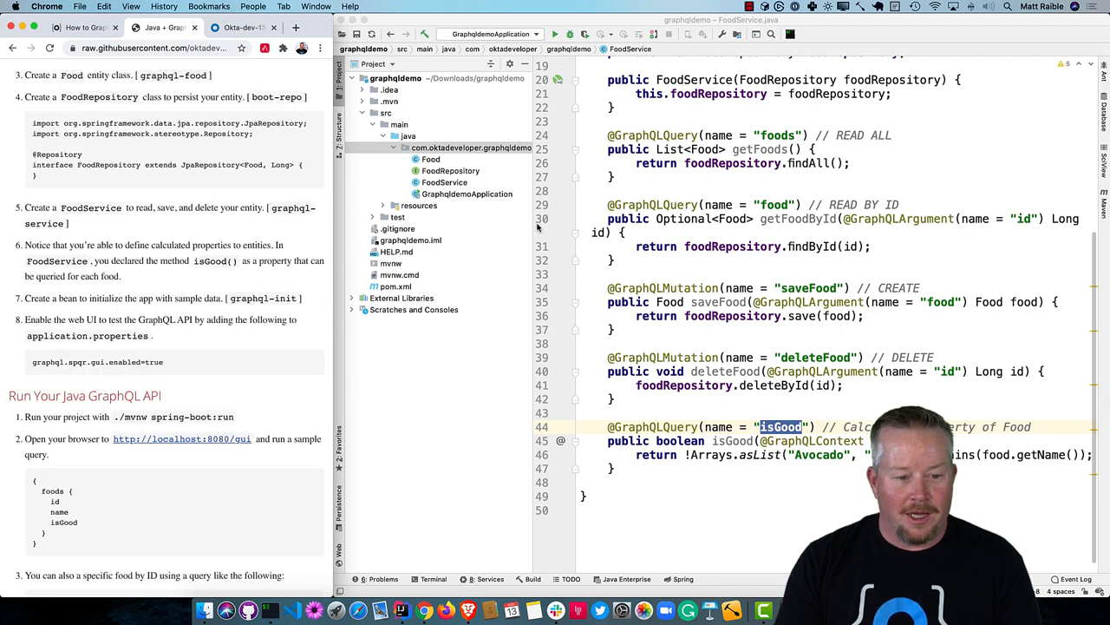
pyautogui.click(466, 193)
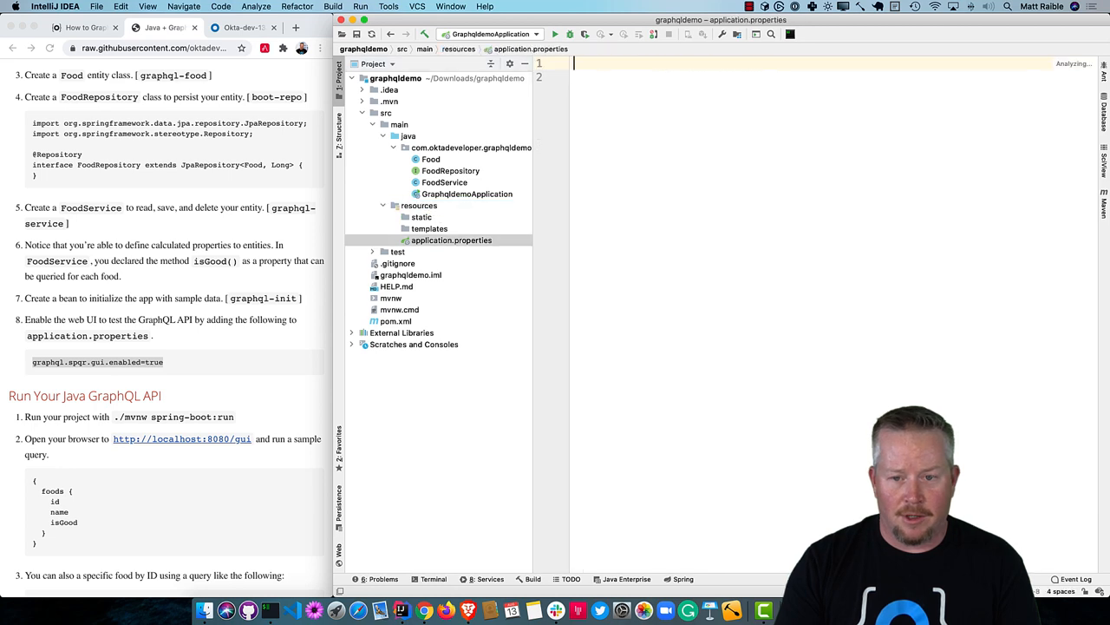
# Step: Add graphql.spqr.gui.enabled=true and run ./mvnw spring-boot:run in the IDE terminal
pyautogui.write('graphql.spqr.gui.enabled=true')
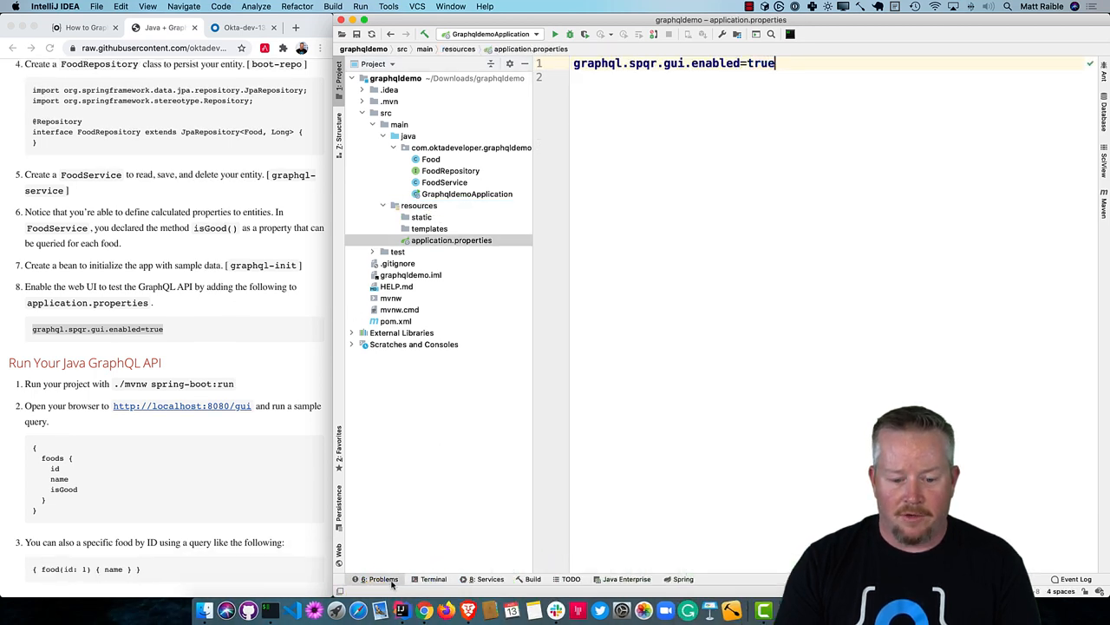
pyautogui.click(434, 579)
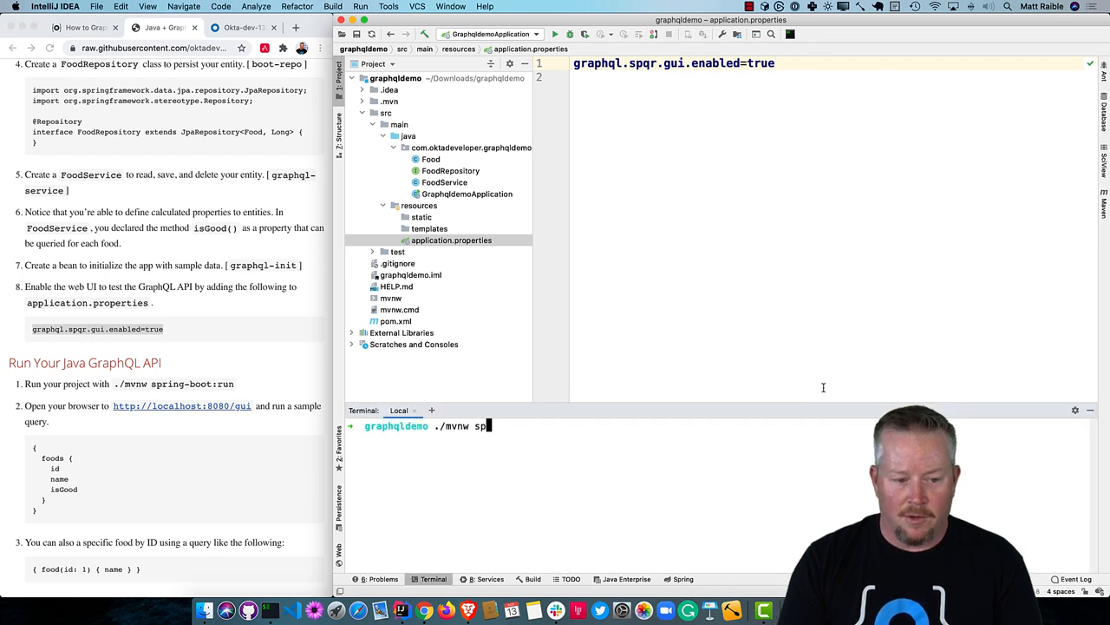
pyautogui.write('ring-boot:run')
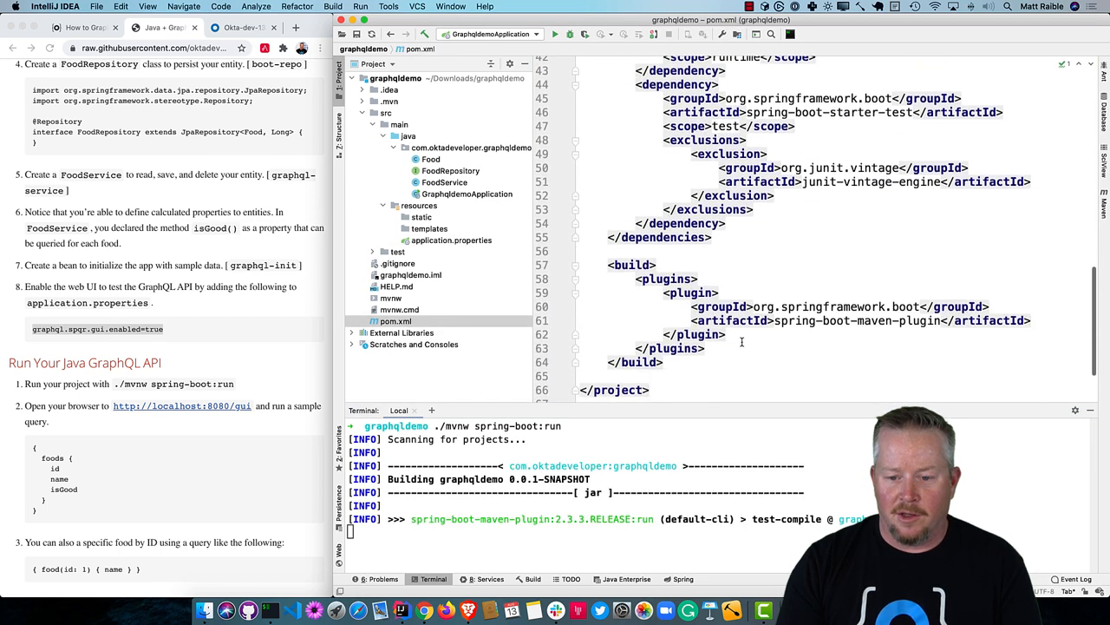
pyautogui.write('<d')
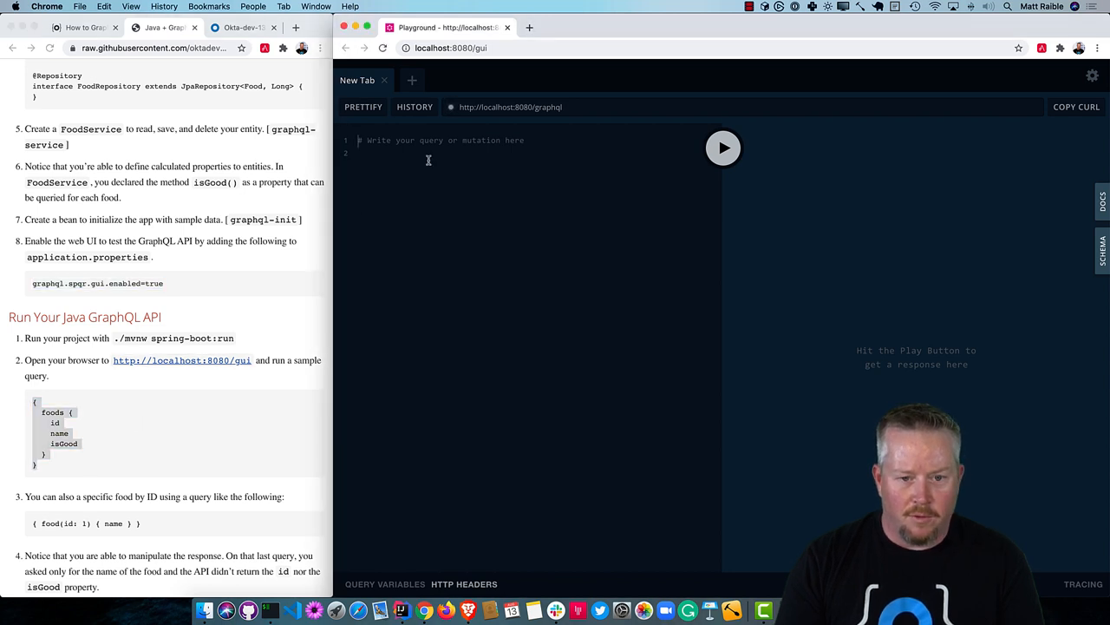
# Step: Run the { foods { id name isGood } } query in GraphQL Playground
pyautogui.write('{ foods { id name isGood } }')
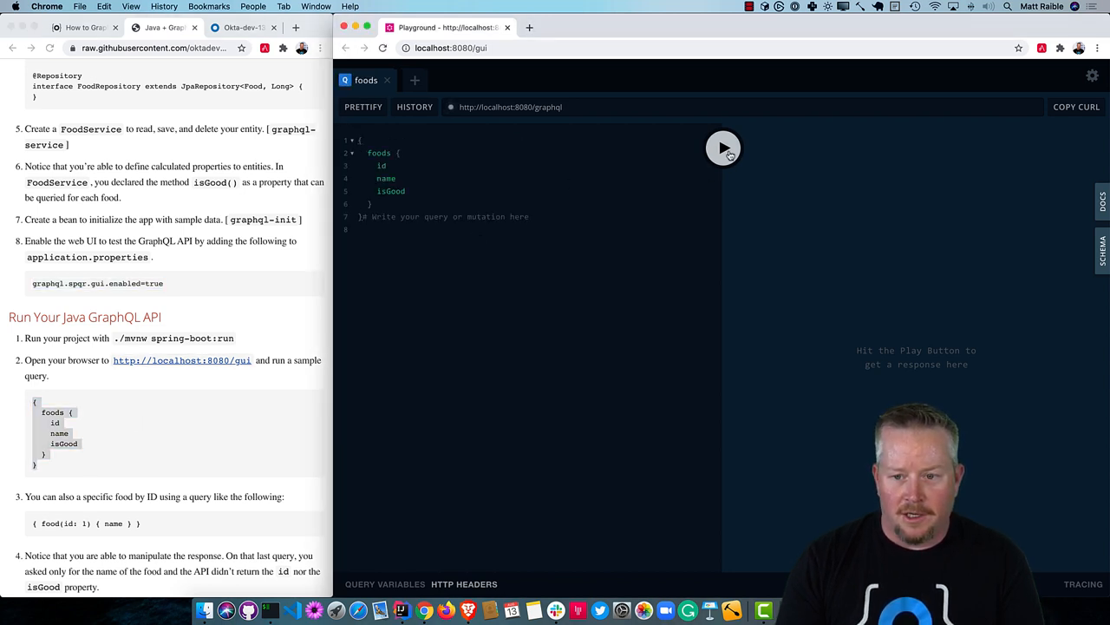
pyautogui.click(723, 147)
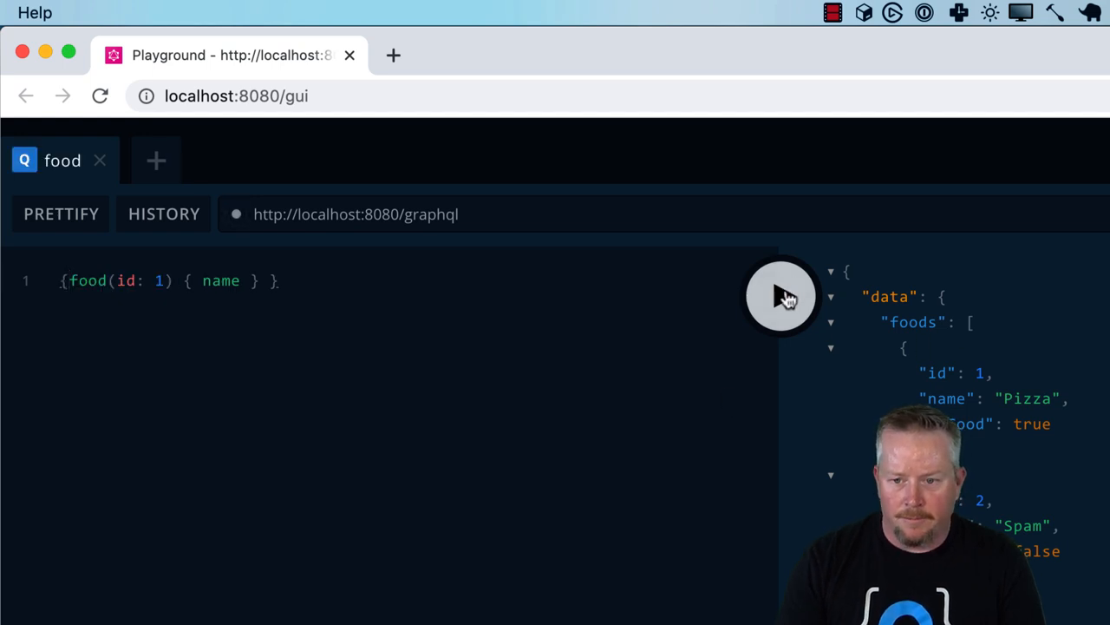
# Step: Query food id 1, widening the selection to name, isGood and id, returning Pizza
pyautogui.click(780, 295)
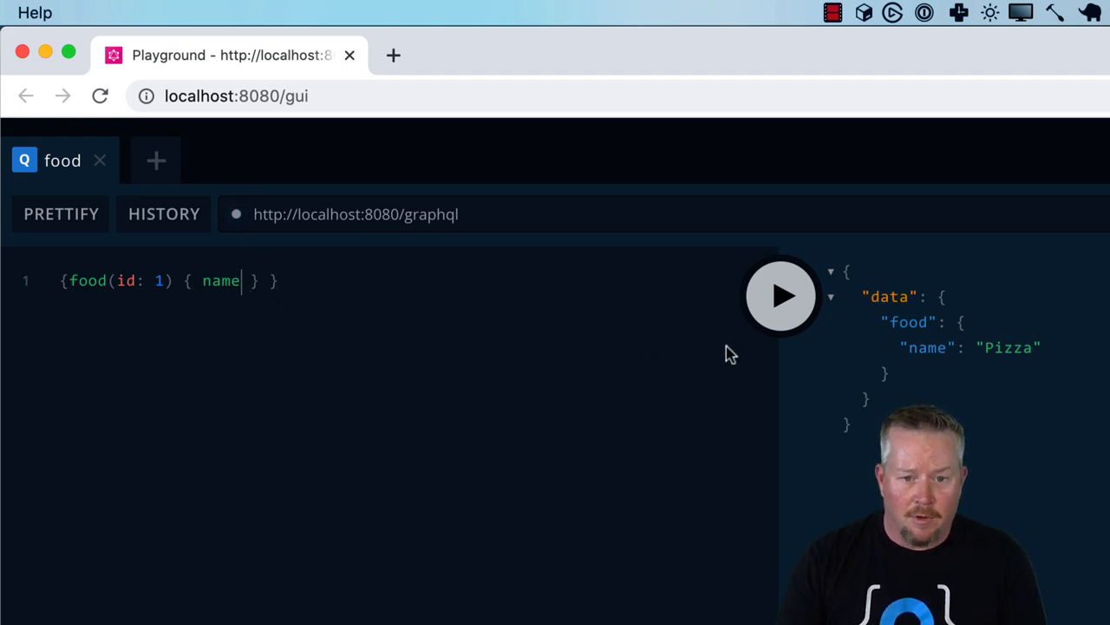
pyautogui.write(', isGood')
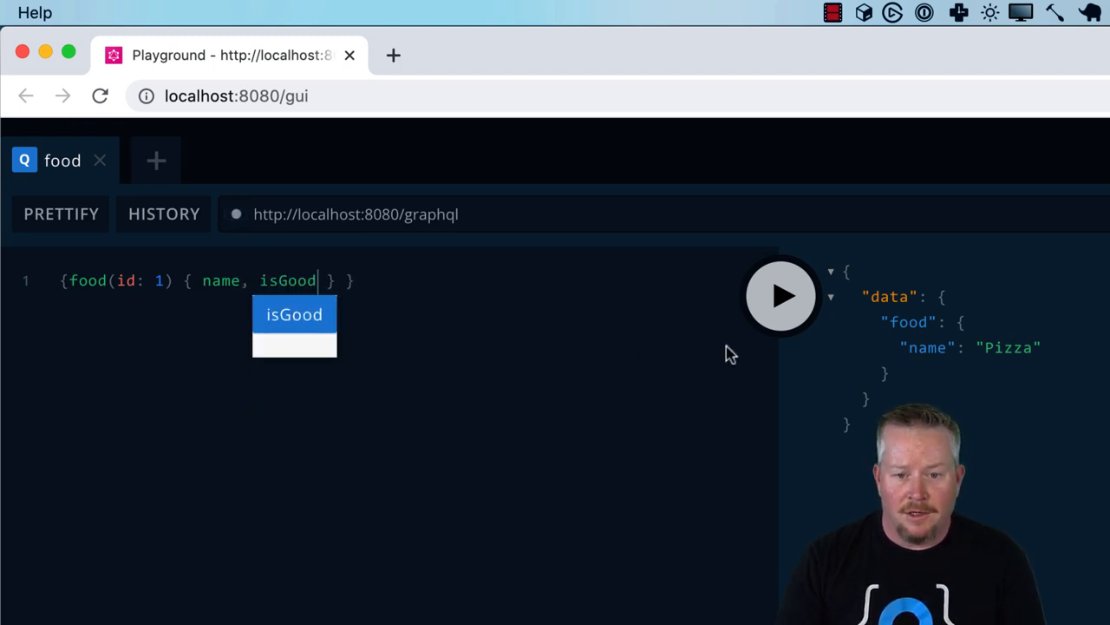
pyautogui.click(781, 295)
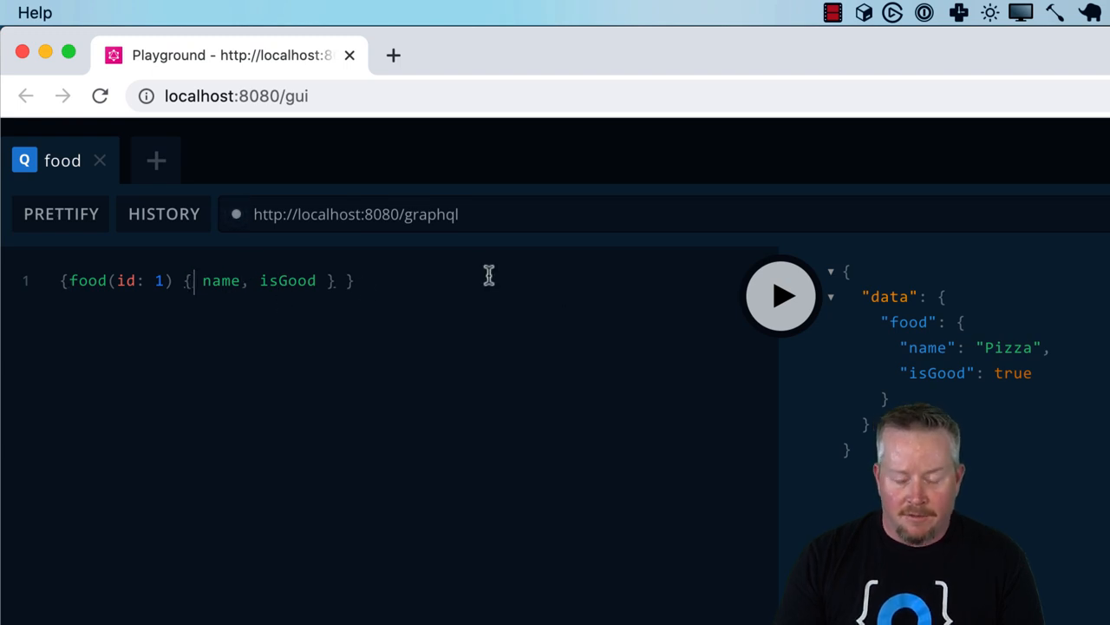
pyautogui.write('id,')
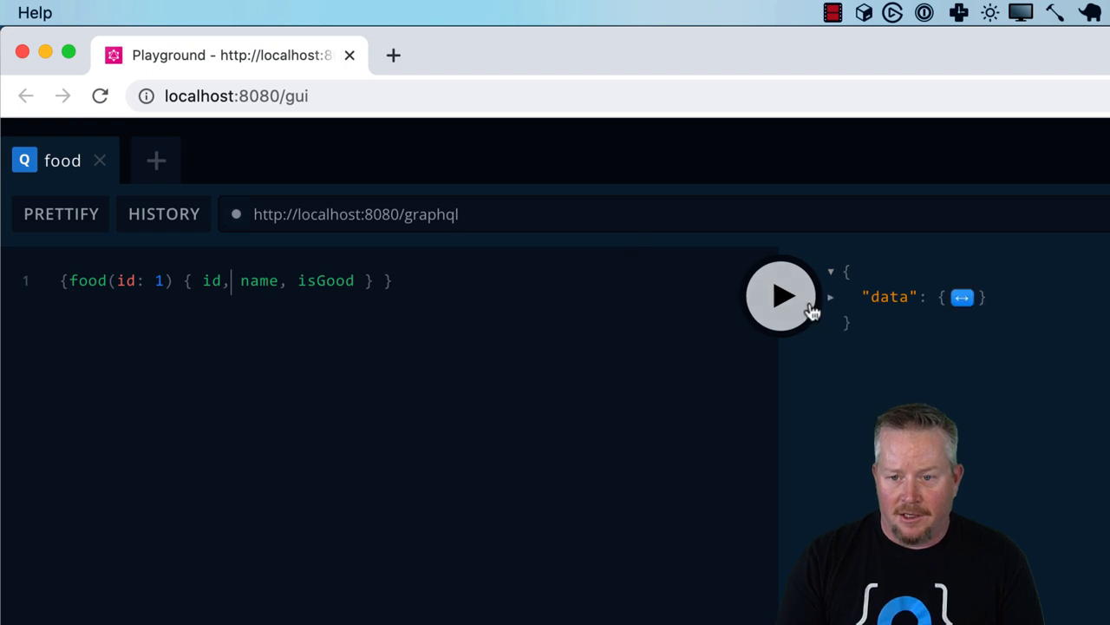
pyautogui.click(780, 295)
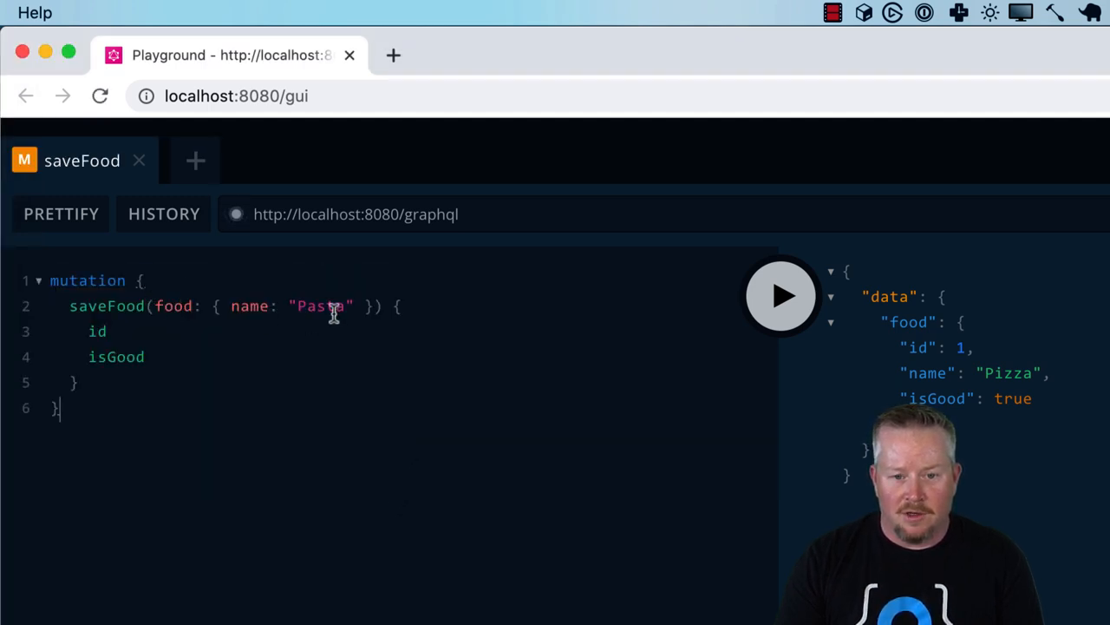
# Step: Run the saveFood mutation adding Pasta, then rerun the foods query showing Pasta as food 5
pyautogui.click(780, 295)
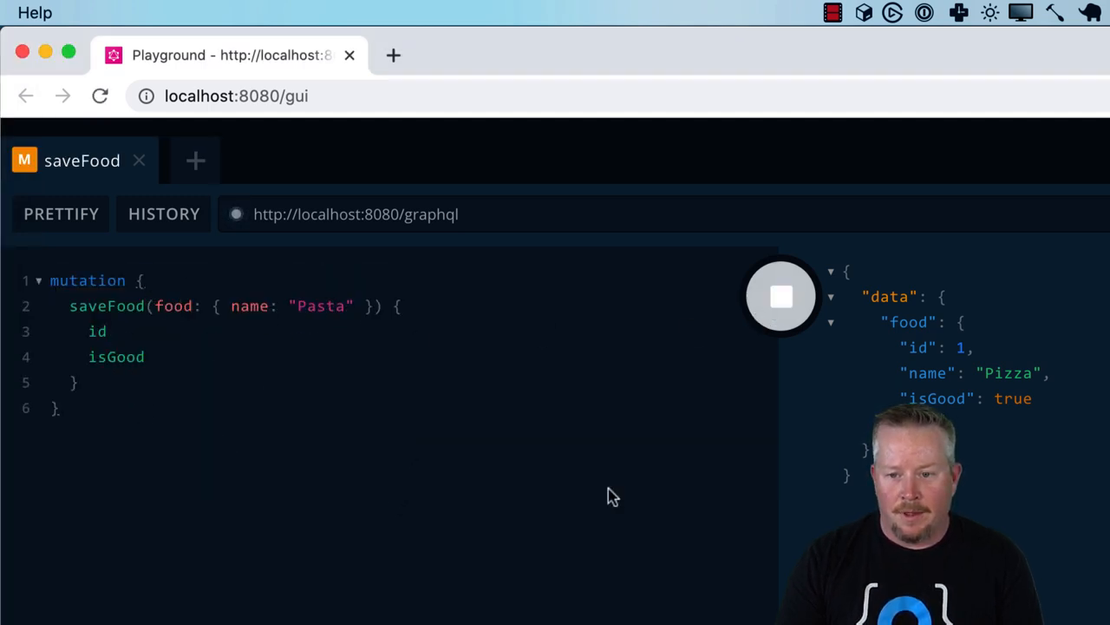
pyautogui.click(781, 297)
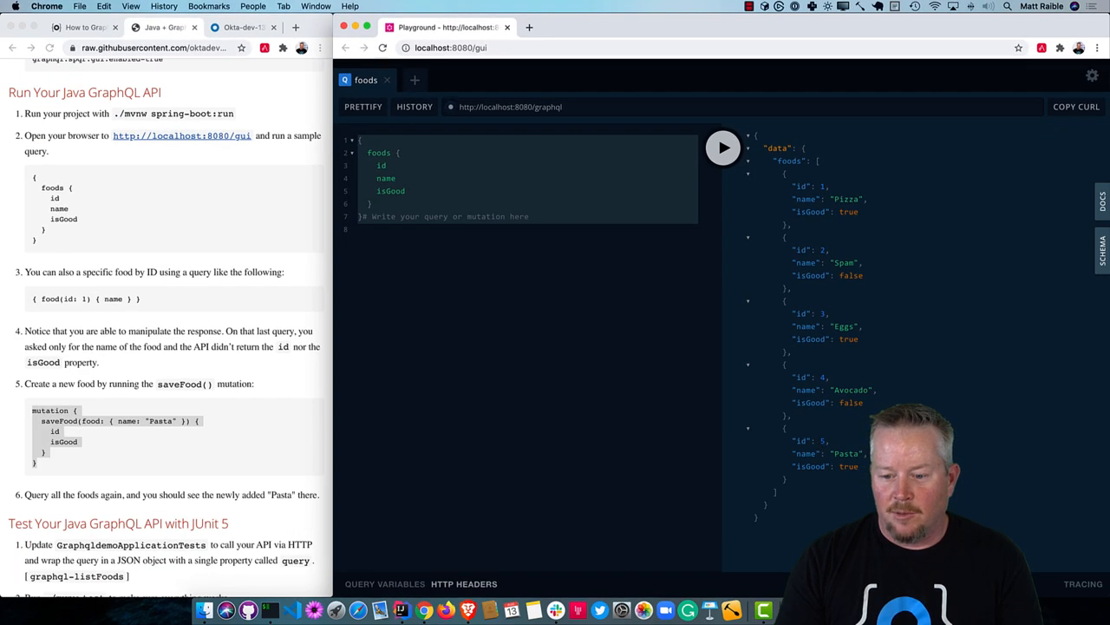
pyautogui.scroll(-3)
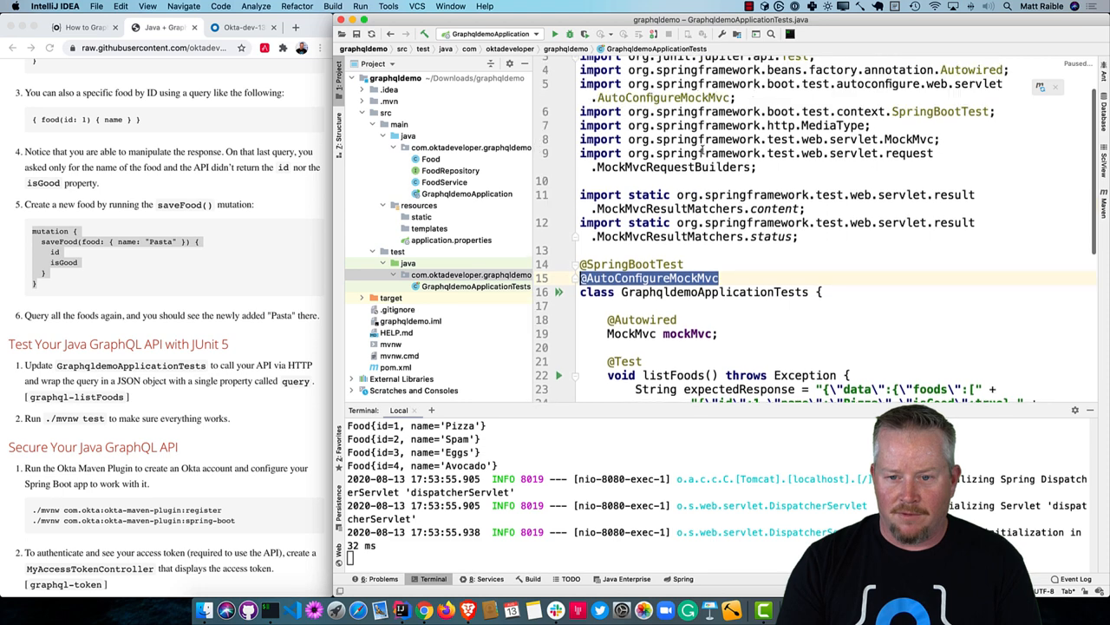
# Step: Review the listFoods test in GraphqldemoApplicationTests, highlighting its expected response string
pyautogui.scroll(-3)
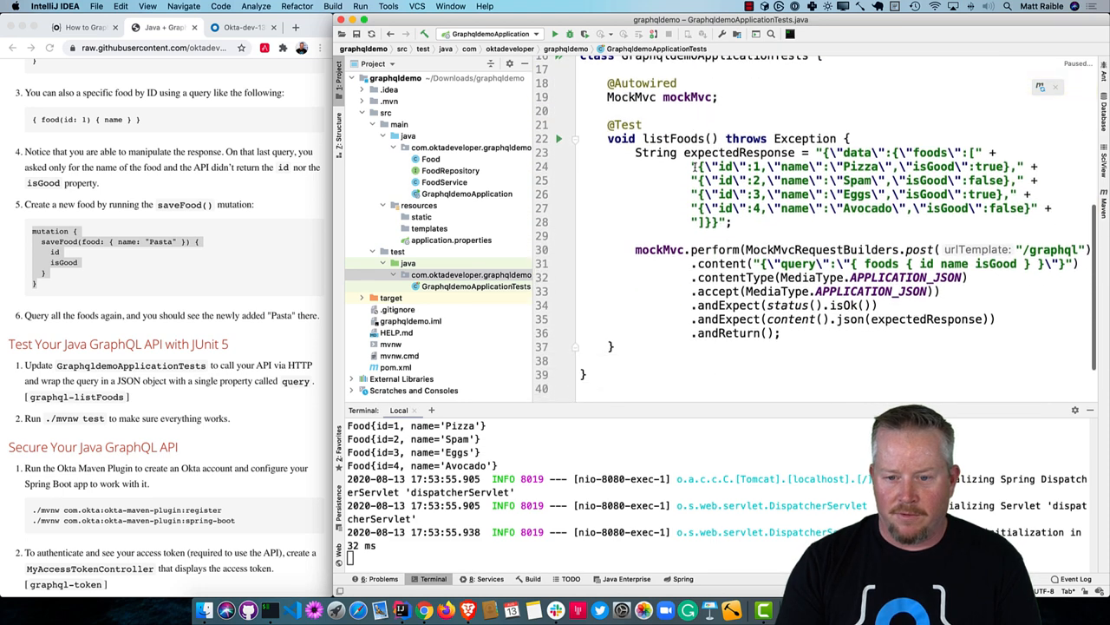
pyautogui.moveTo(638, 152); pyautogui.dragTo(733, 222)
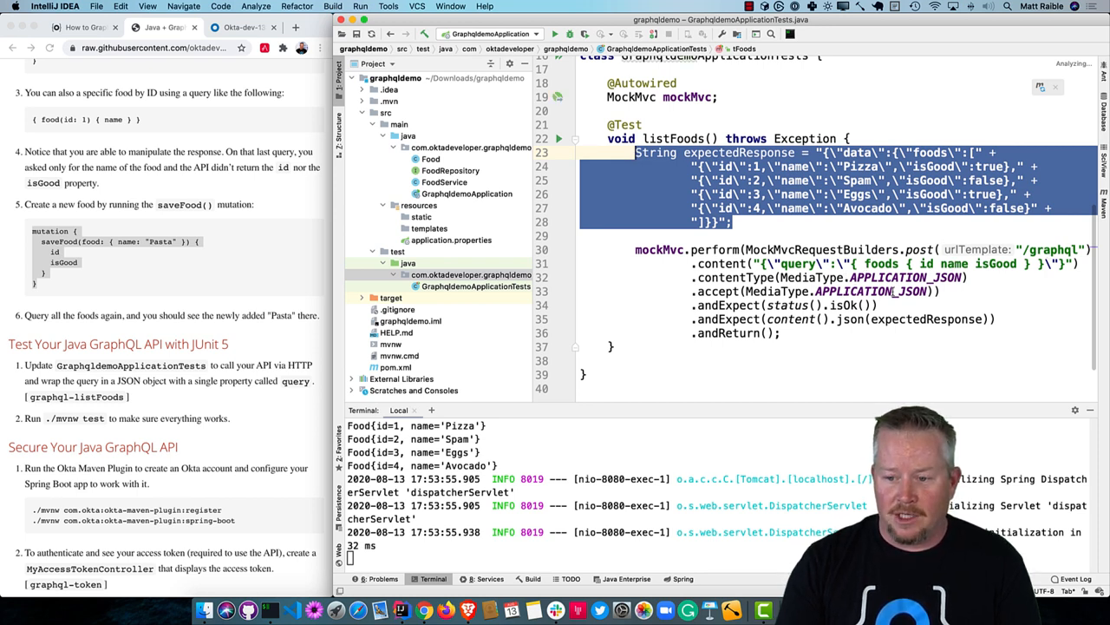
pyautogui.scroll(-3)
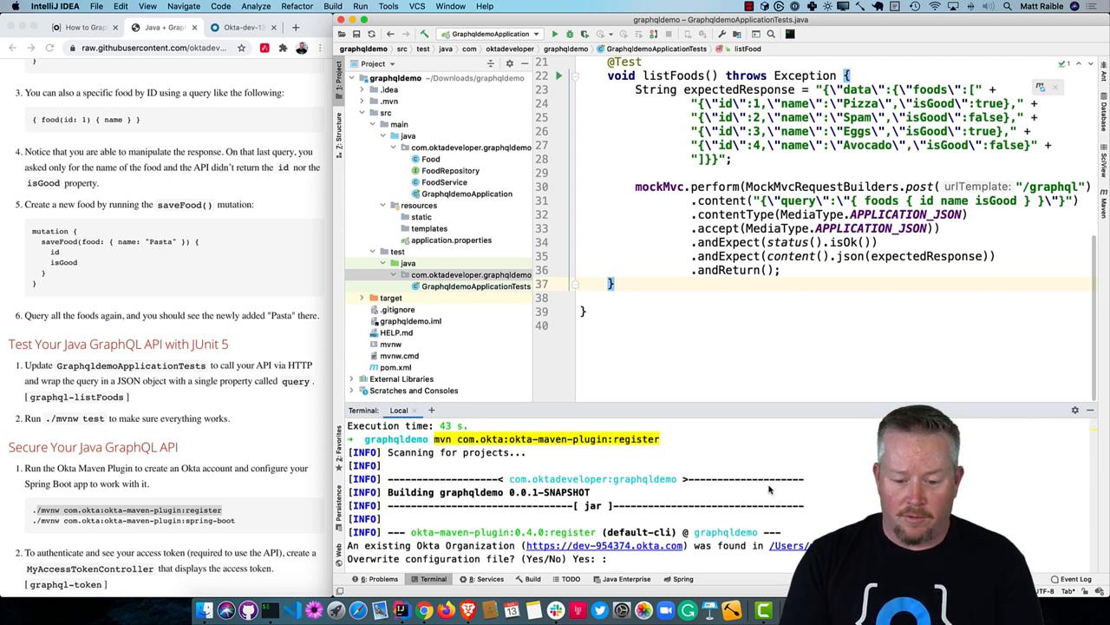
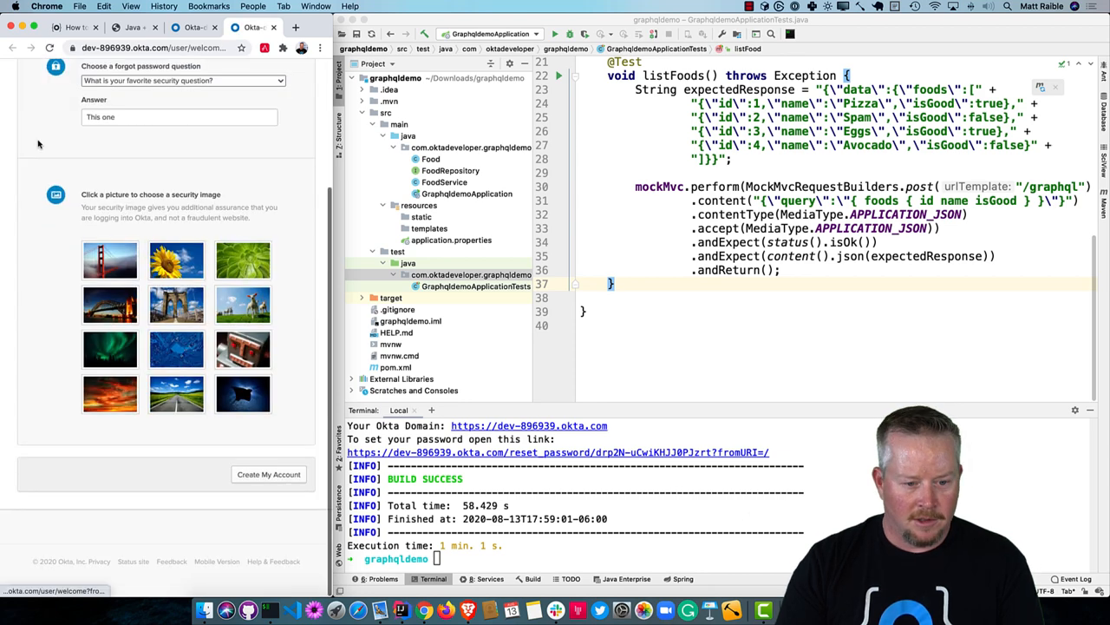
# Step: Create the Okta account with password, security question and image, reaching the Dashboard
pyautogui.click(111, 260)
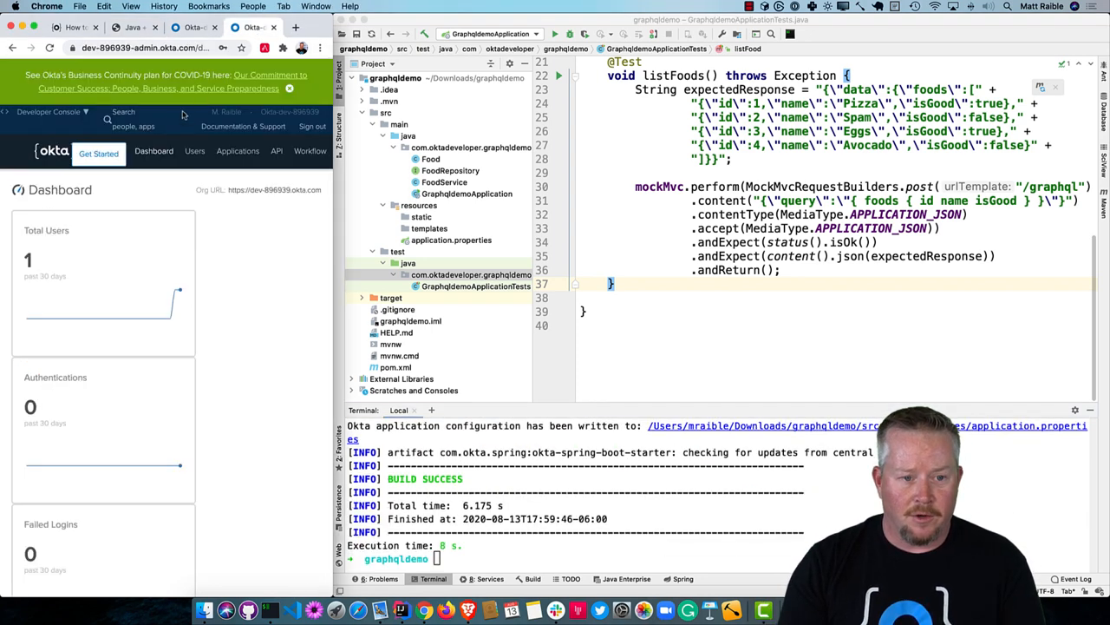
# Step: Open the graphqldemo app from Okta Applications and review its General Settings
pyautogui.click(237, 151)
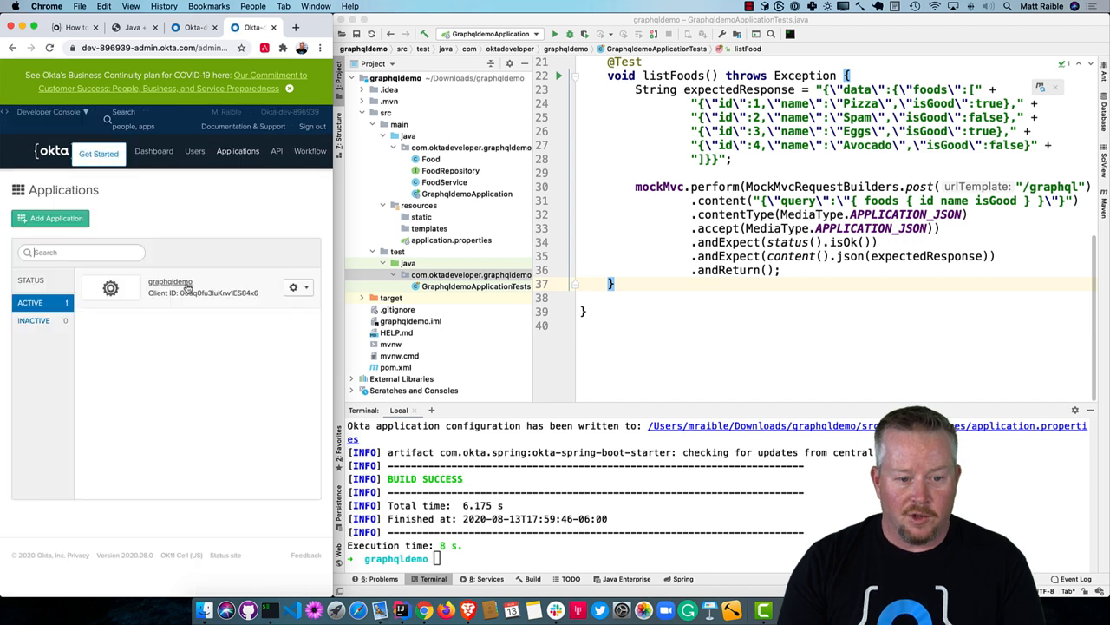
pyautogui.moveTo(186, 286)
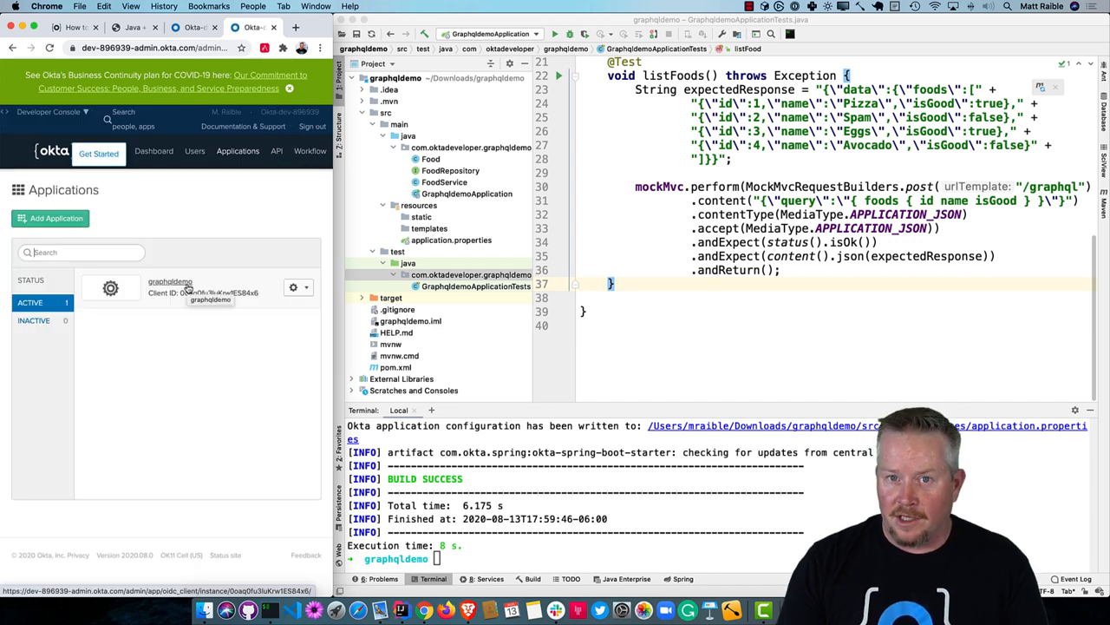
pyautogui.click(169, 281)
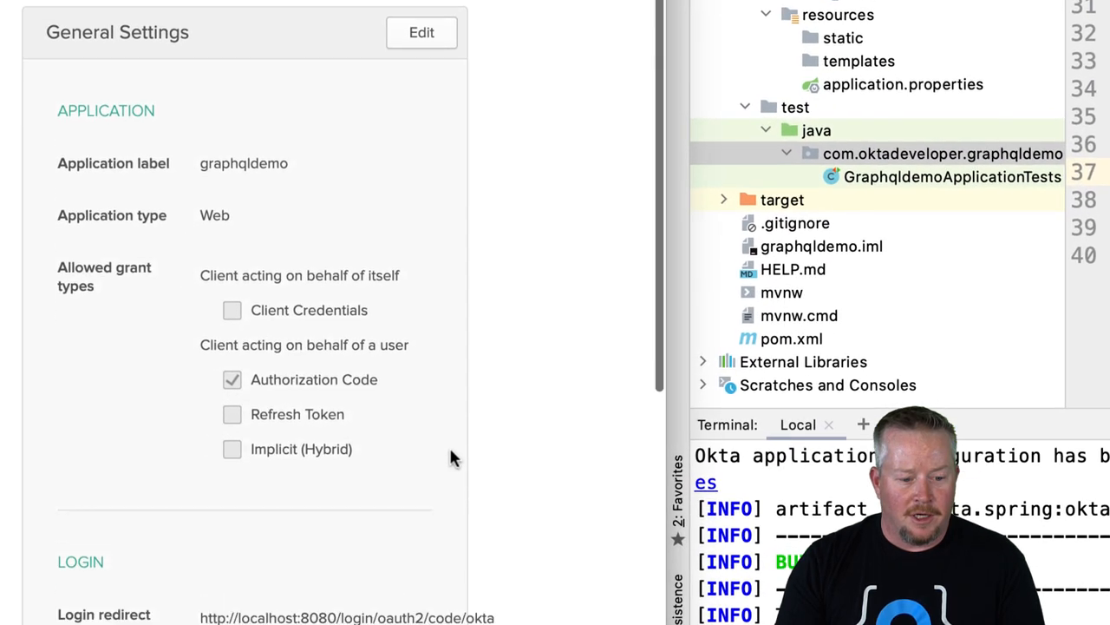
pyautogui.scroll(-3)
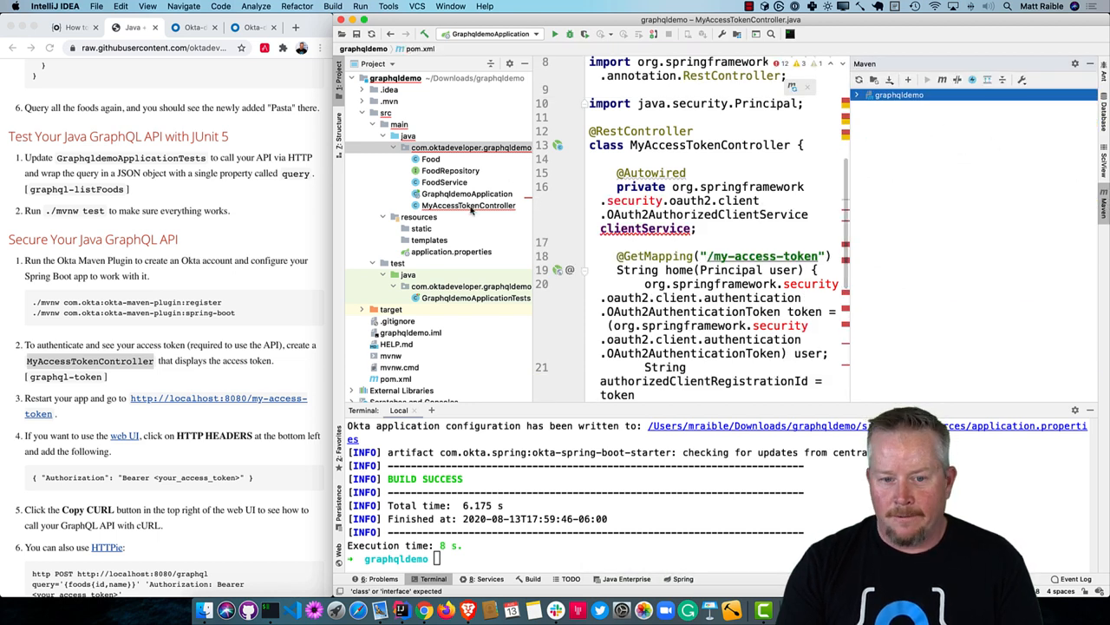
# Step: Confirm pom.xml includes okta-spring-boot-starter for the new MyAccessTokenController
pyautogui.click(392, 378)
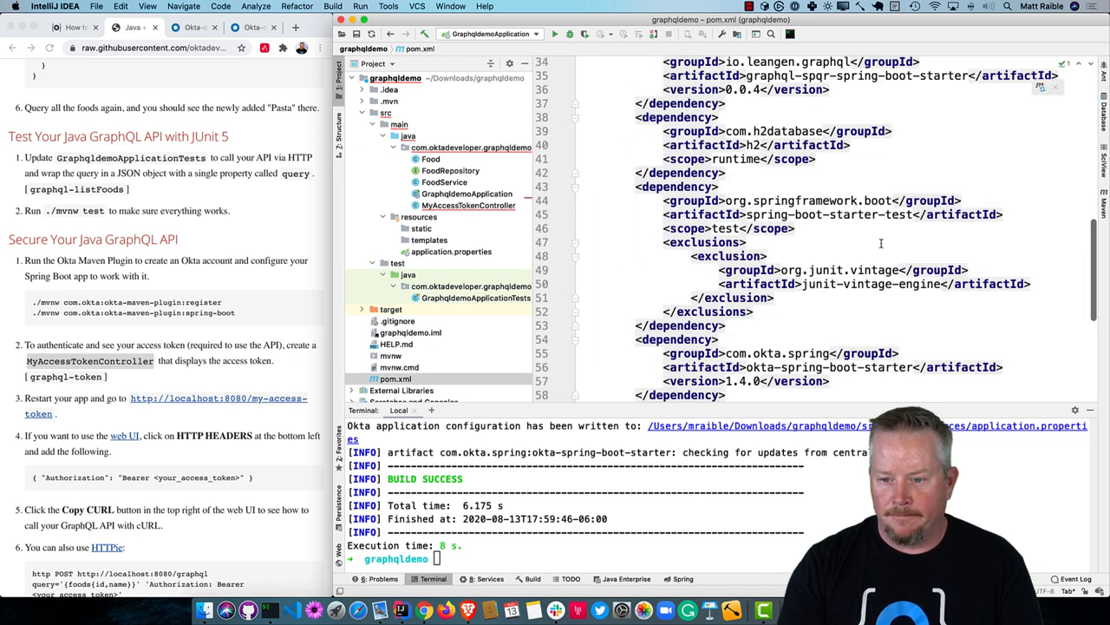
pyautogui.scroll(-3)
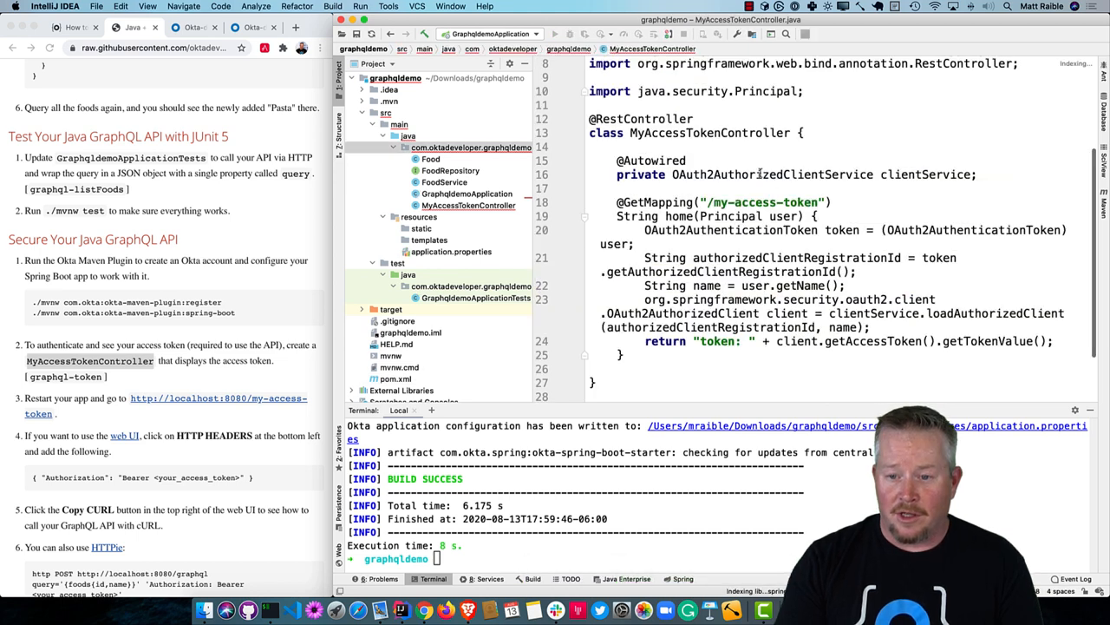
pyautogui.scroll(-3)
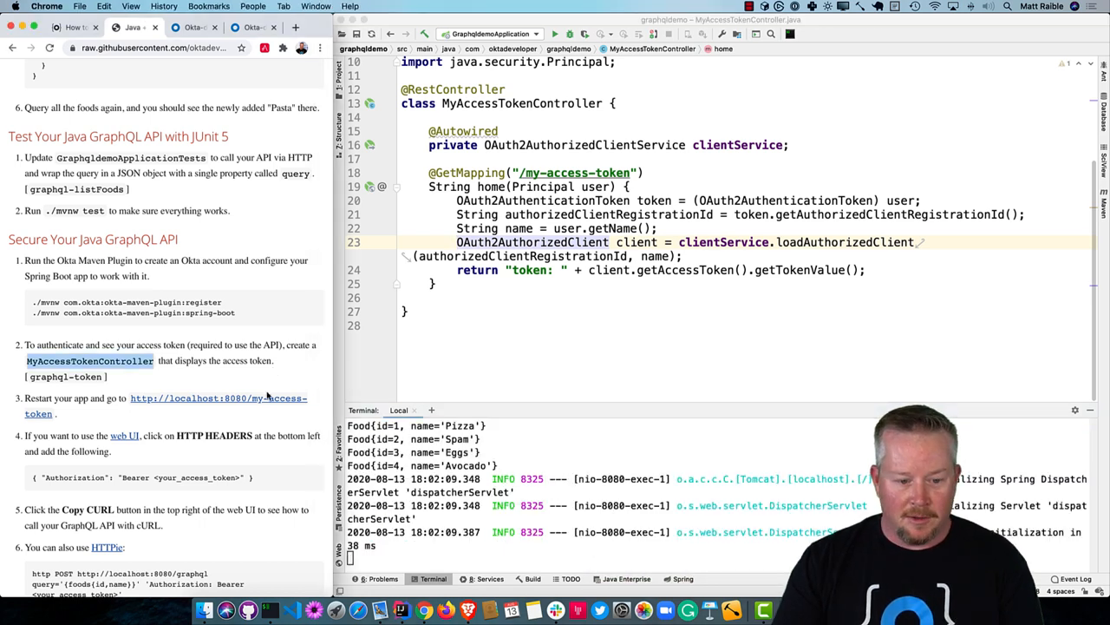
pyautogui.click(217, 397)
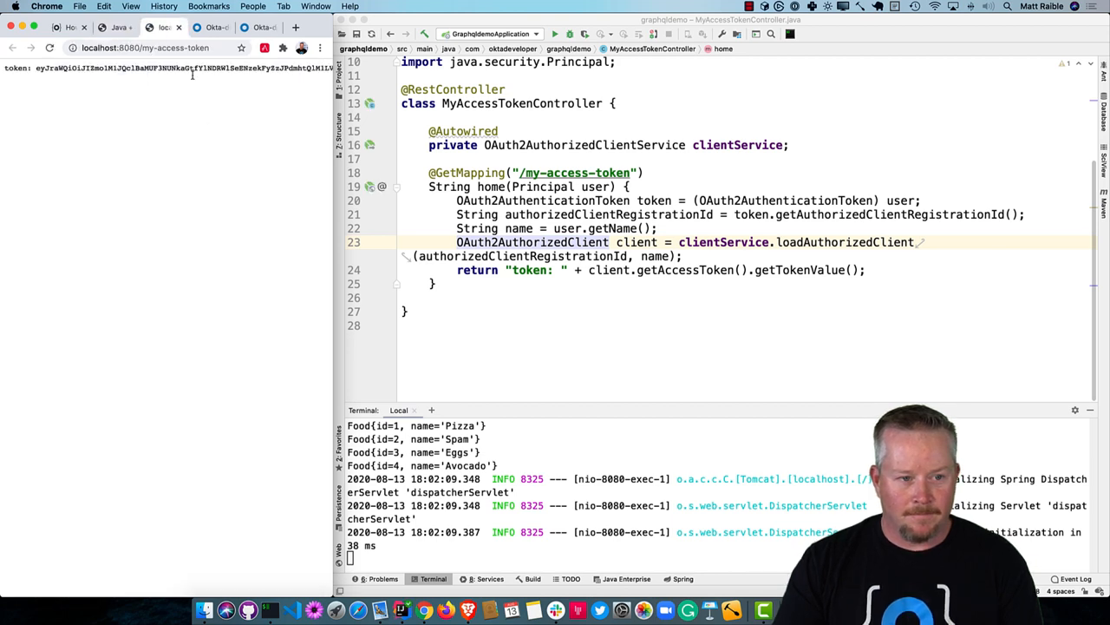
pyautogui.click(263, 27)
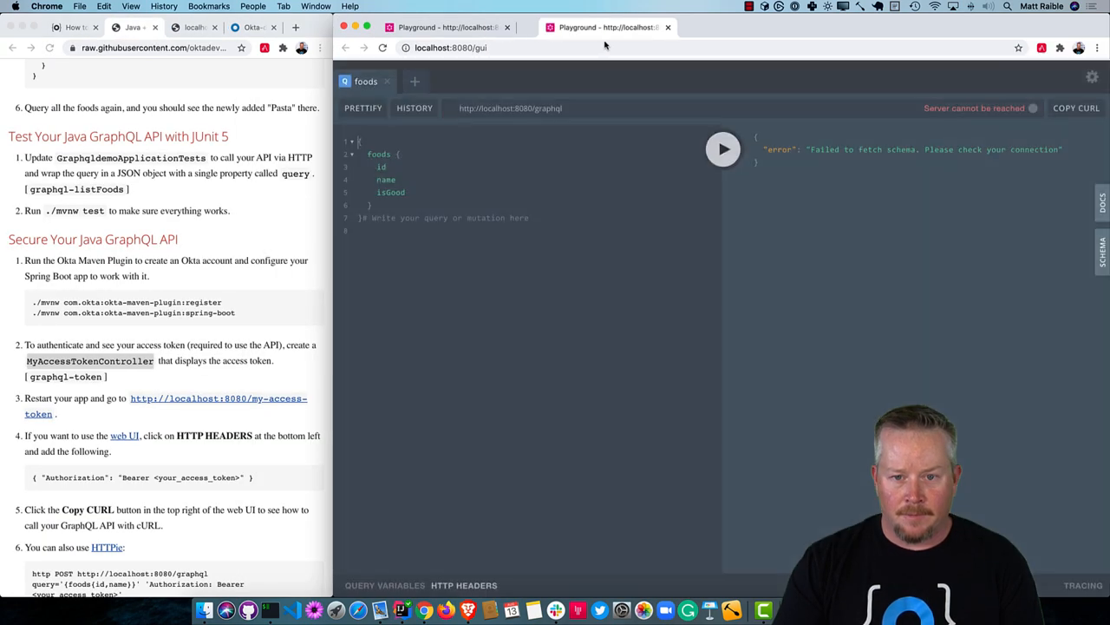
# Step: Check the Playground at localhost:8080/gui showing 'Server cannot be reached', then go to iTerm
pyautogui.click(723, 147)
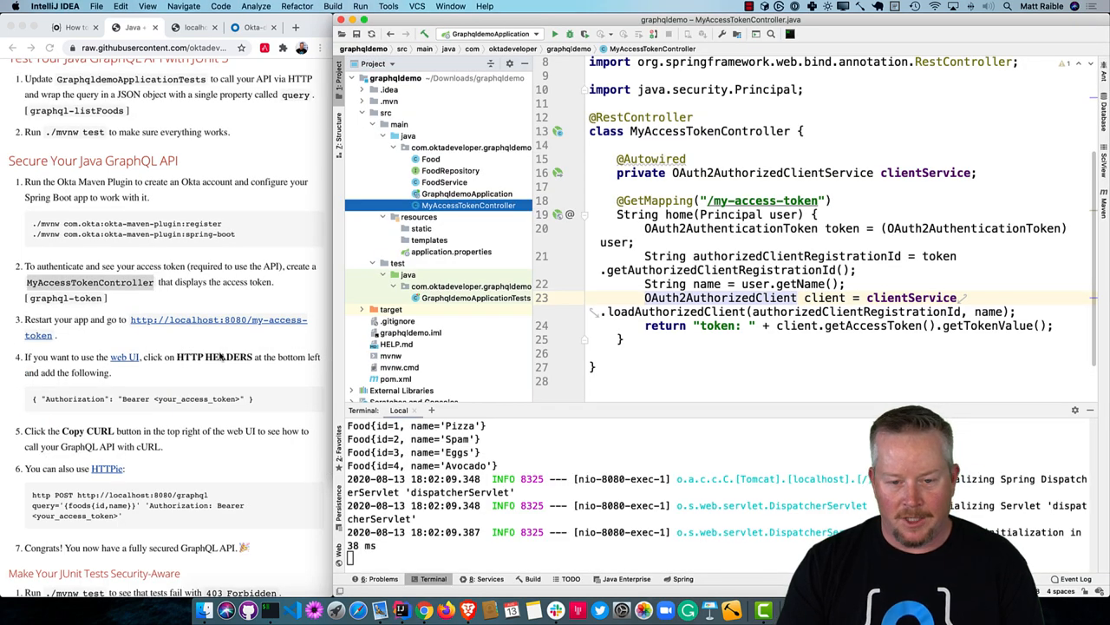
pyautogui.scroll(-3)
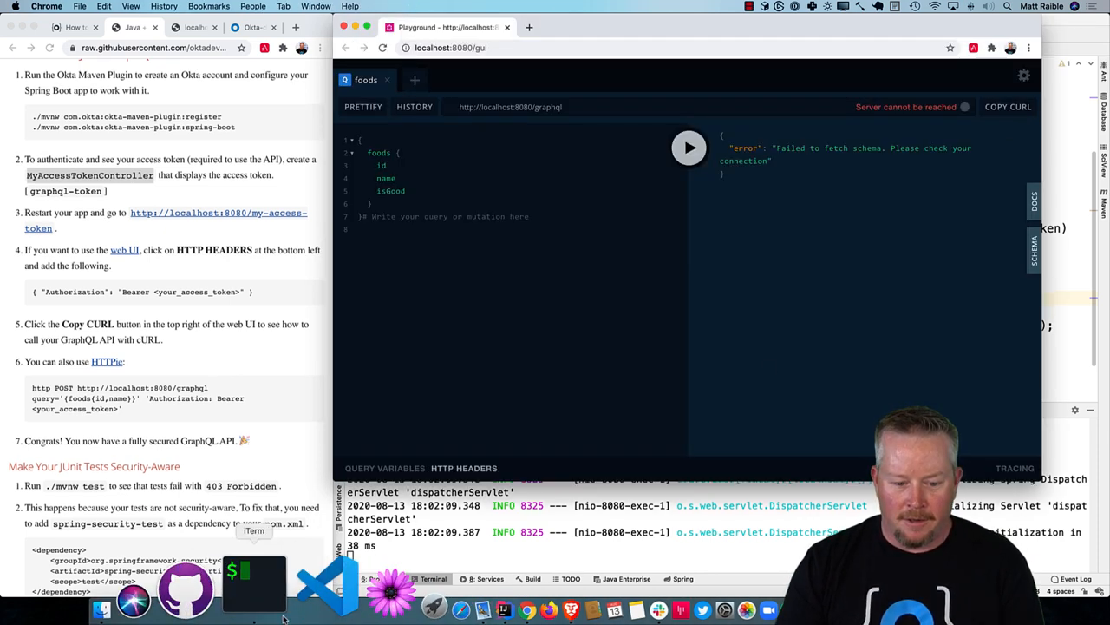
pyautogui.click(255, 586)
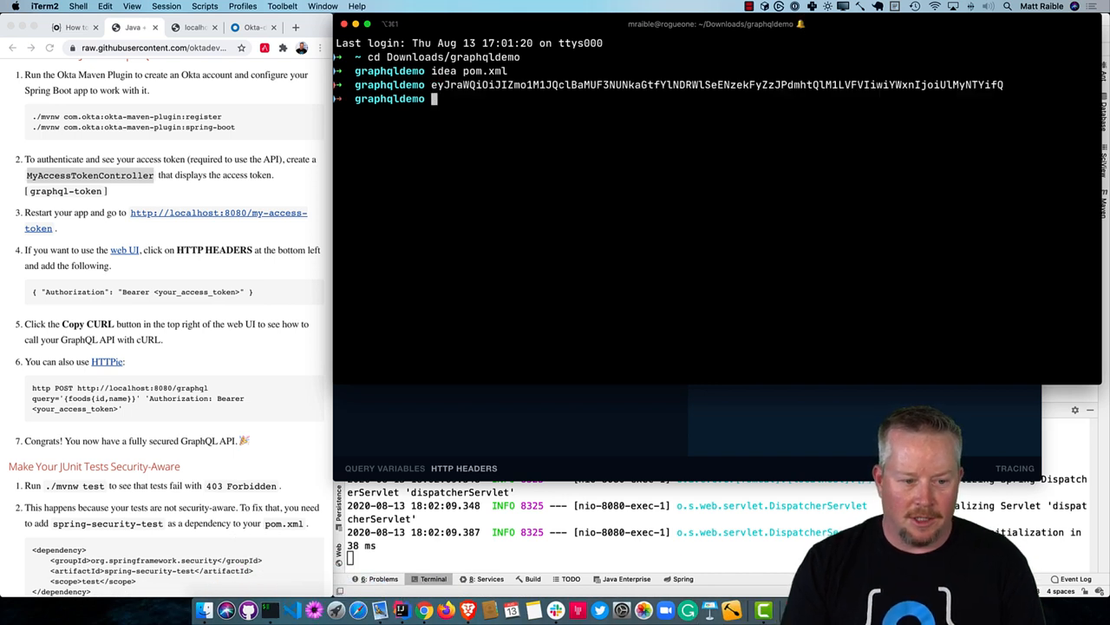
# Step: Store the token in TOKEN and POST {foods{id,name}} to localhost:8080/graphql with Bearer auth
pyautogui.write('TOKEN-=')
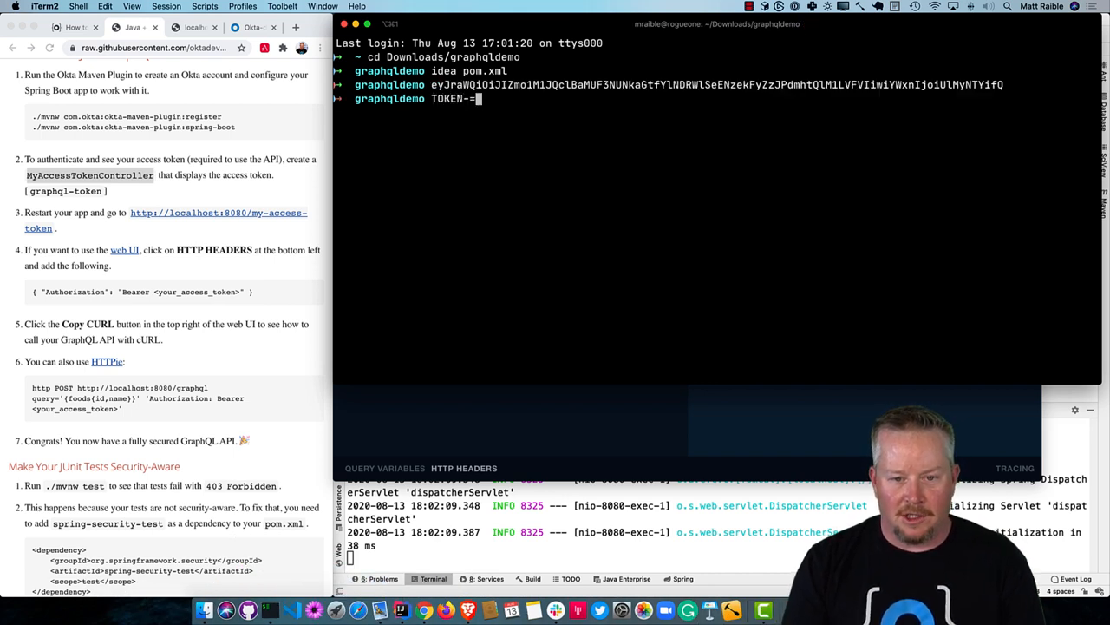
pyautogui.press('Enter')
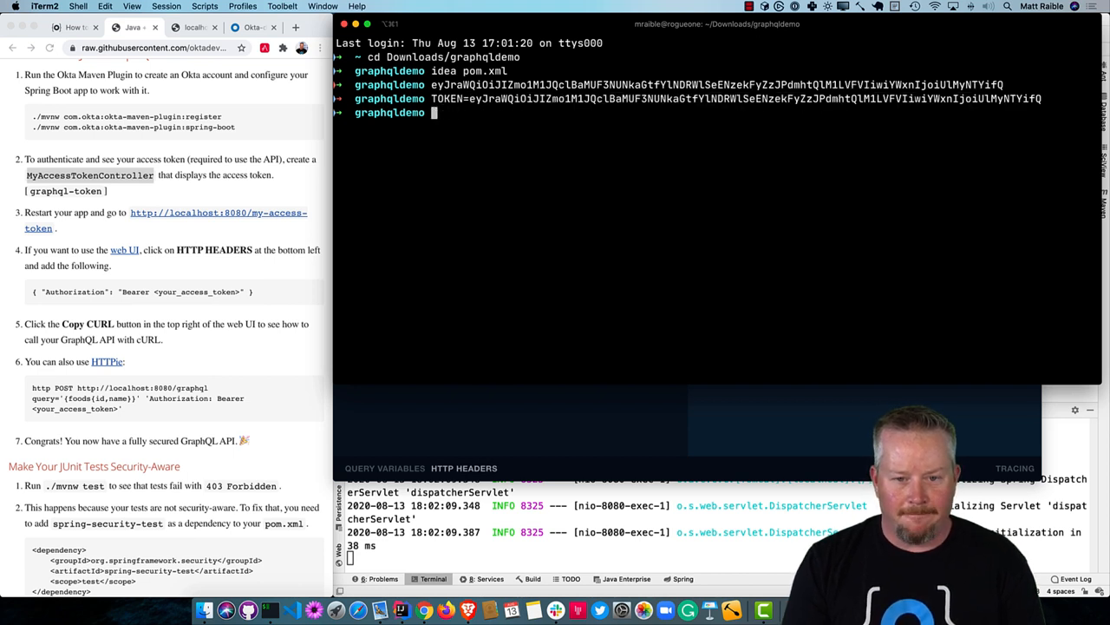
pyautogui.write('http PORT http://l')
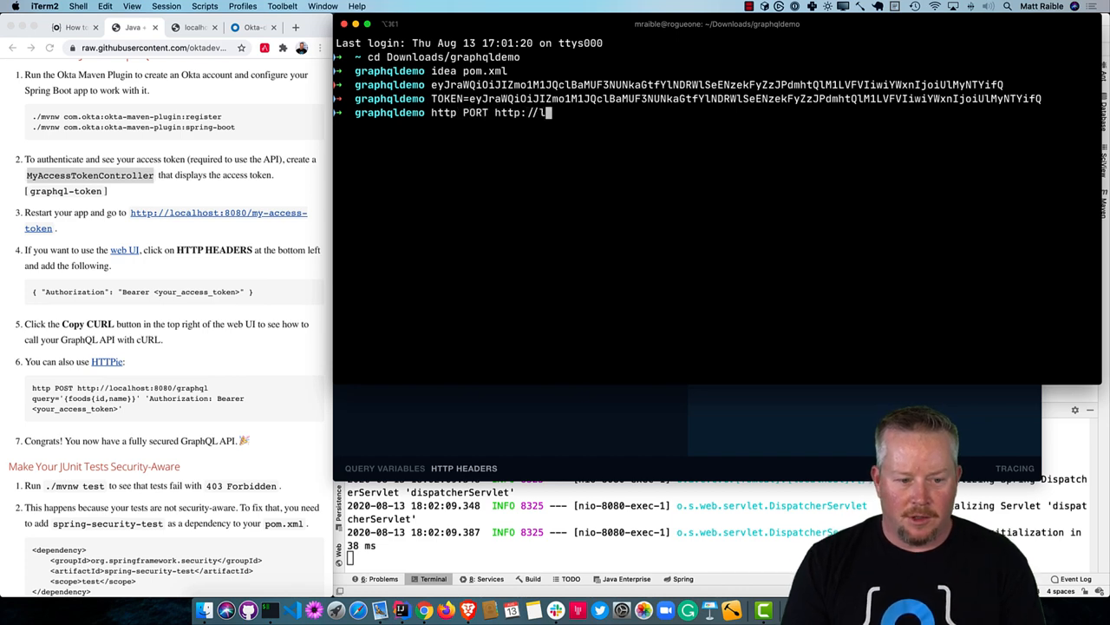
pyautogui.write("ocalhost:8080/graphql query='{foods{id,name}}' 'Authorization: Bearer $TOKEN")
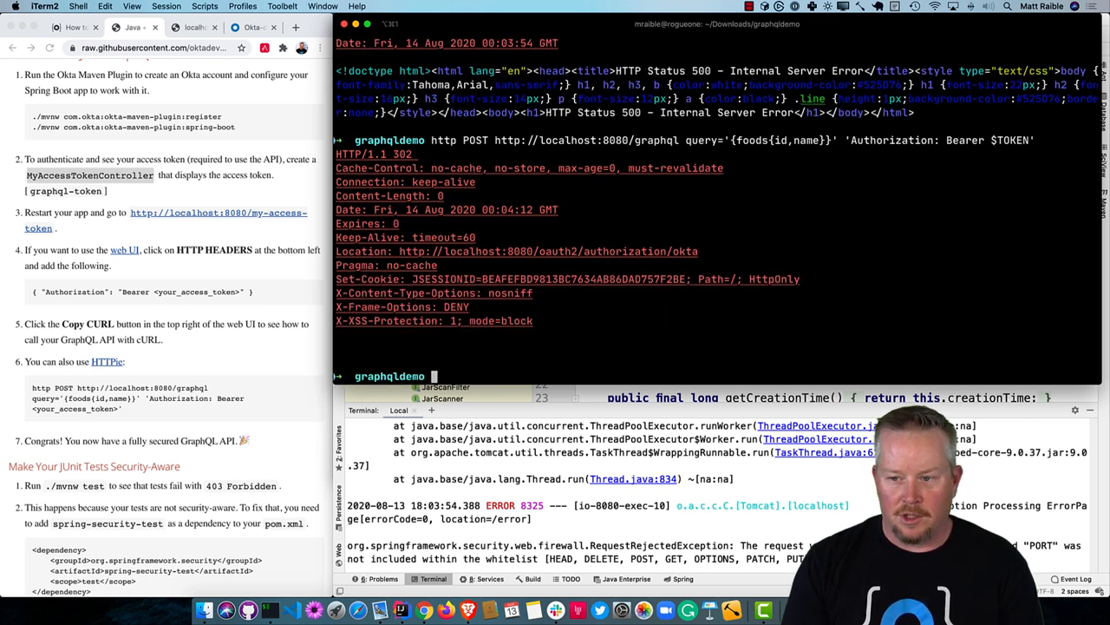
pyautogui.write('echo $TO')
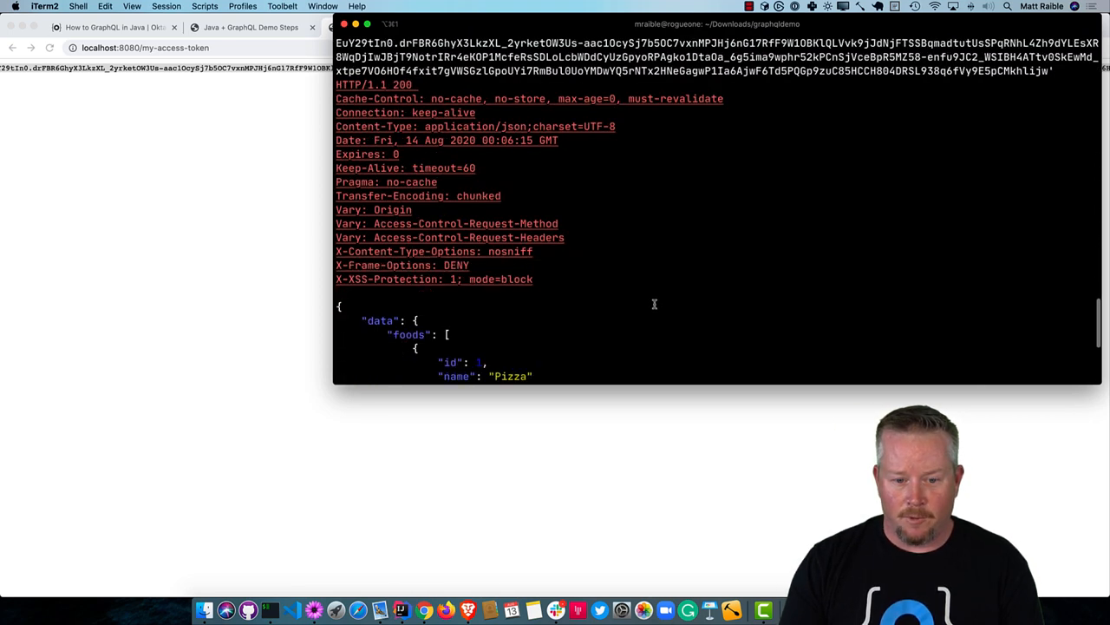
pyautogui.scroll(-3)
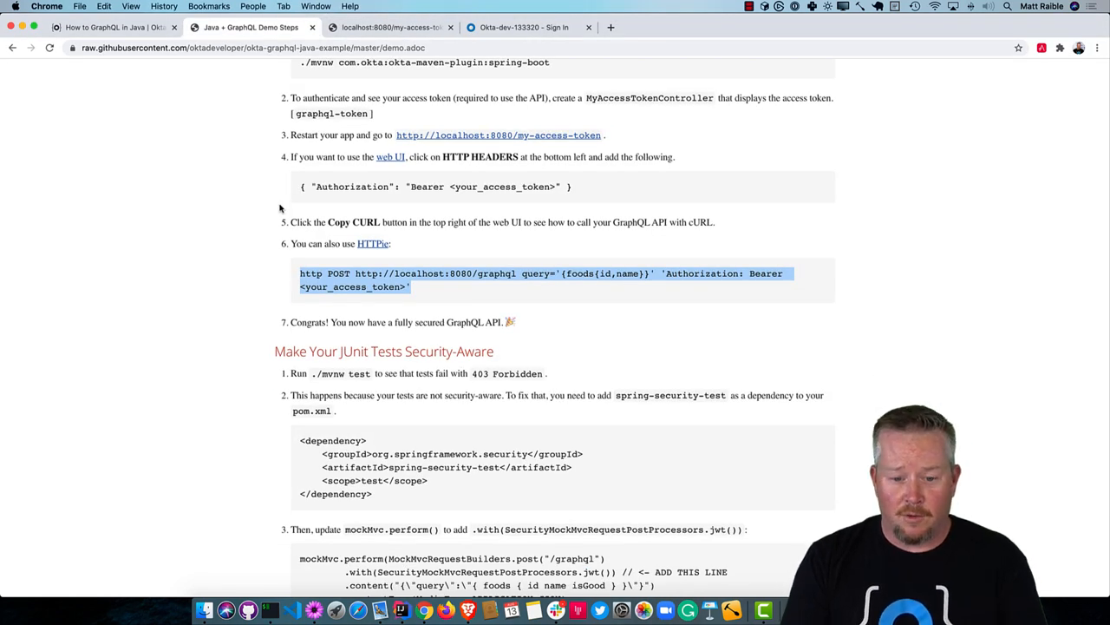
# Step: Run 'mvn test' in the graphqldemo project's terminal
pyautogui.doubleClick(342, 373)
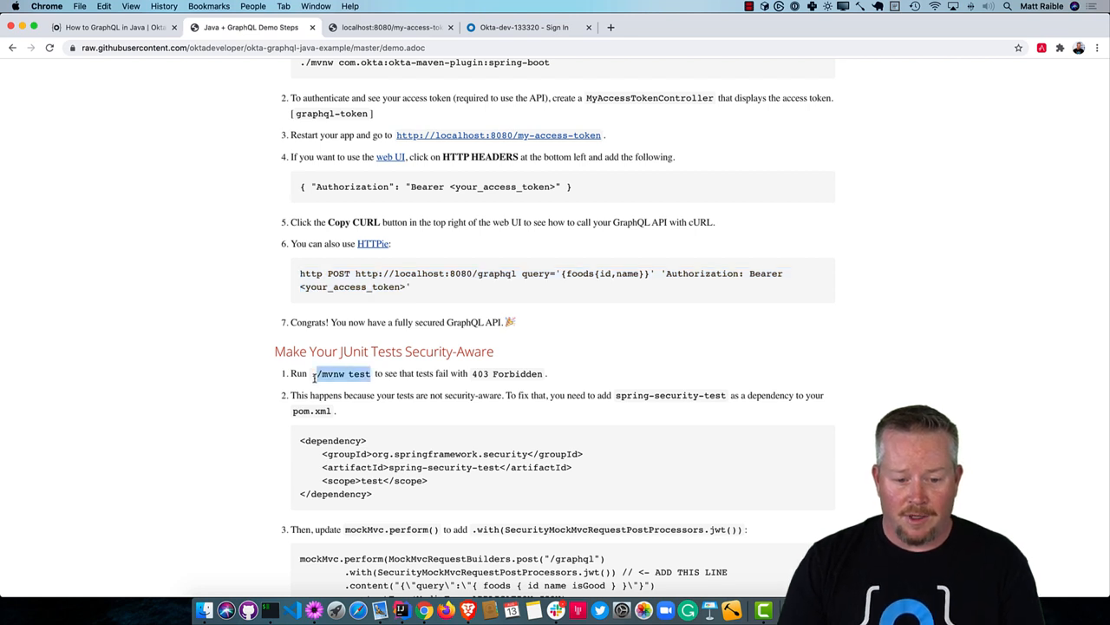
pyautogui.click(252, 591)
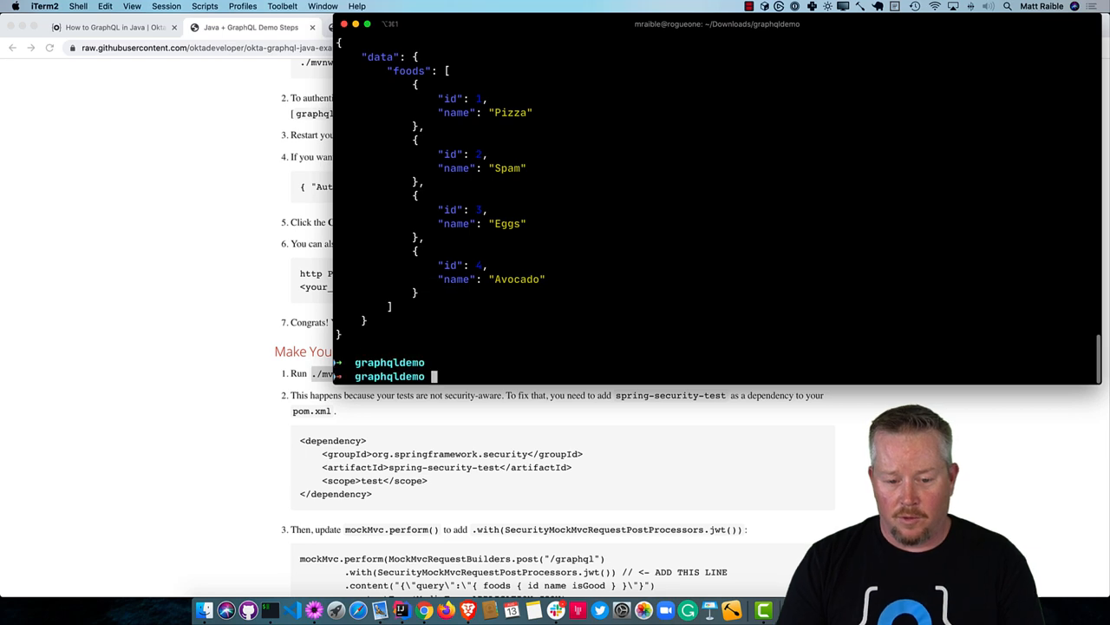
pyautogui.write('mvn te')
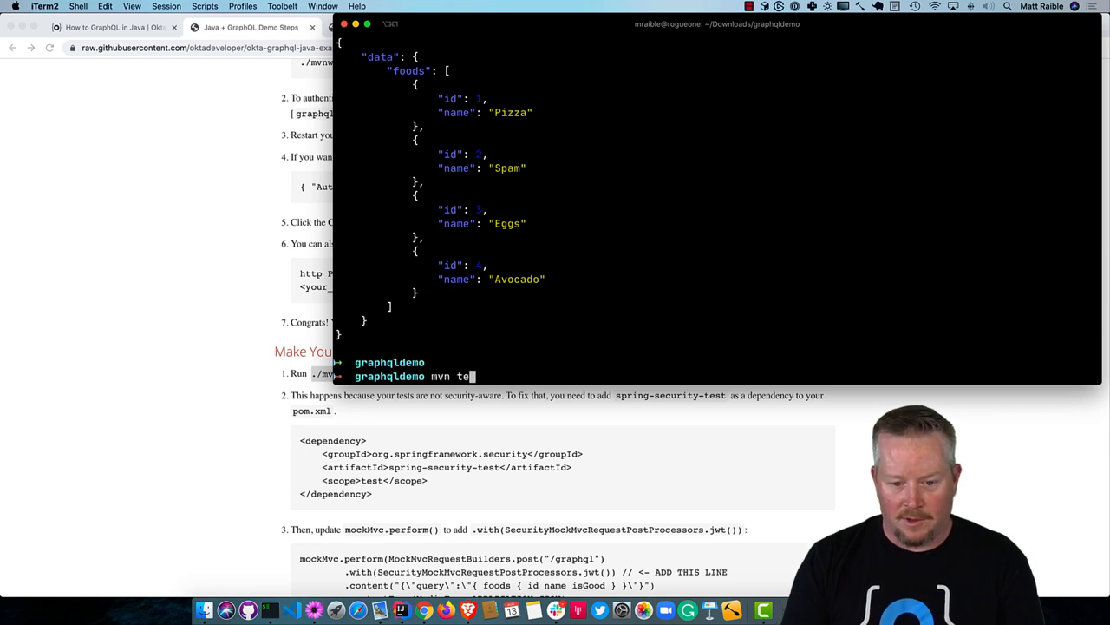
pyautogui.press('Enter')
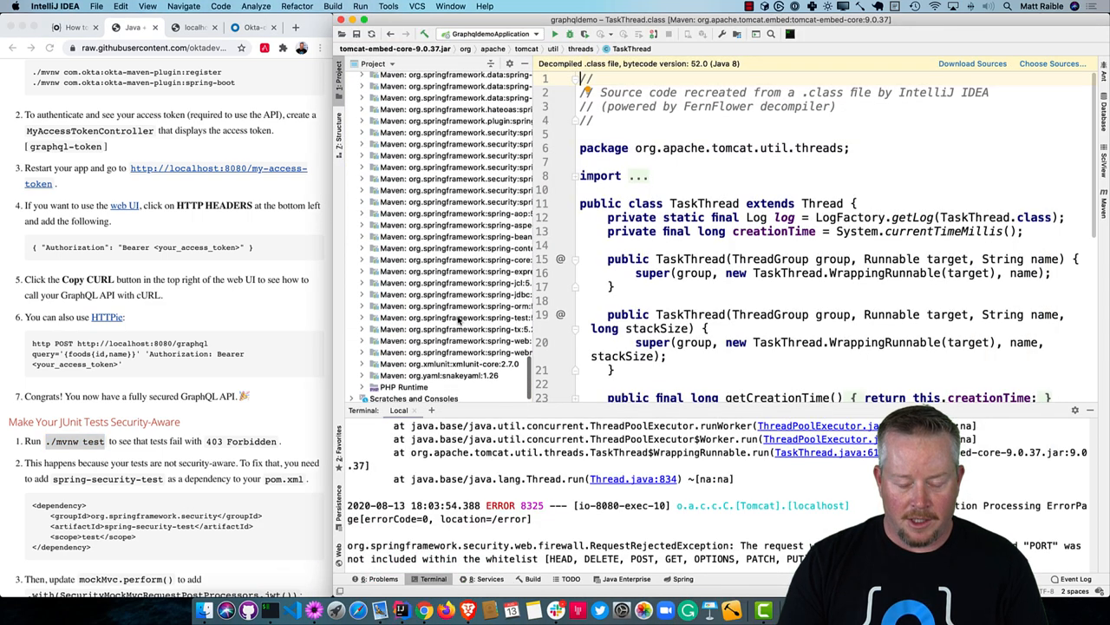
# Step: Open pom.xml, then shorten the listFoods request's post-processor to a statically imported jwt()
pyautogui.write('p')
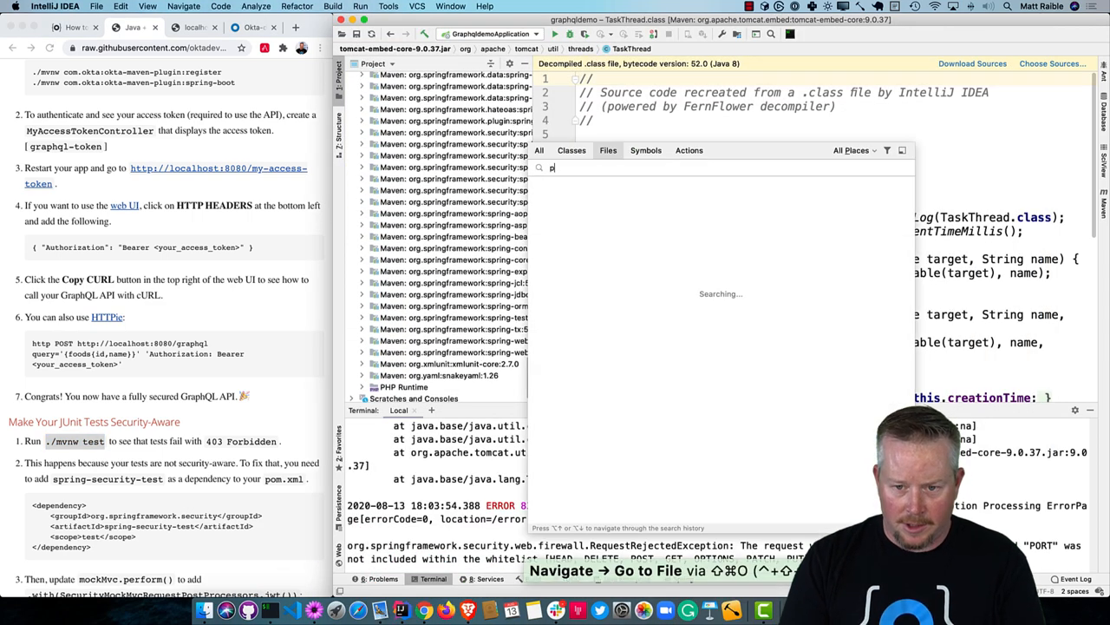
pyautogui.write('om.xml')
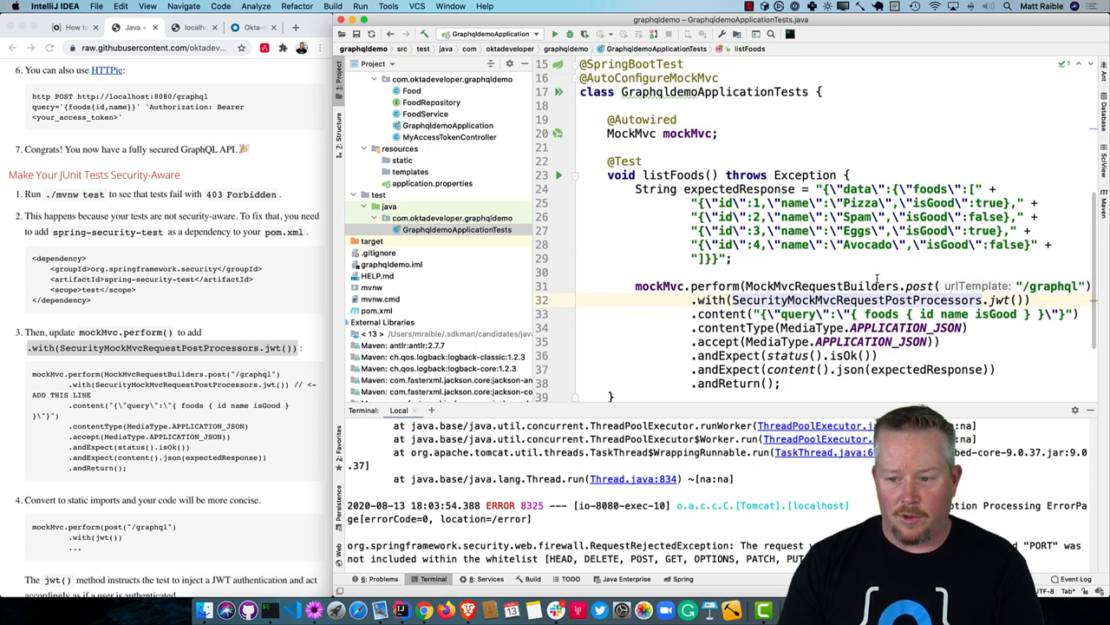
pyautogui.doubleClick(857, 299)
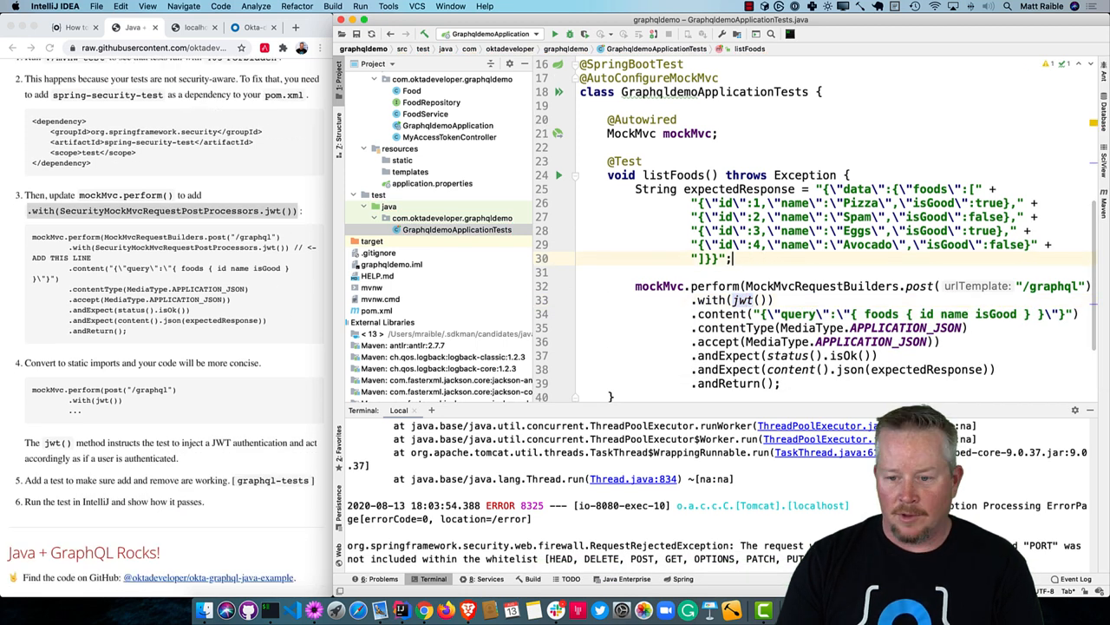
# Step: Run listFoods, then insert addAndRemoveFood via the graphql-tests live template
pyautogui.click(576, 175)
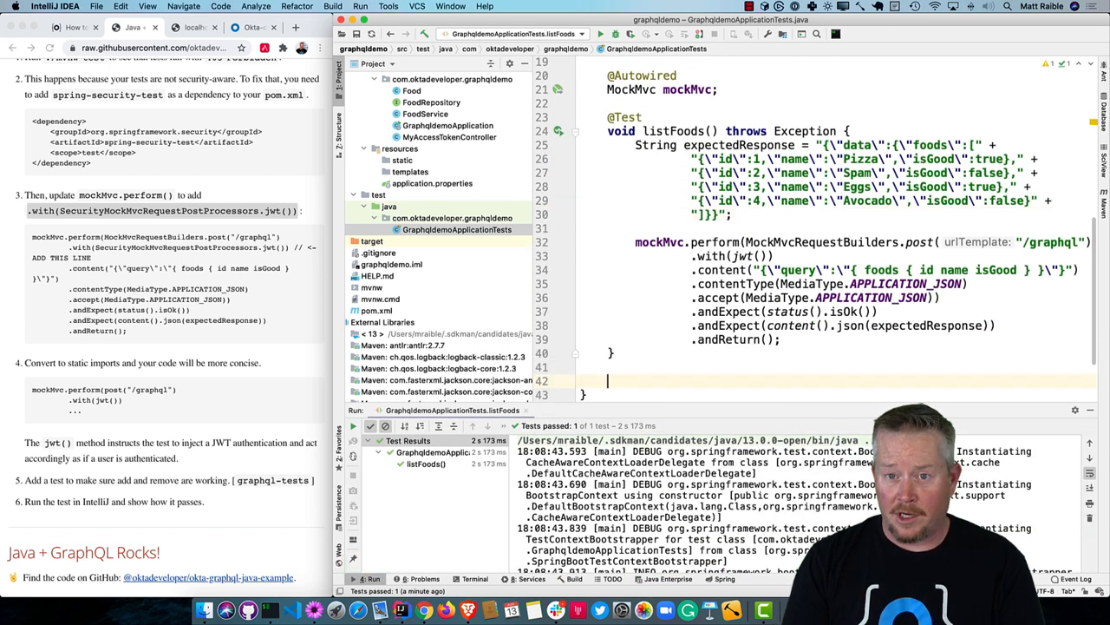
pyautogui.write('graphql-tes')
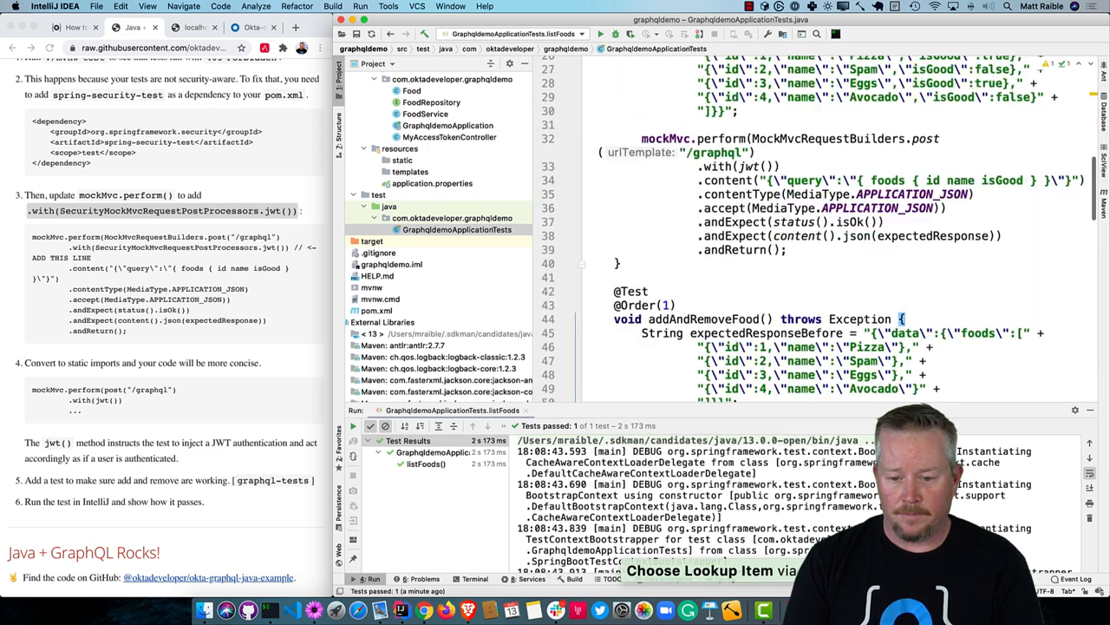
pyautogui.scroll(-3)
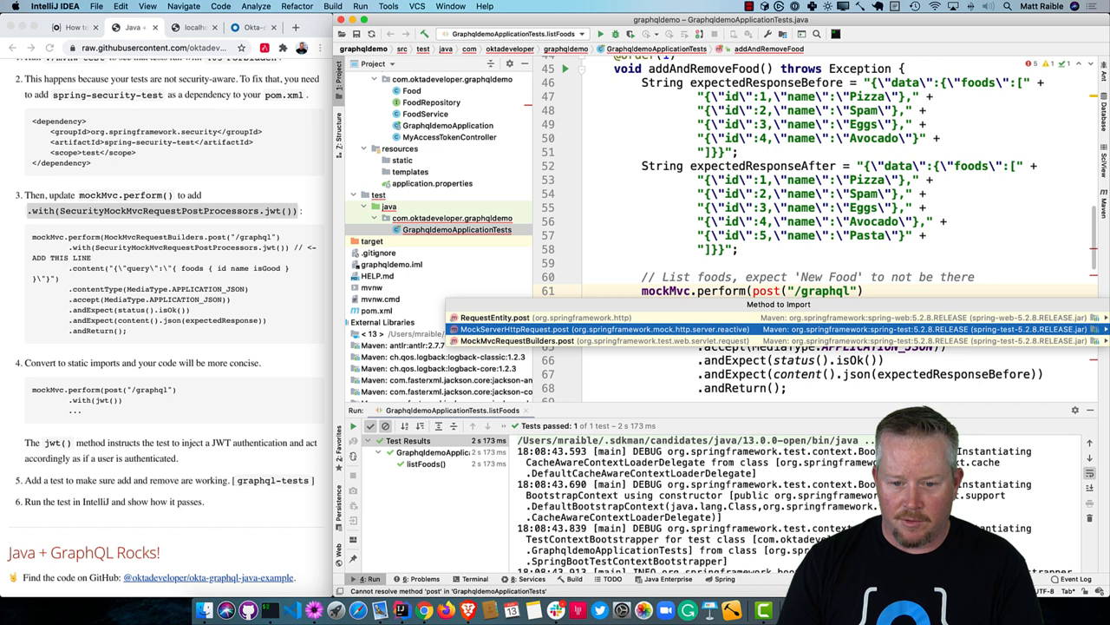
# Step: Import post from MockMvcRequestBuilders in addAndRemoveFood
pyautogui.click(516, 340)
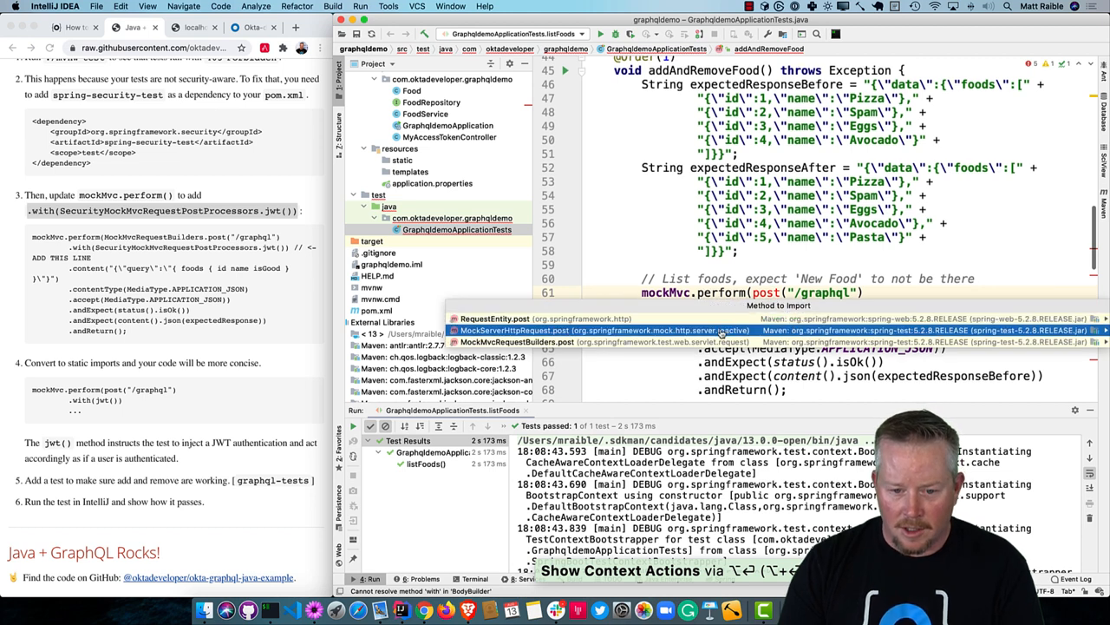
pyautogui.click(507, 329)
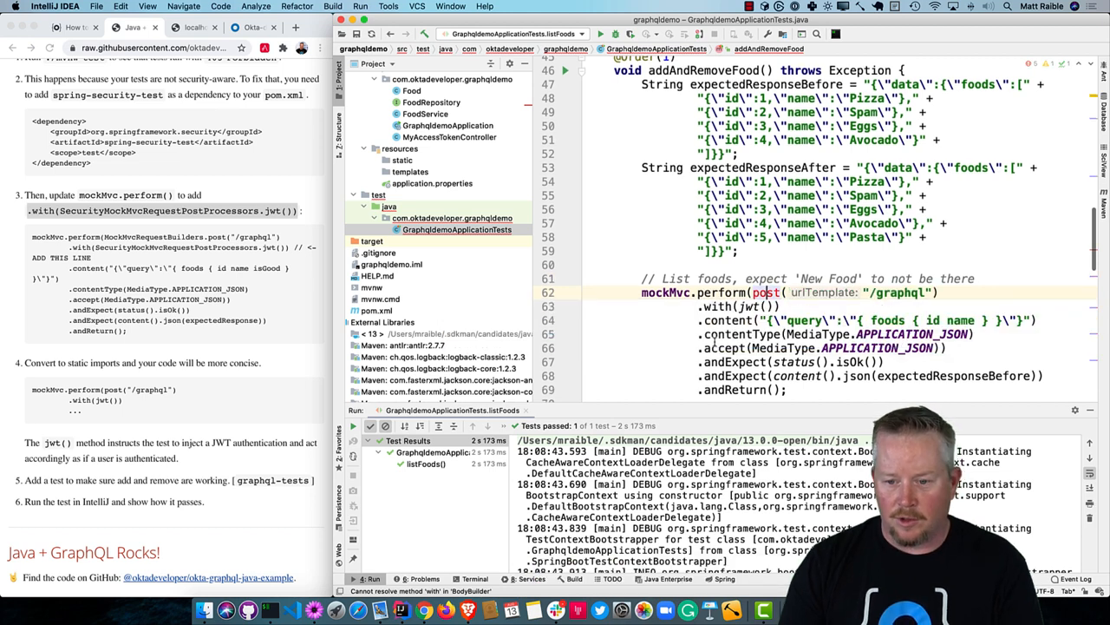
# Step: Scroll through the addAndRemoveFood test listing, adding and removing Pasta
pyautogui.scroll(-3)
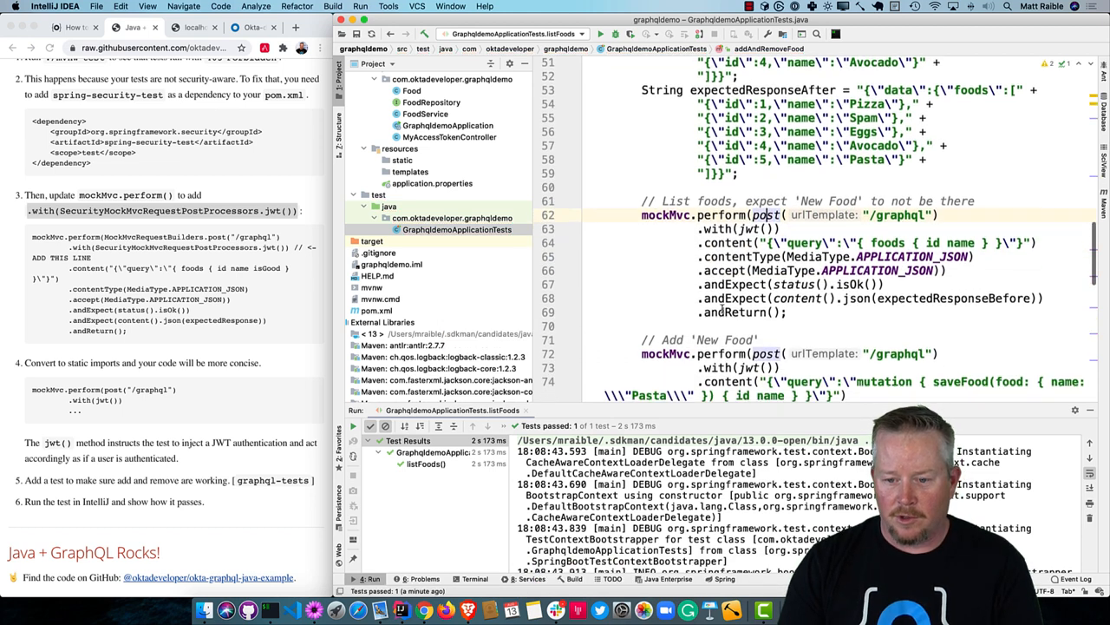
pyautogui.scroll(-3)
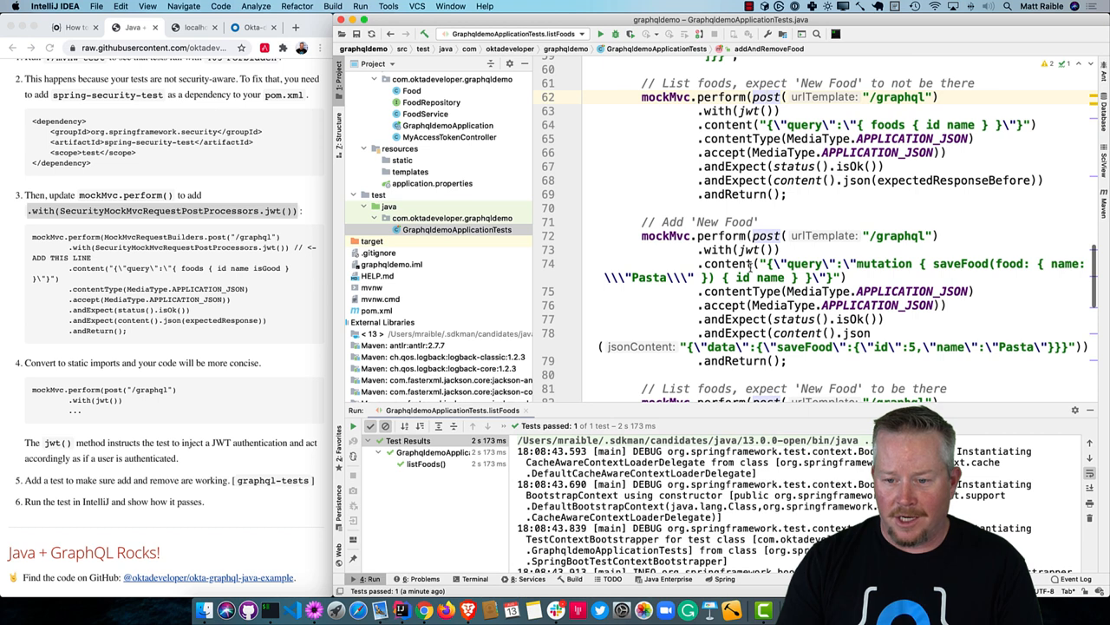
pyautogui.scroll(-3)
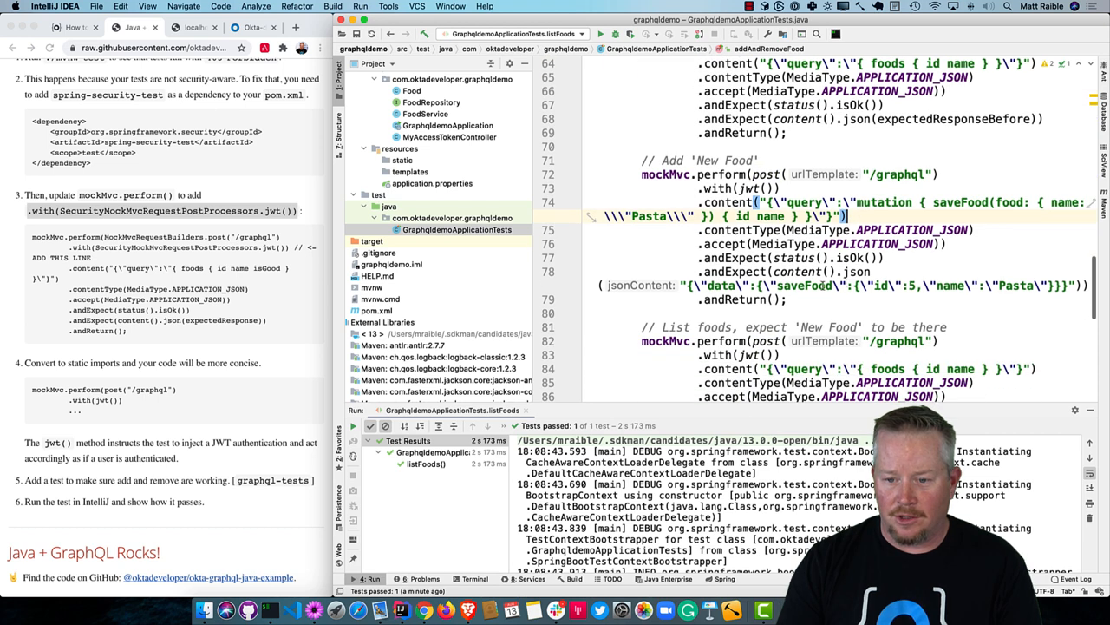
pyautogui.scroll(-3)
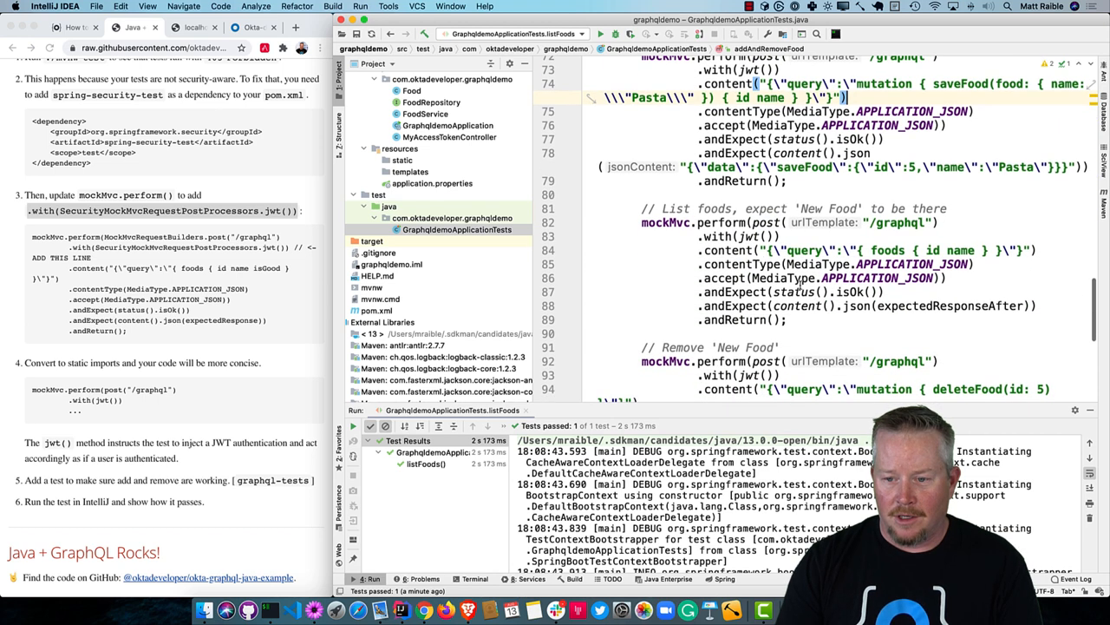
pyautogui.scroll(-3)
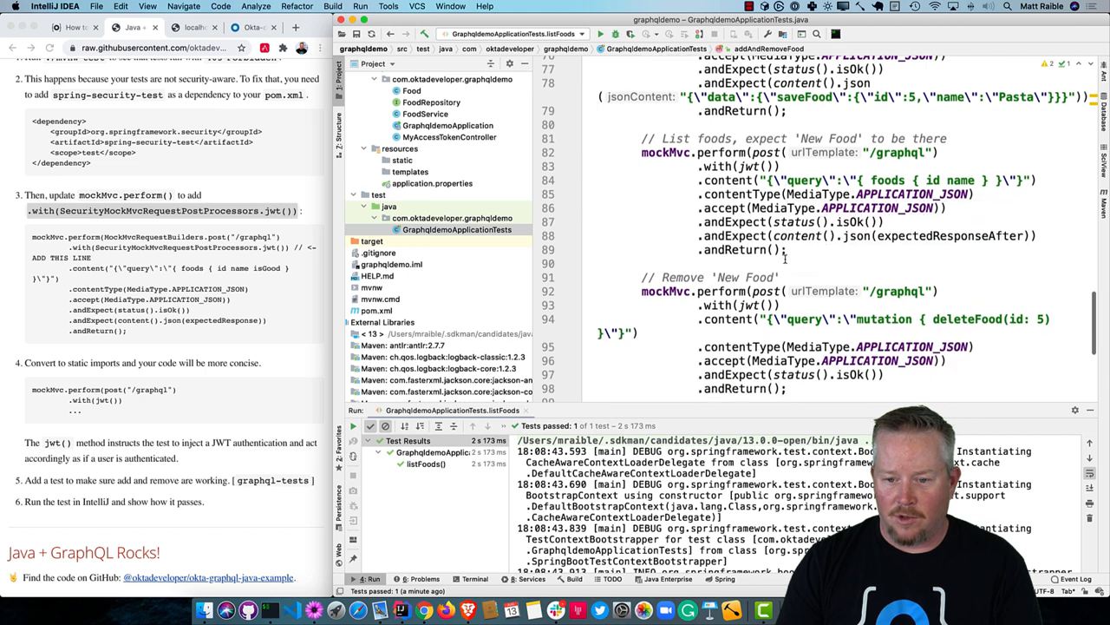
pyautogui.scroll(-3)
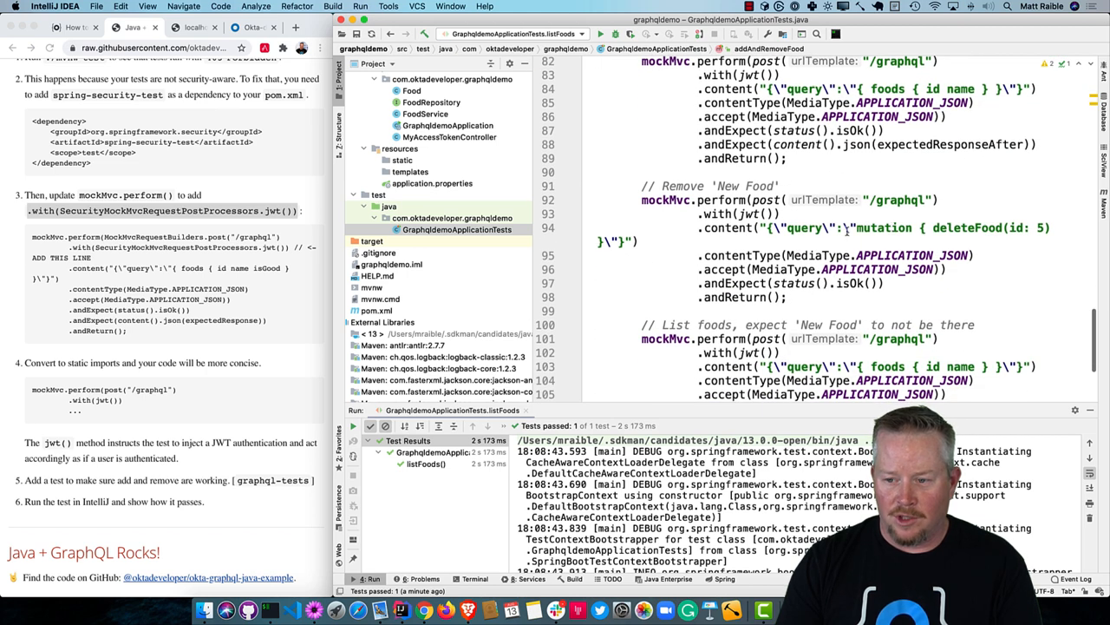
pyautogui.scroll(-3)
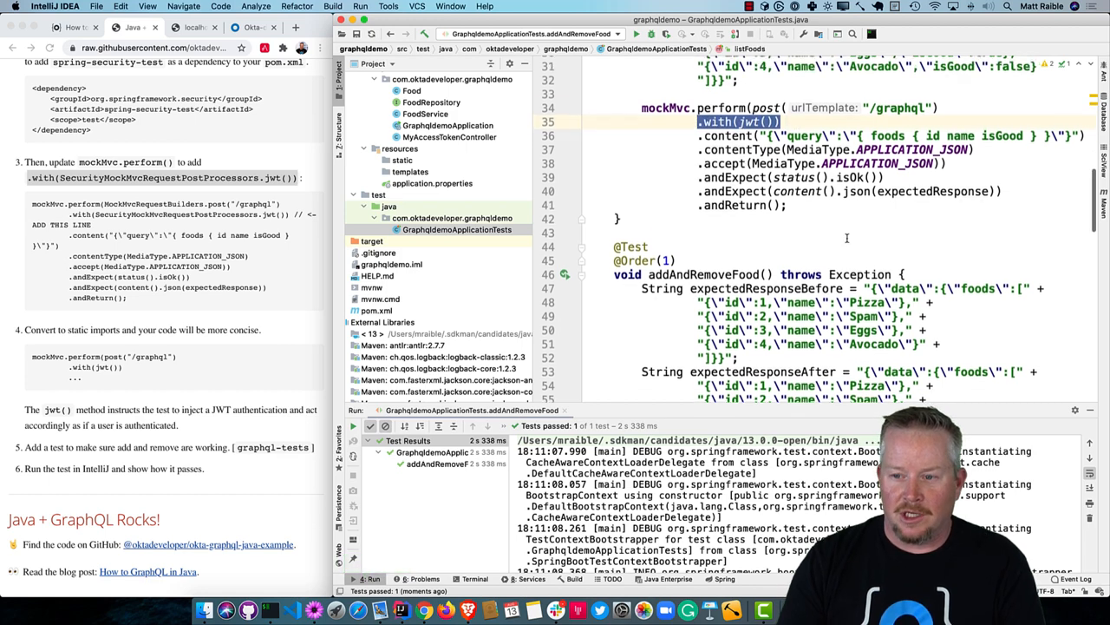
# Step: Scroll the addAndRemoveFood test view before switching to the GraphQL blog post
pyautogui.scroll(-3)
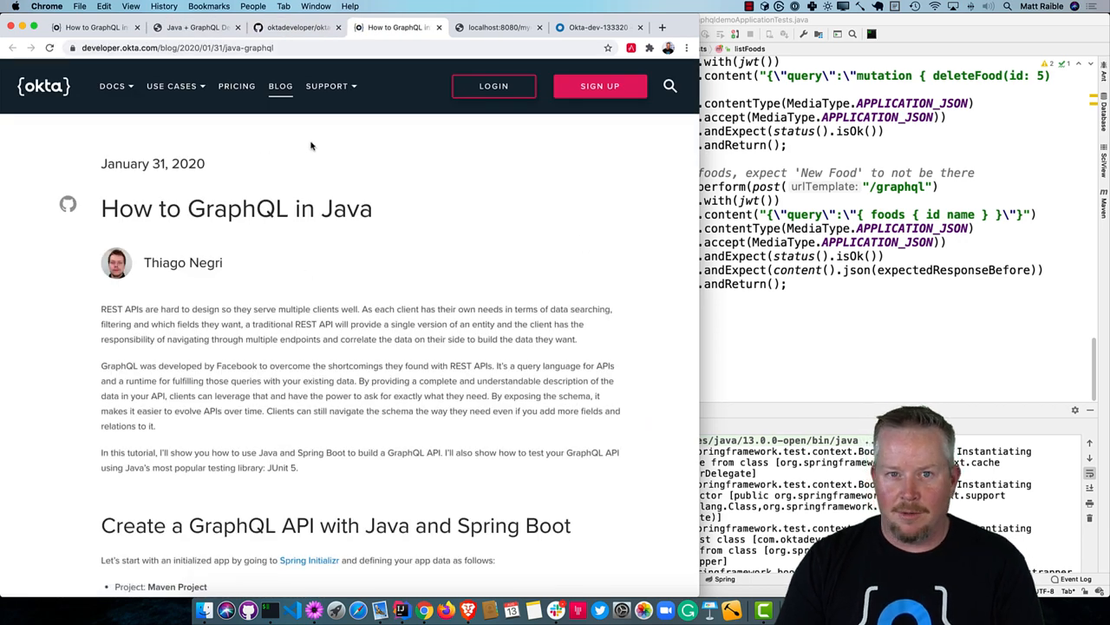
pyautogui.moveTo(321, 145)
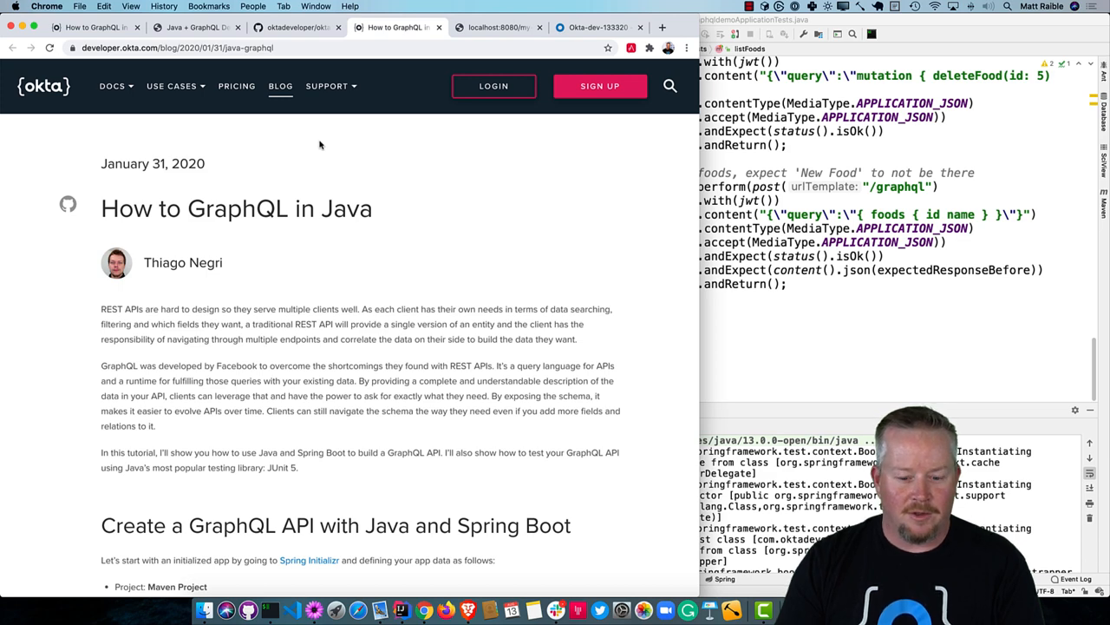
pyautogui.moveTo(473, 607)
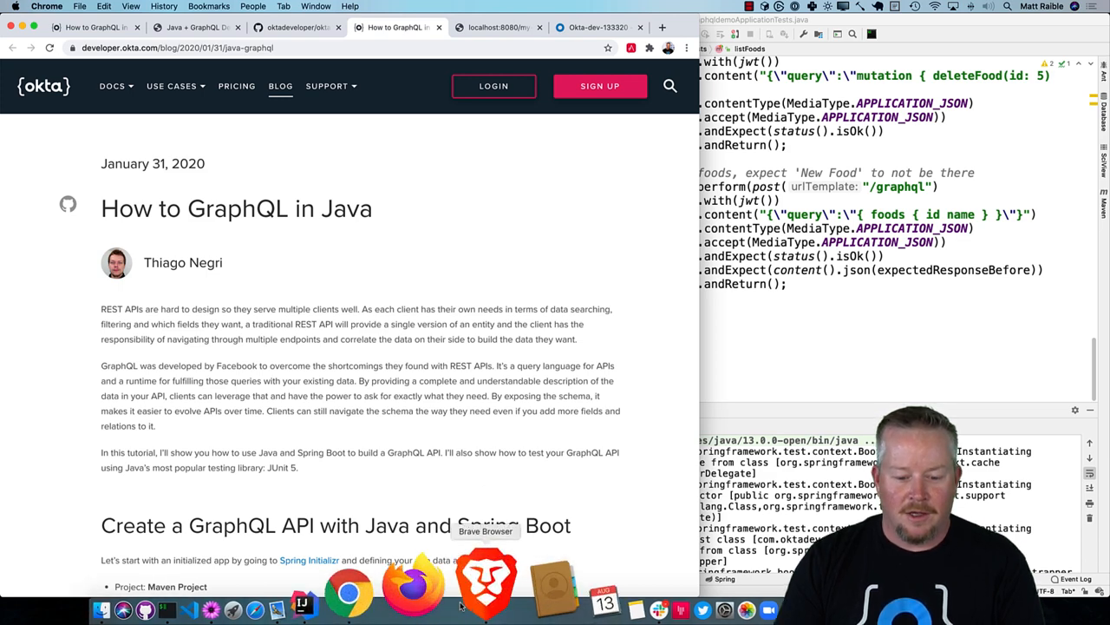
# Step: Bring Brave forward and view the second Twitter profile and OktaDev YouTube channel
pyautogui.click(483, 579)
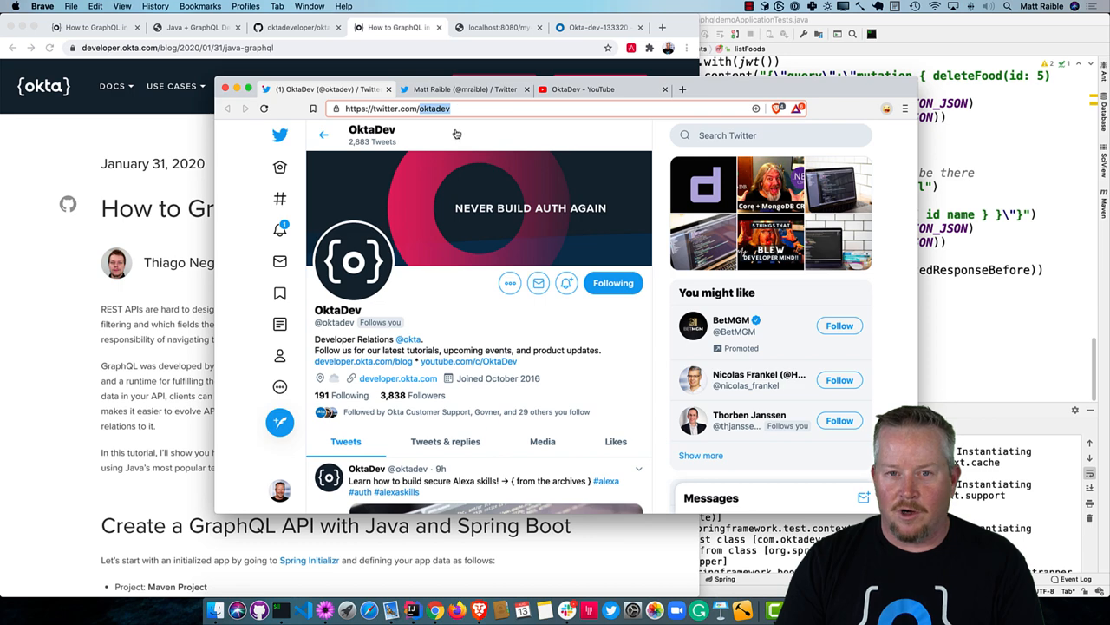
pyautogui.moveTo(456, 134)
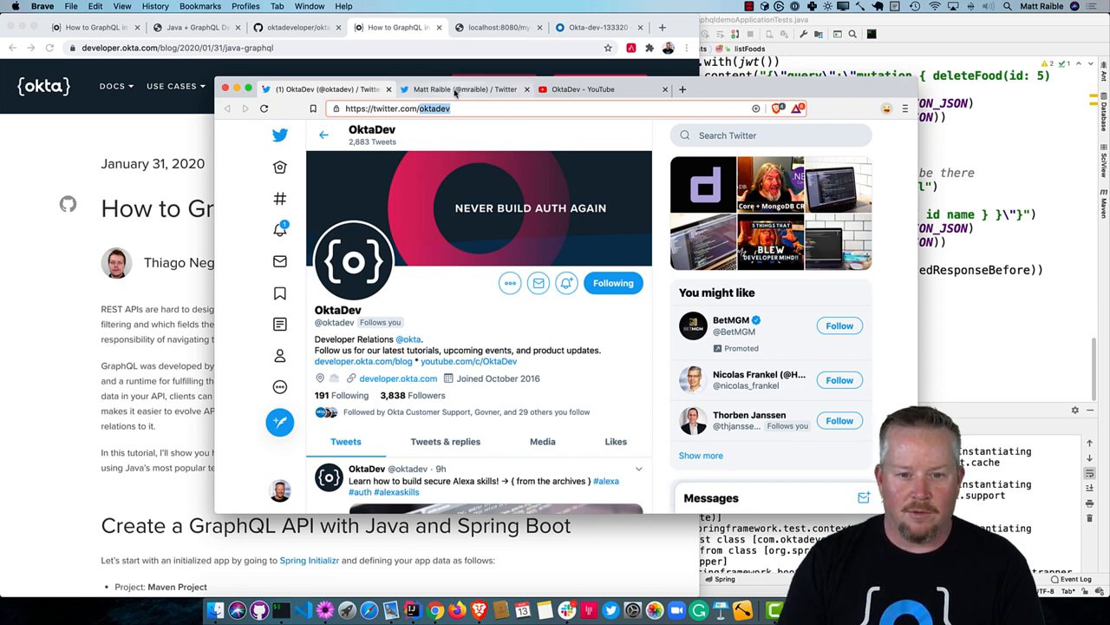
pyautogui.click(464, 89)
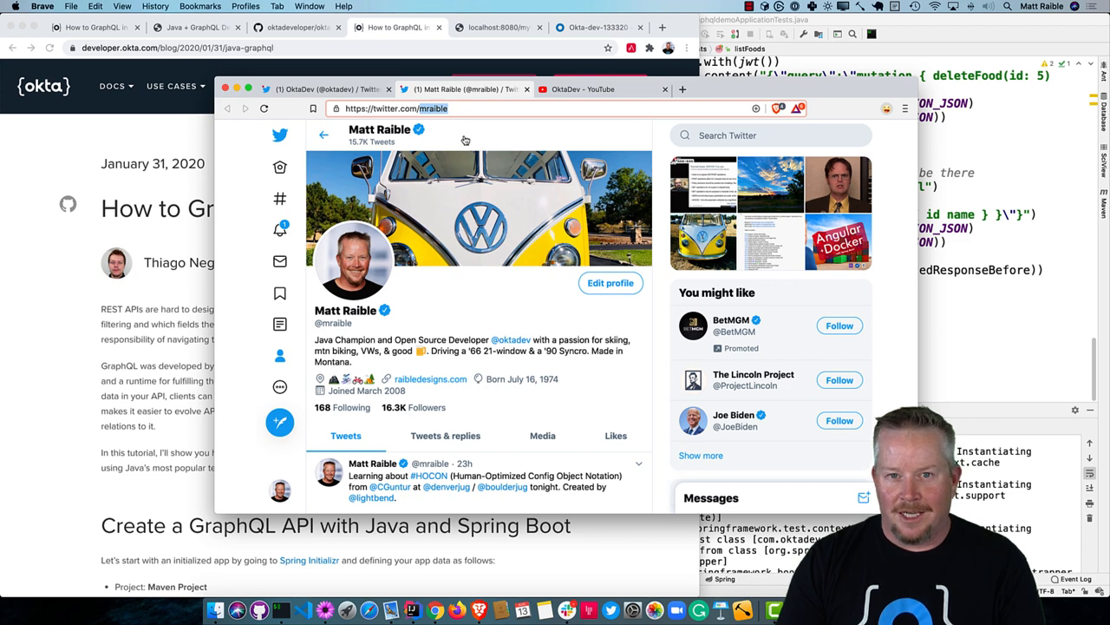
pyautogui.click(589, 89)
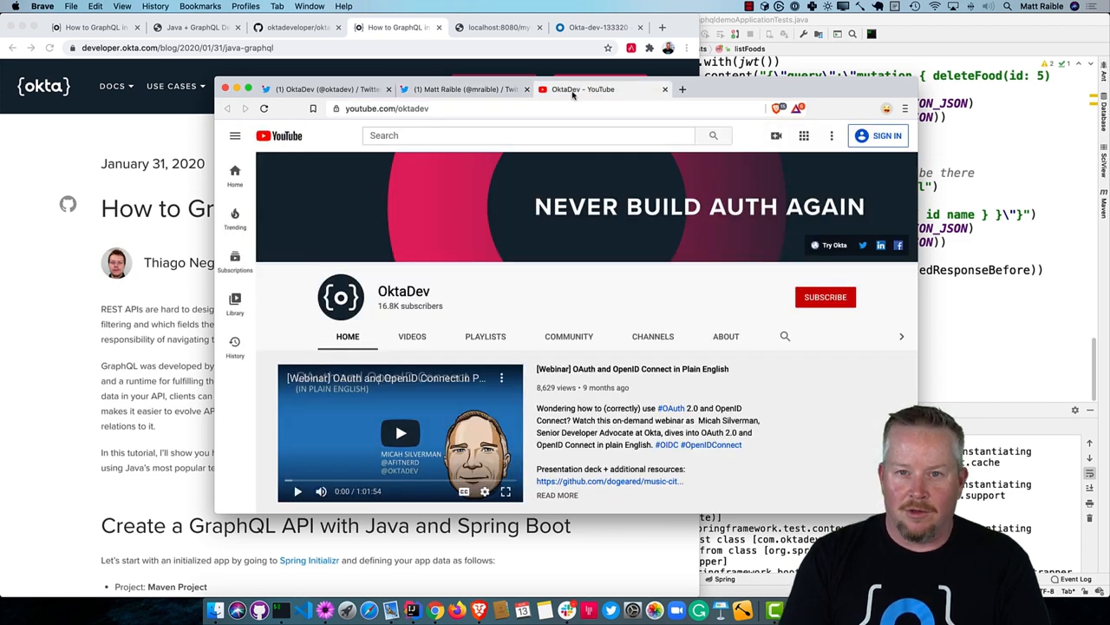